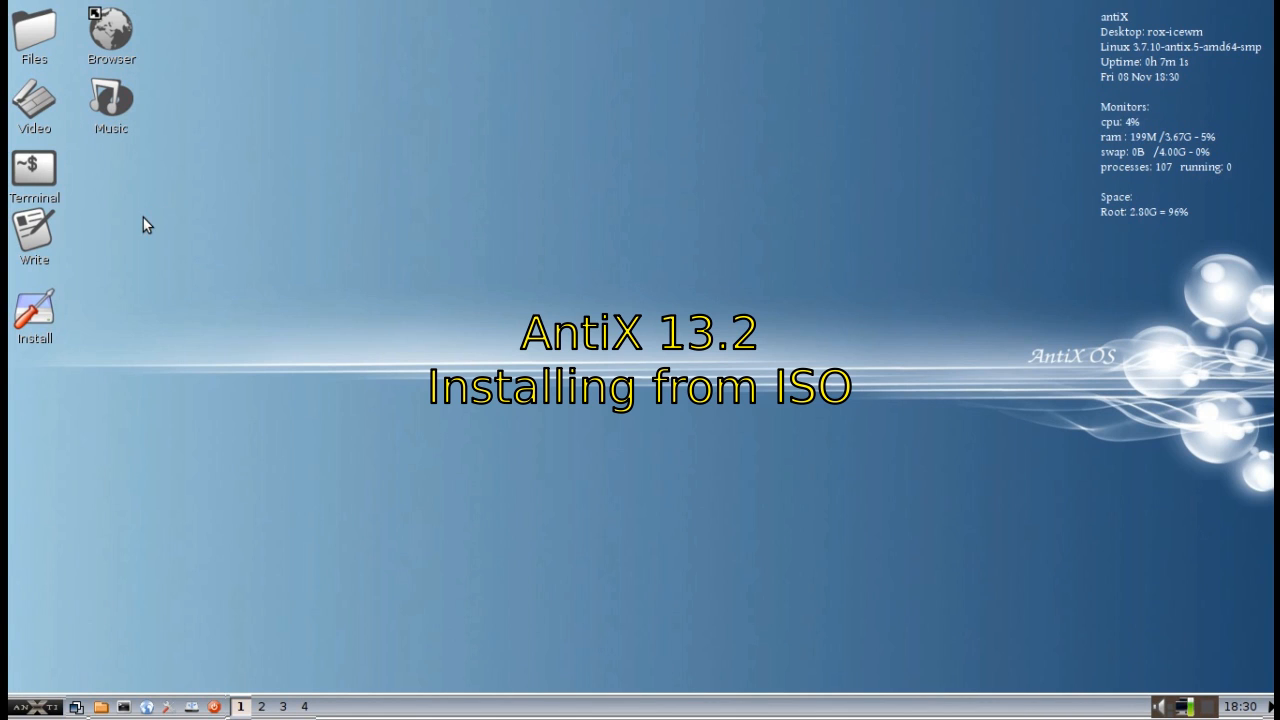
mouse_move(64, 474)
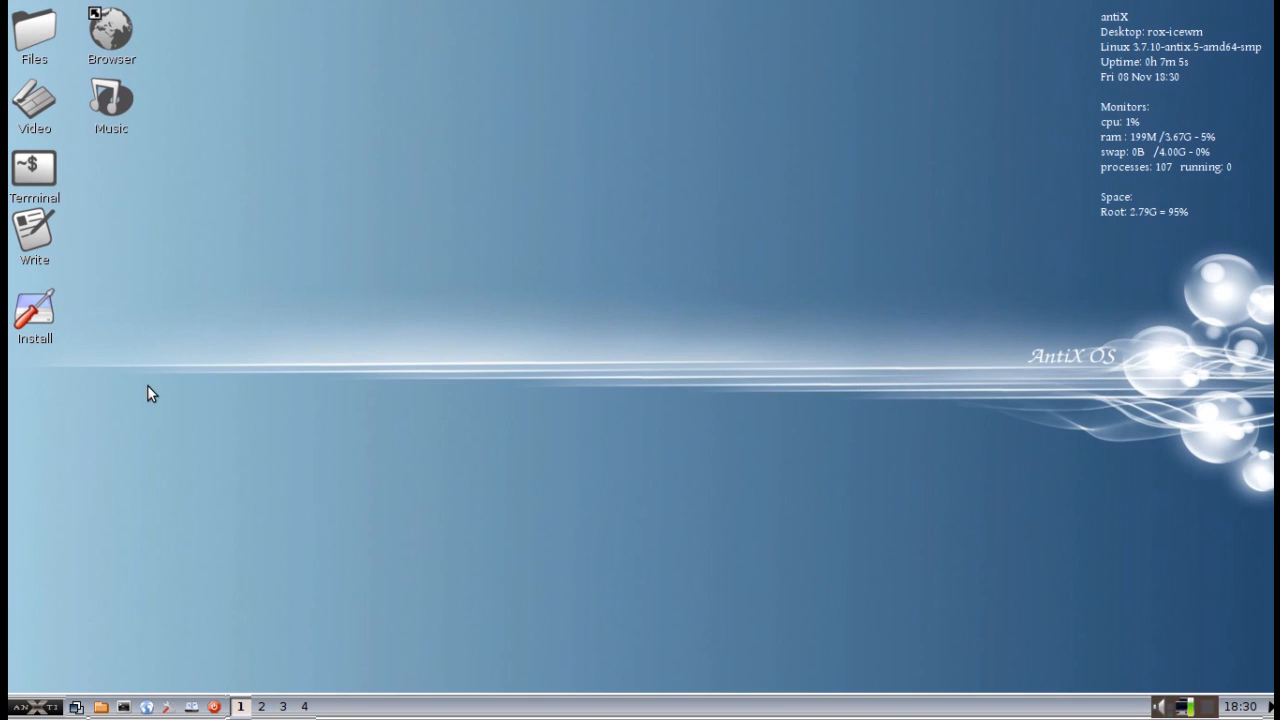
mouse_move(170, 308)
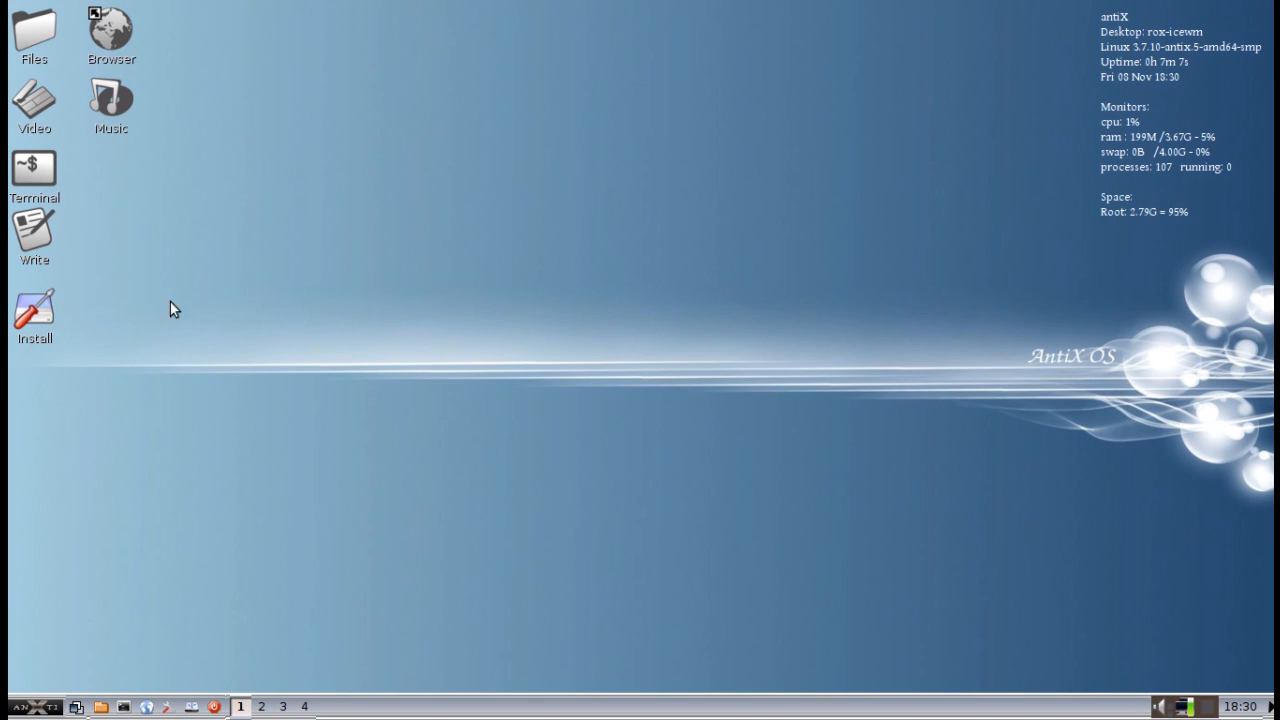
mouse_move(132, 352)
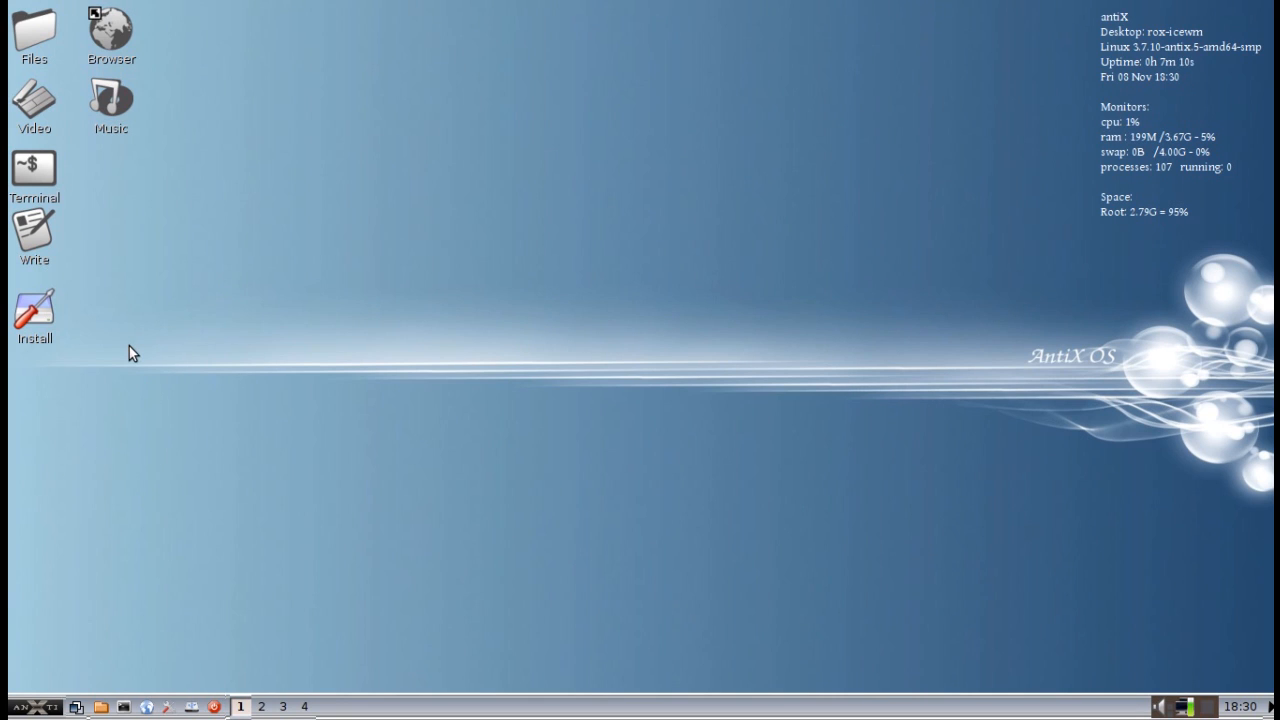
Step: Launch the antiX installer from the desktop and authorise it with the admin password
double_click(34, 308)
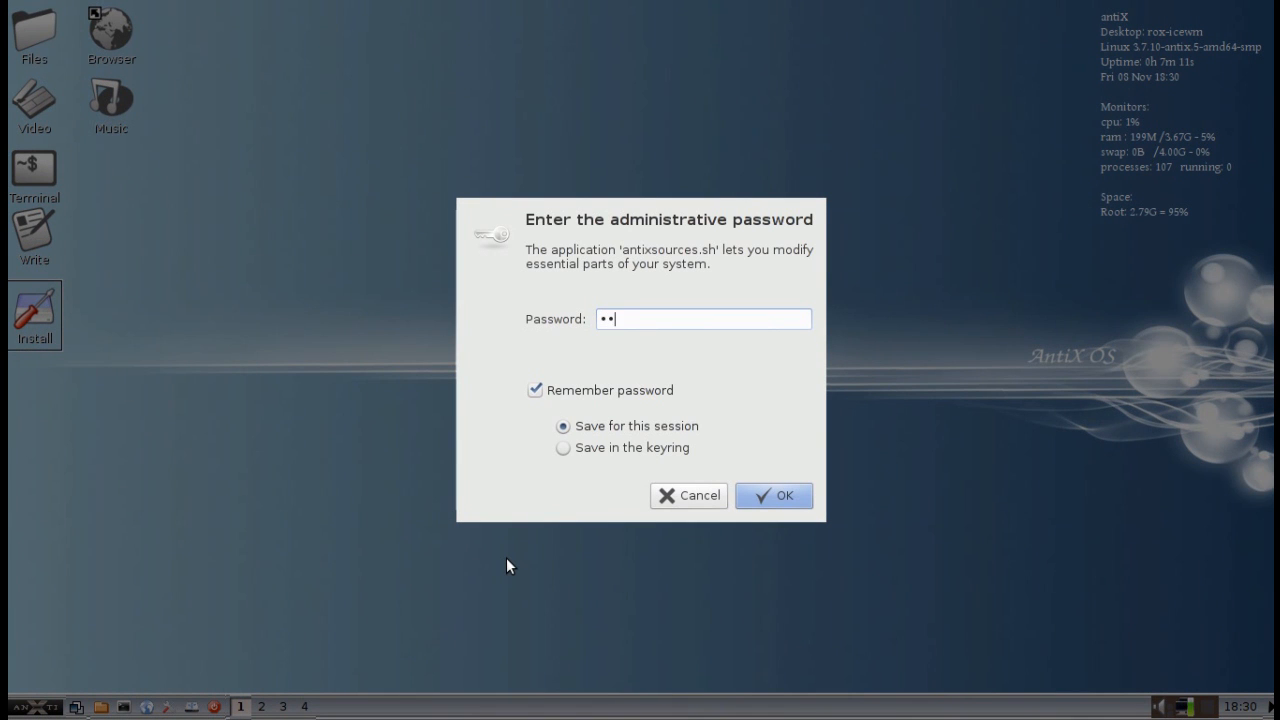
click(772, 496)
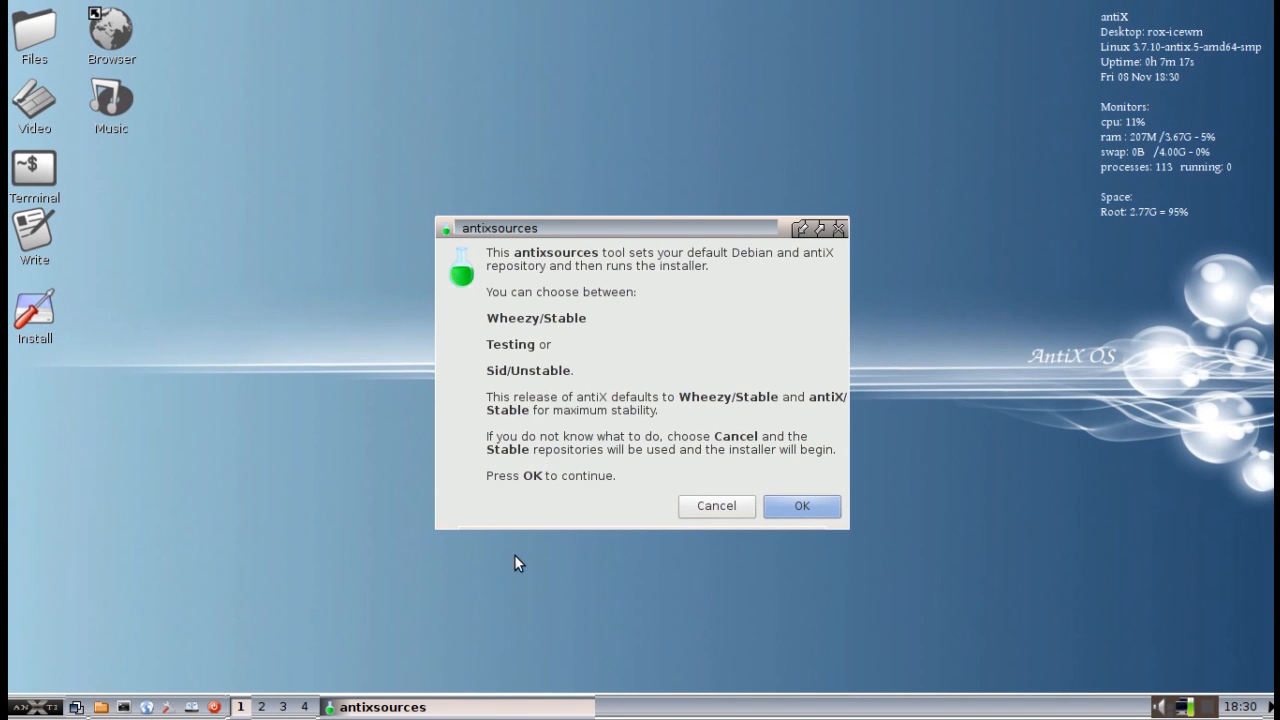
mouse_move(752, 452)
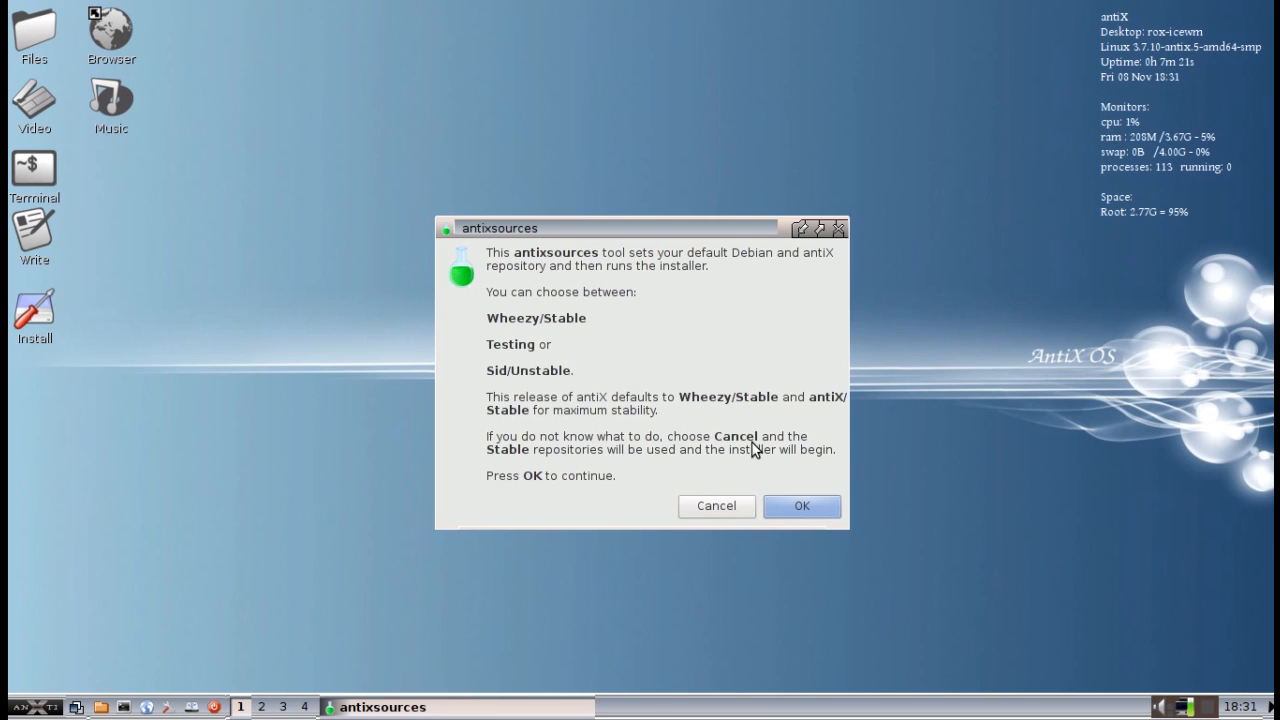
mouse_move(560, 336)
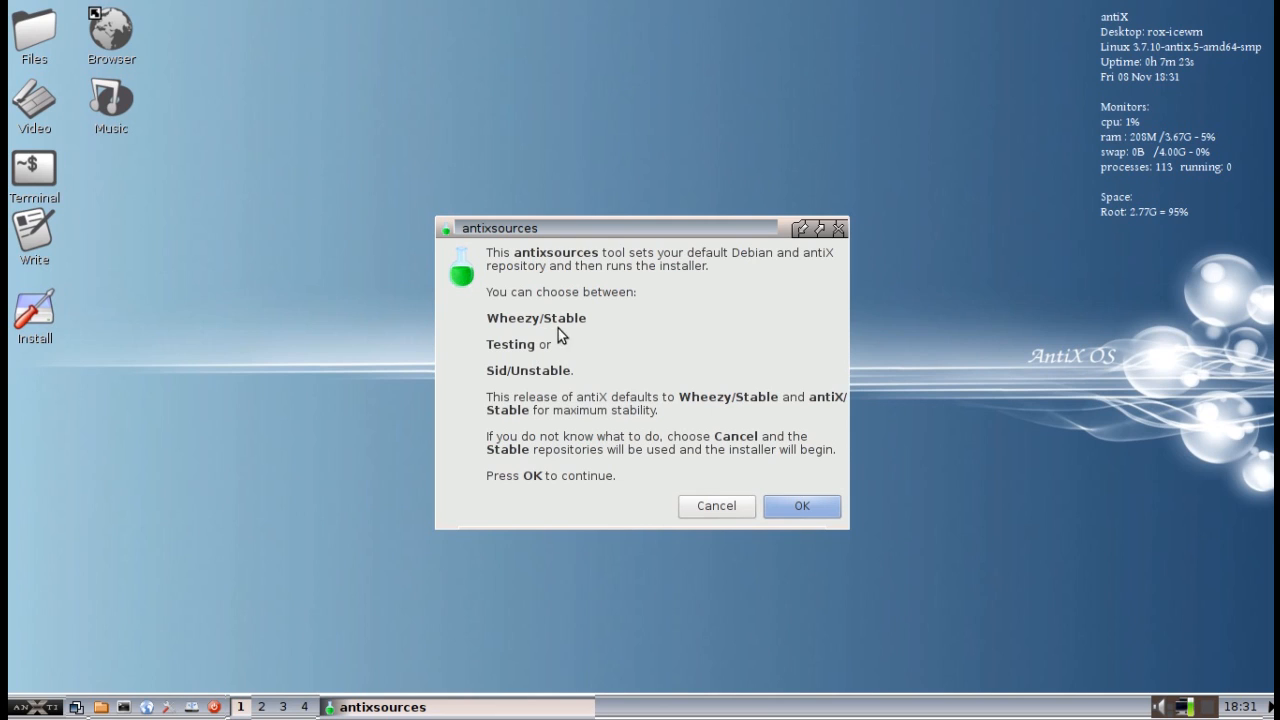
mouse_move(544, 344)
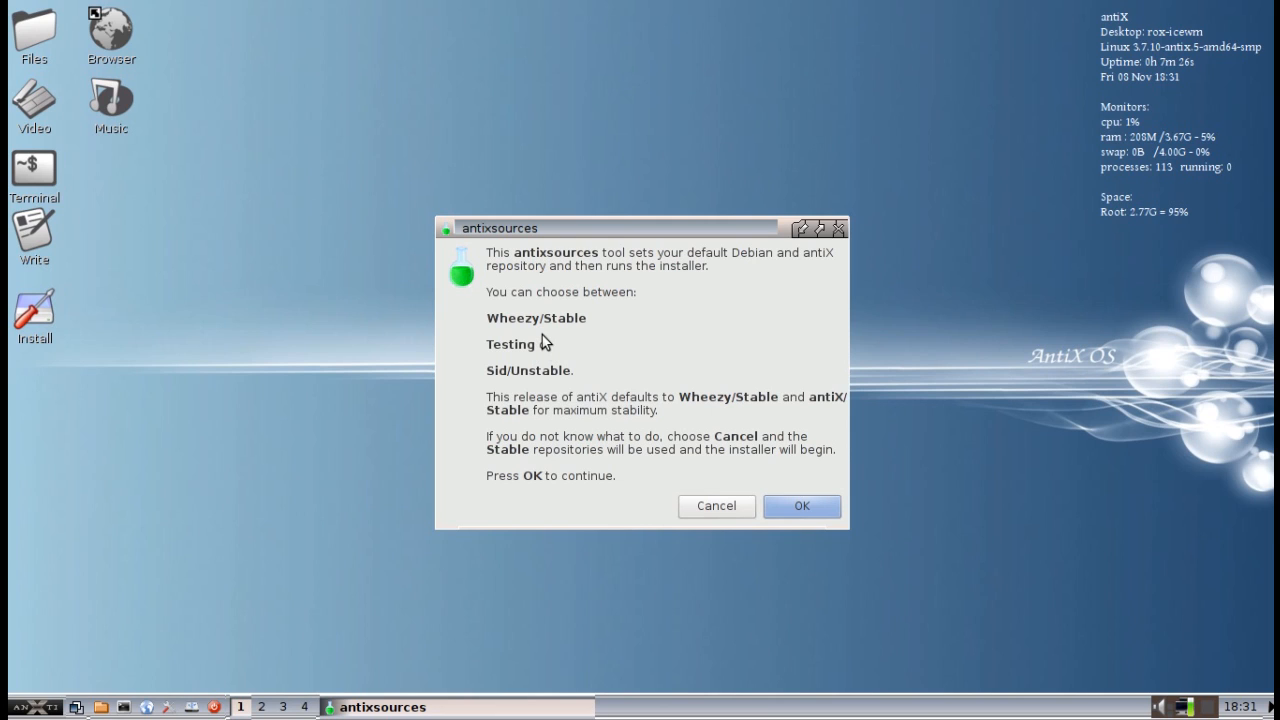
mouse_move(588, 340)
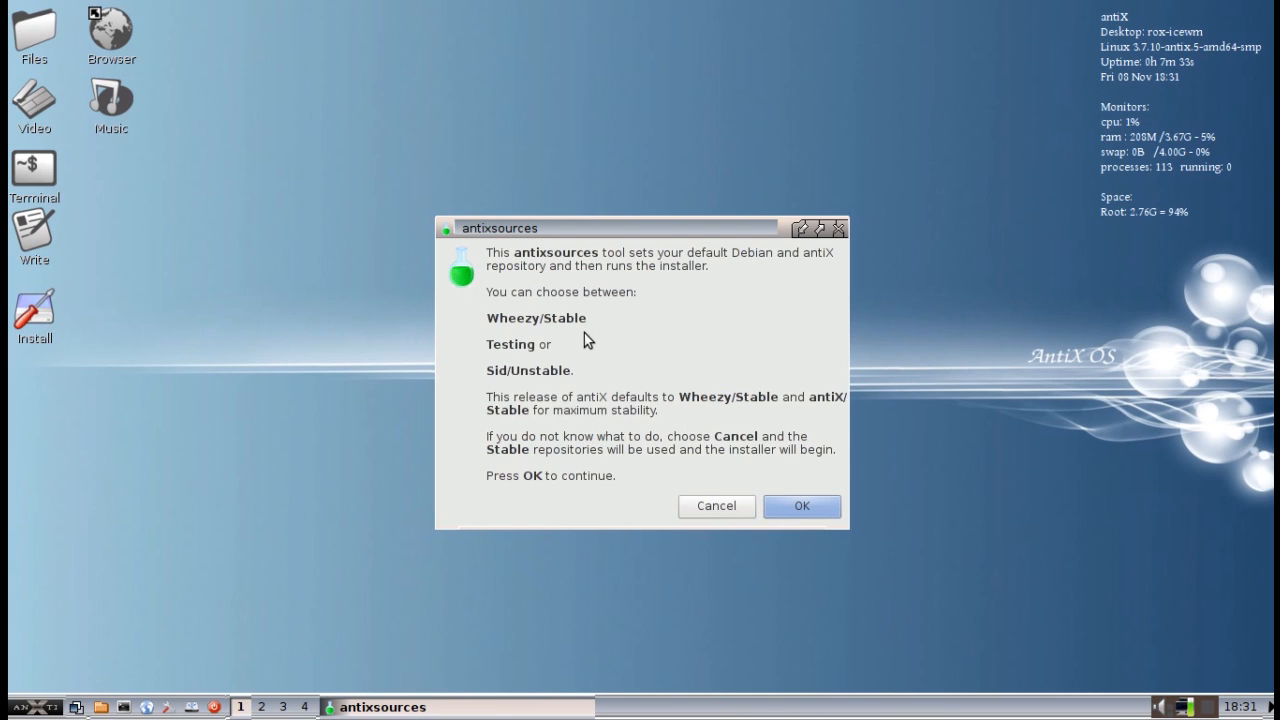
mouse_move(552, 356)
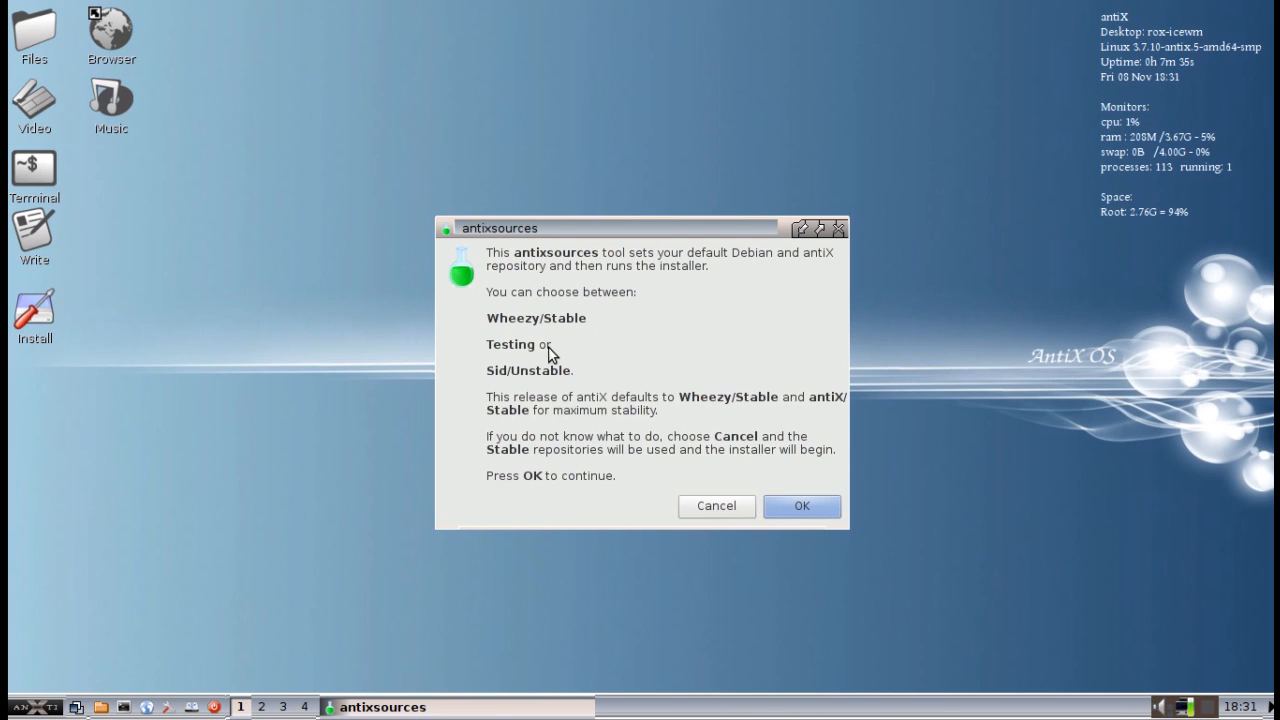
mouse_move(614, 370)
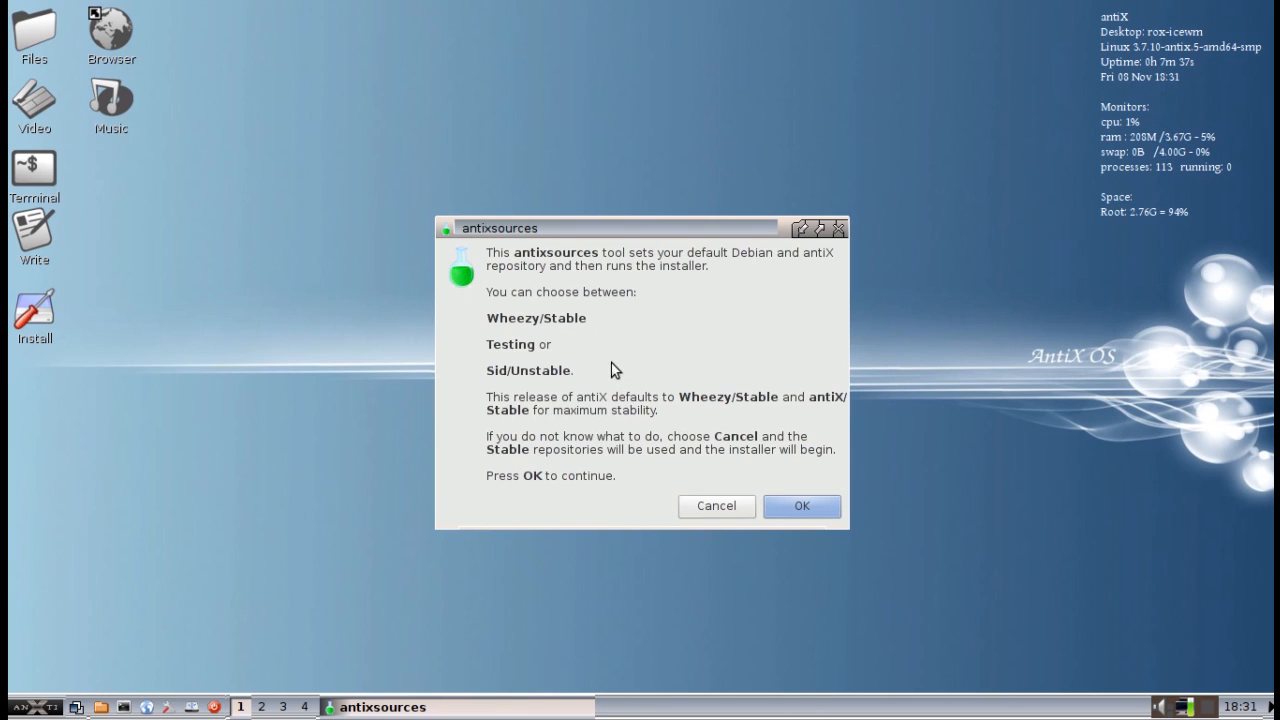
mouse_move(800, 506)
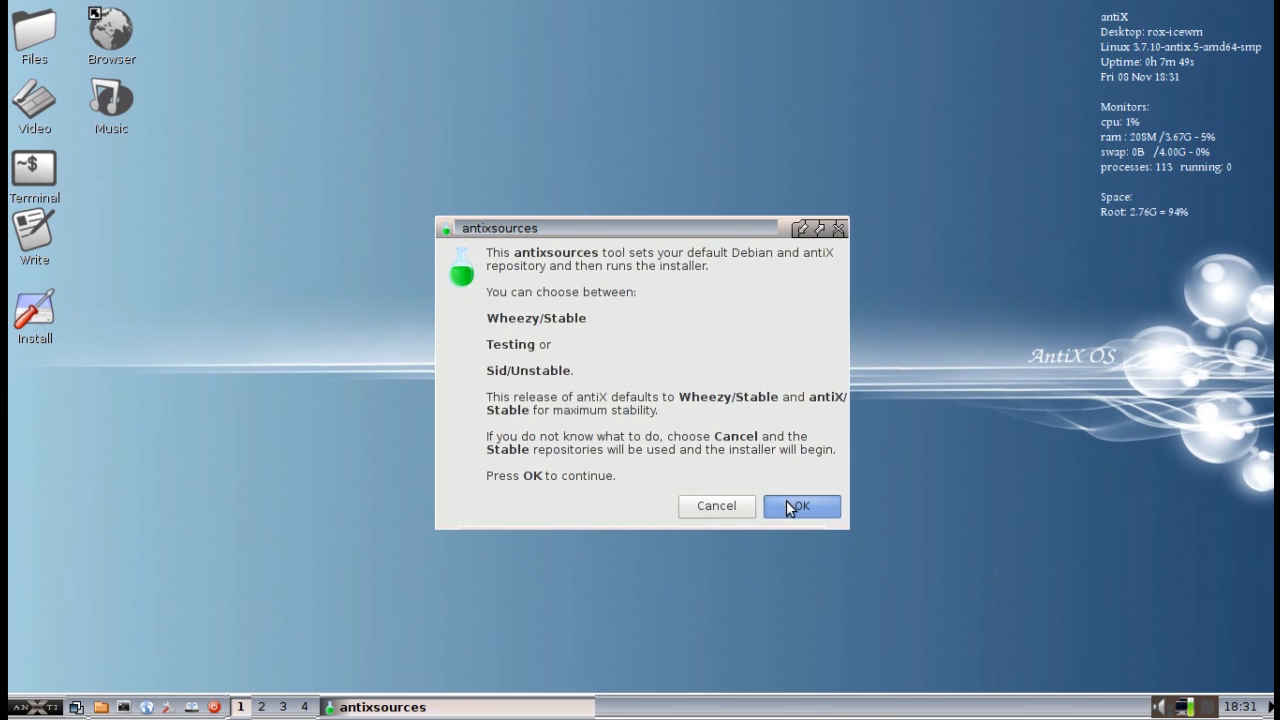
Step: In antixsources keep Wheezy as the Debian and antiX repository and confirm it
click(800, 506)
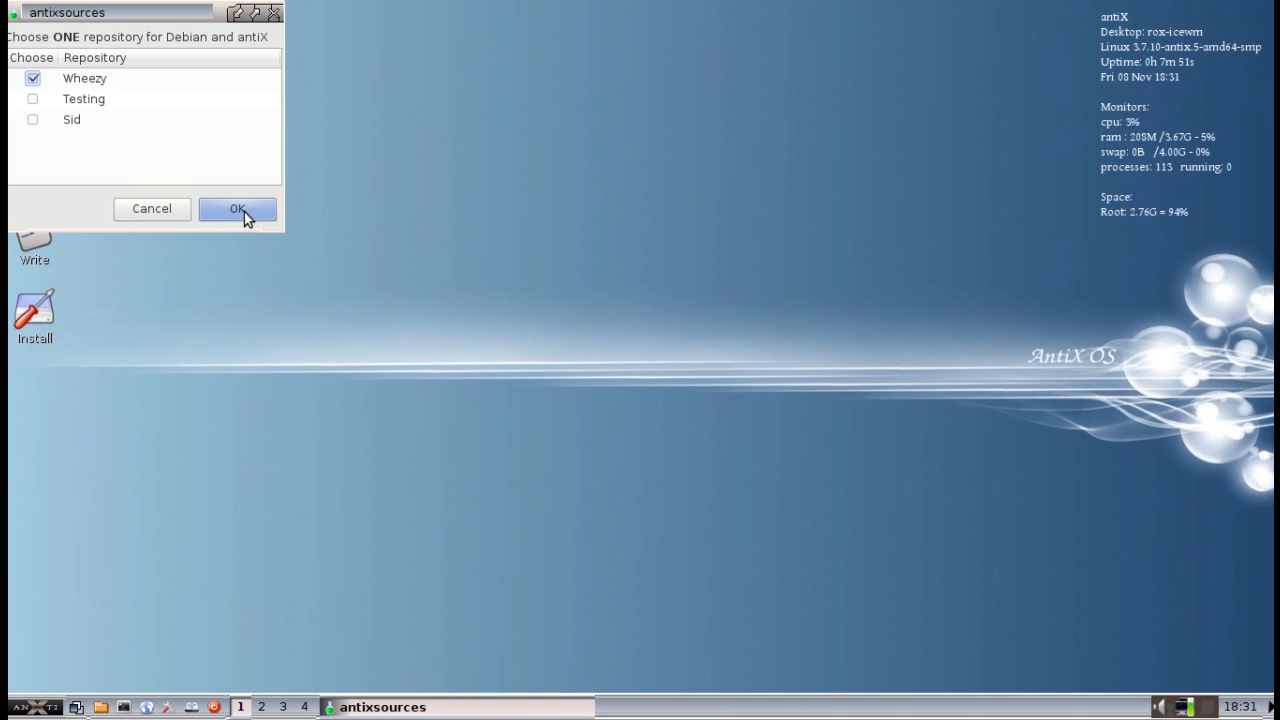
click(236, 210)
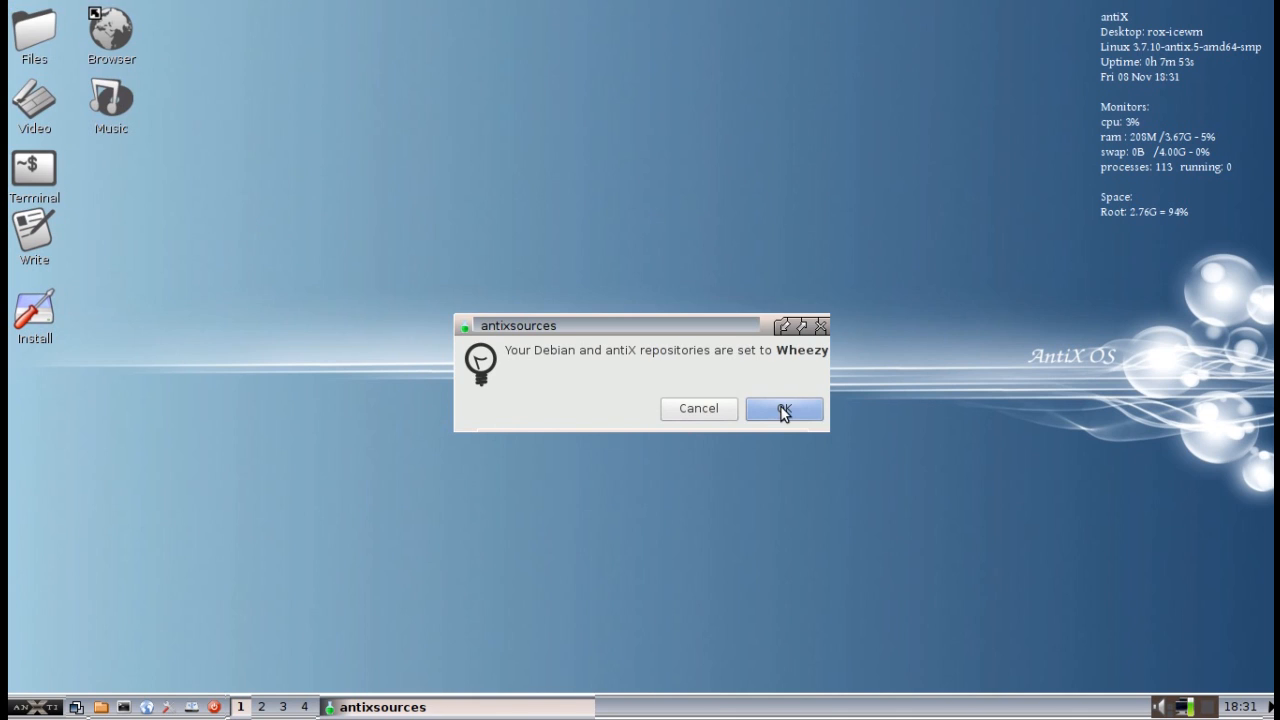
click(784, 408)
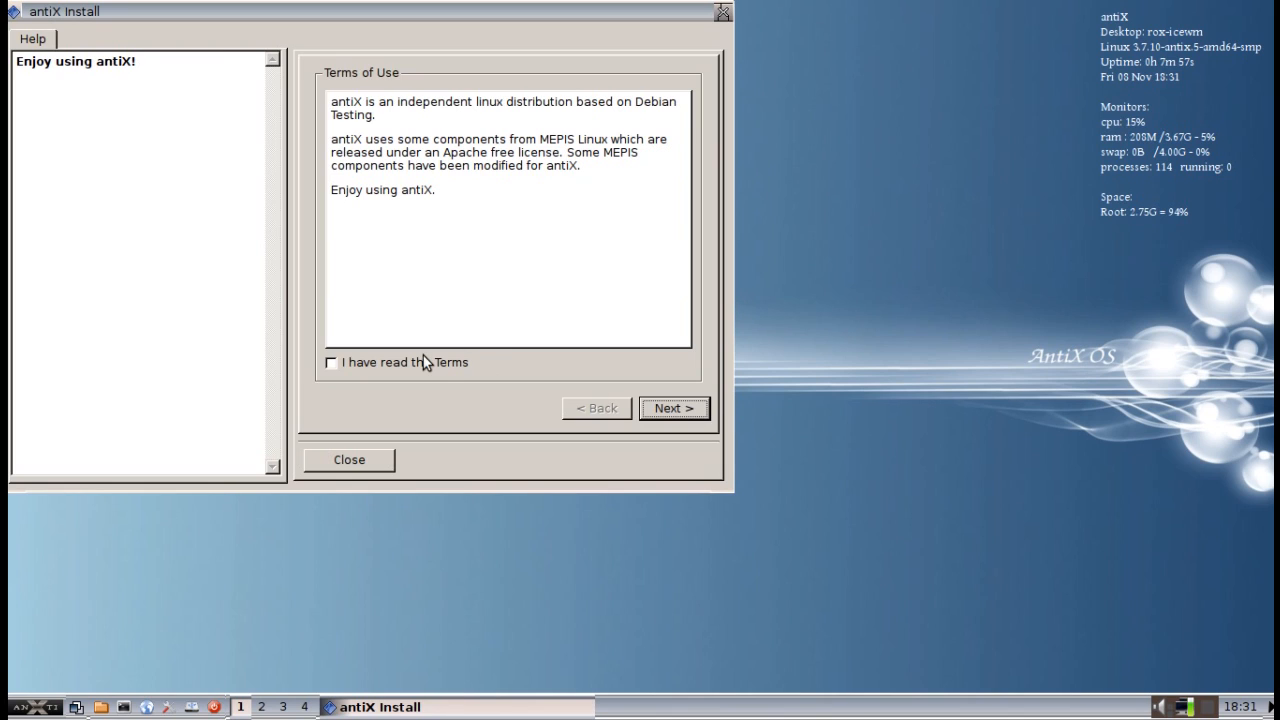
Step: Accept the Terms of Use and continue to the disk selection page
click(332, 362)
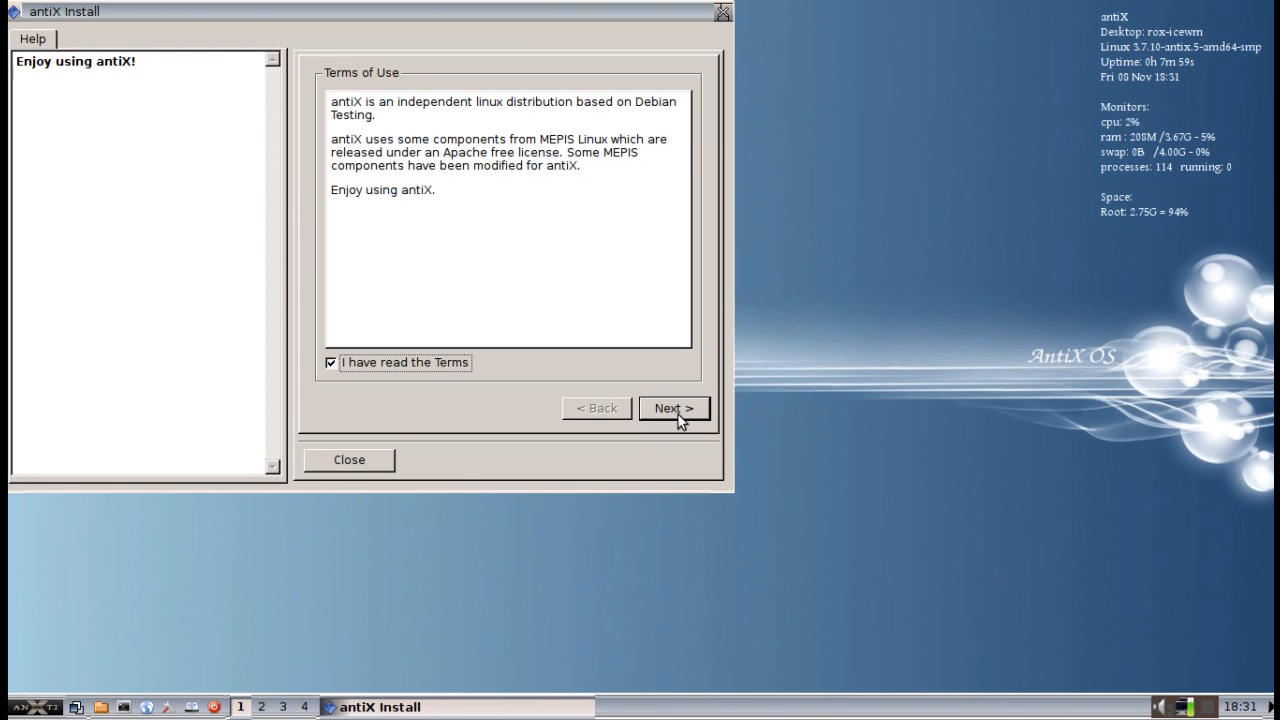
click(674, 408)
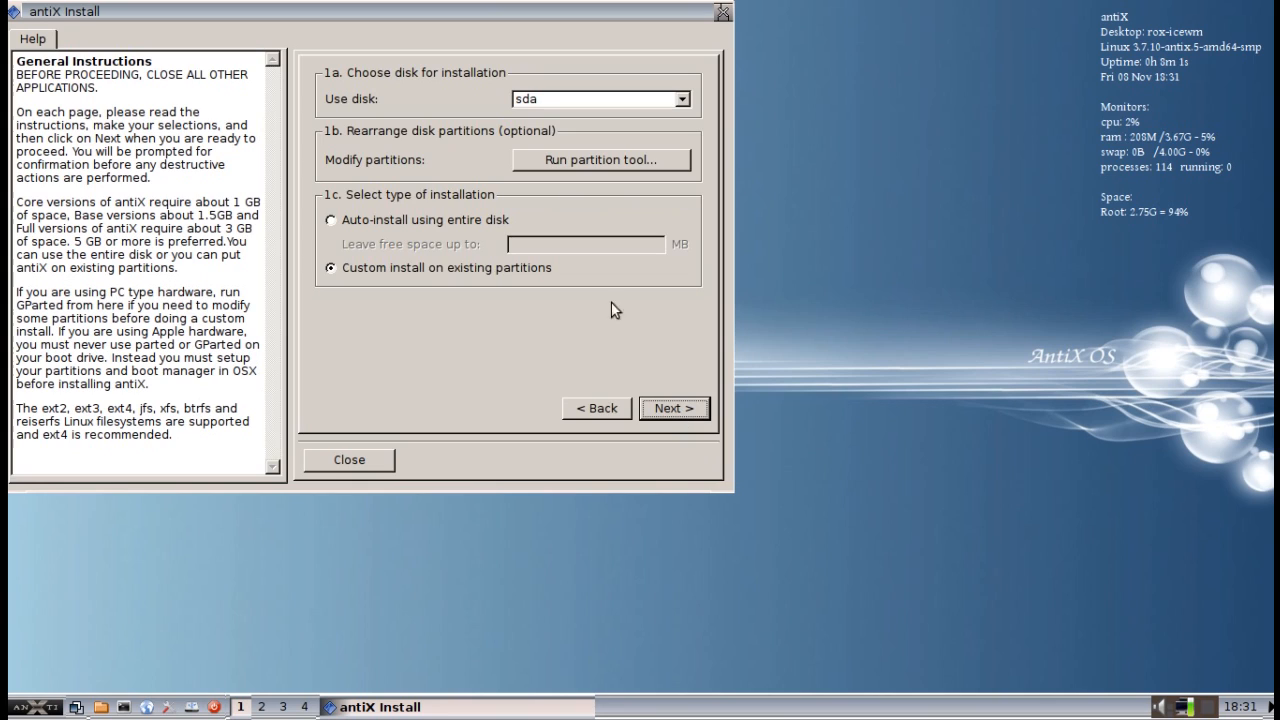
mouse_move(512, 312)
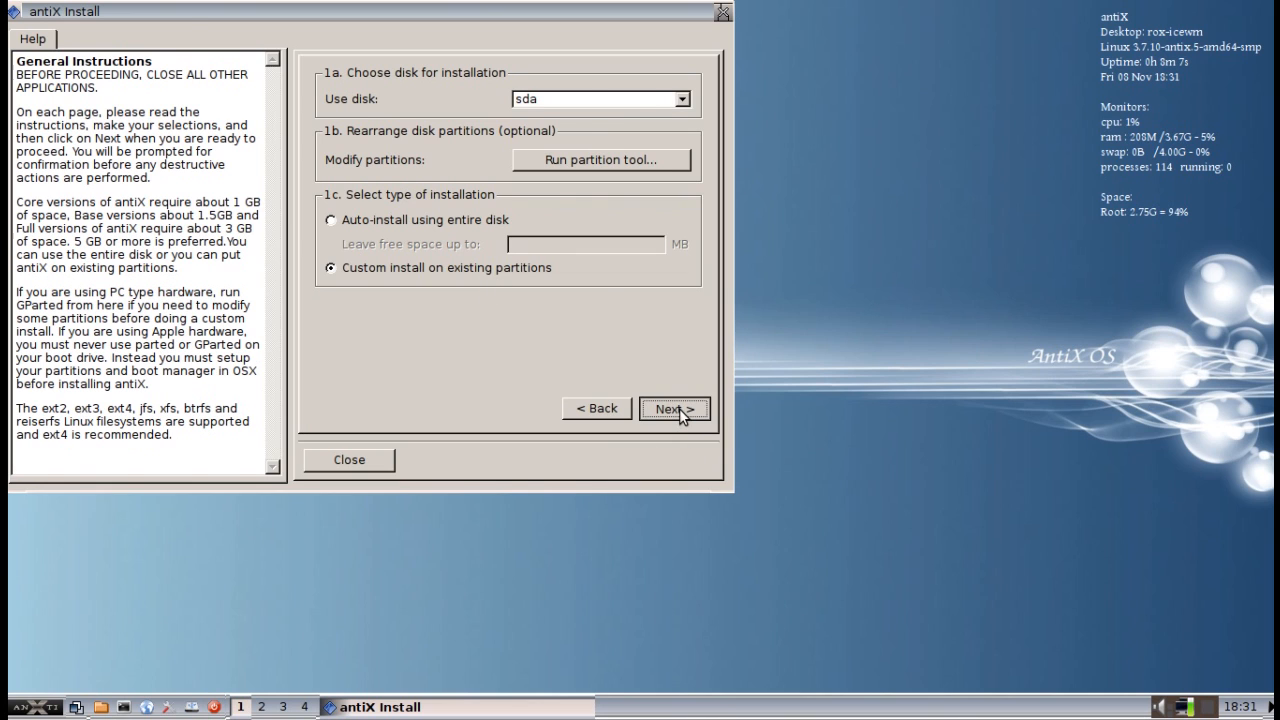
Step: Choose sda5 as the / (root) partition and proceed to install onto it
click(674, 408)
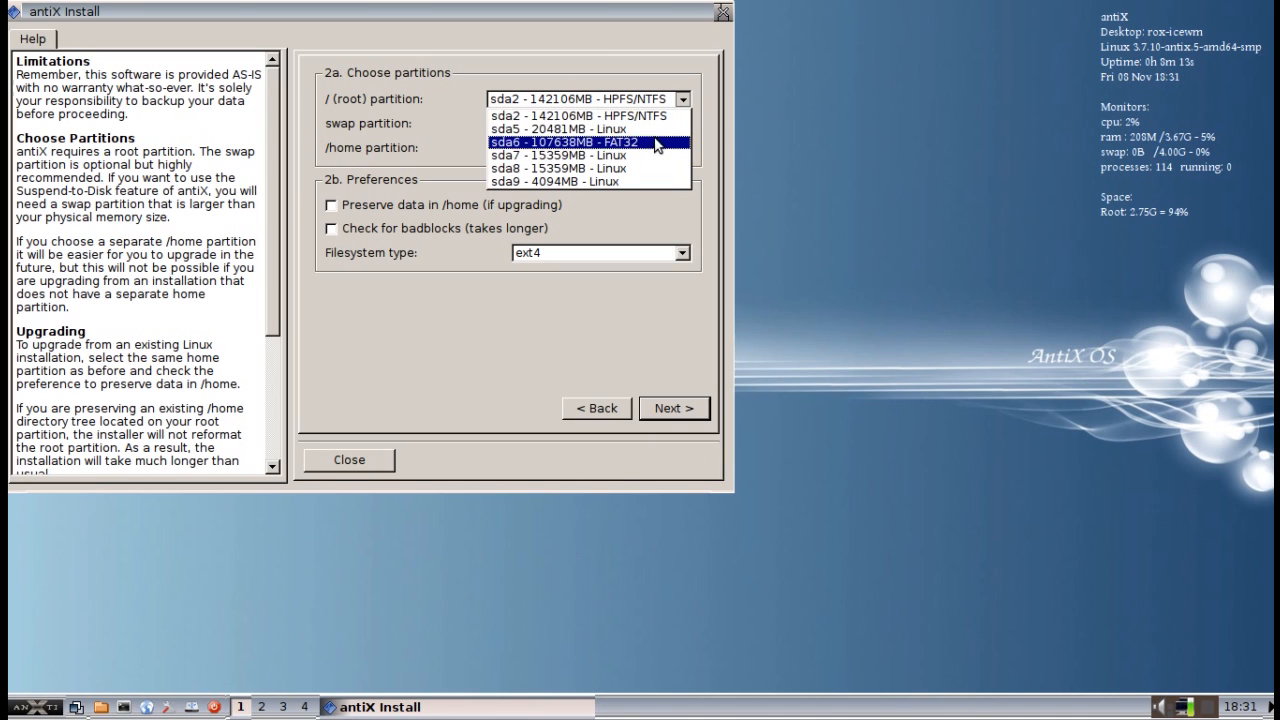
click(560, 128)
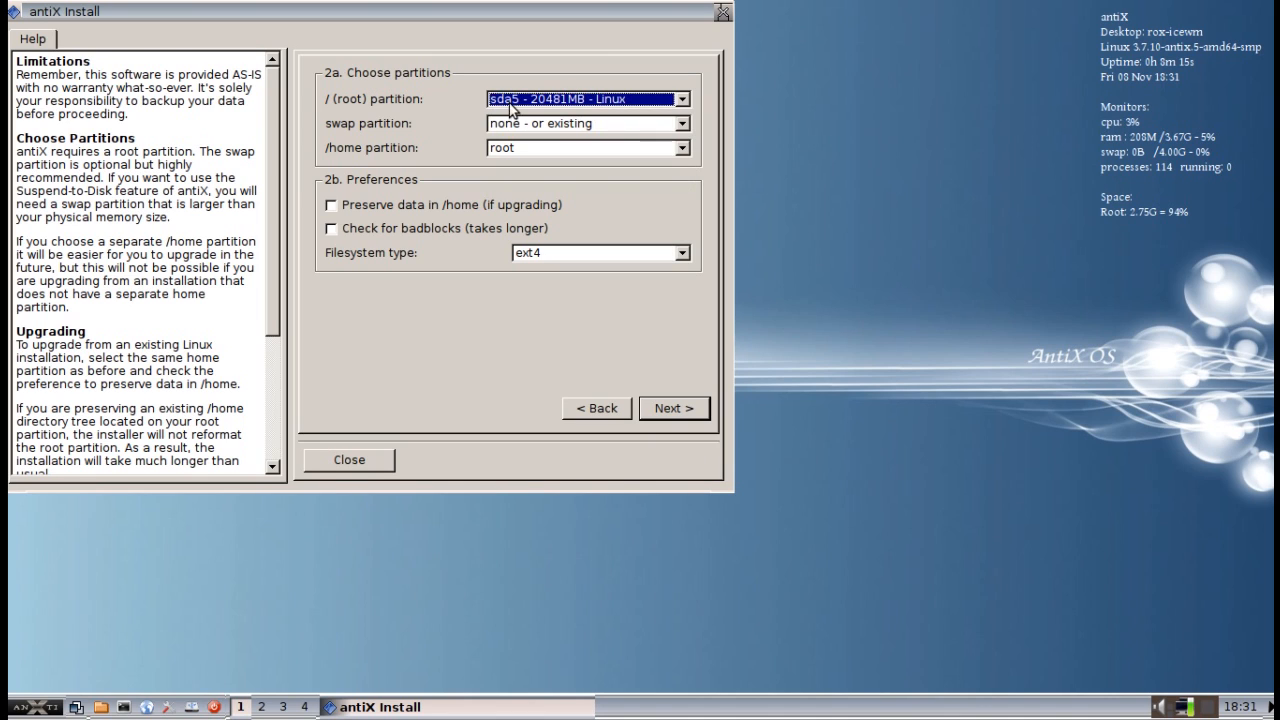
mouse_move(668, 130)
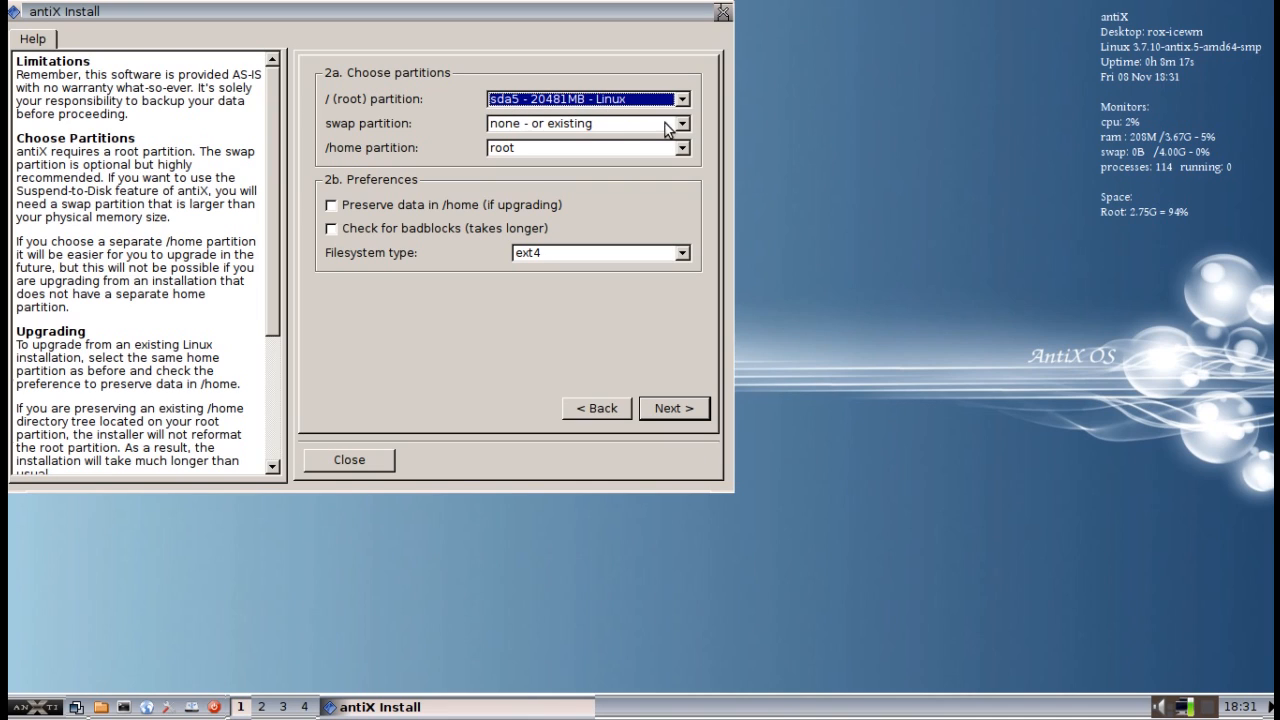
mouse_move(596, 128)
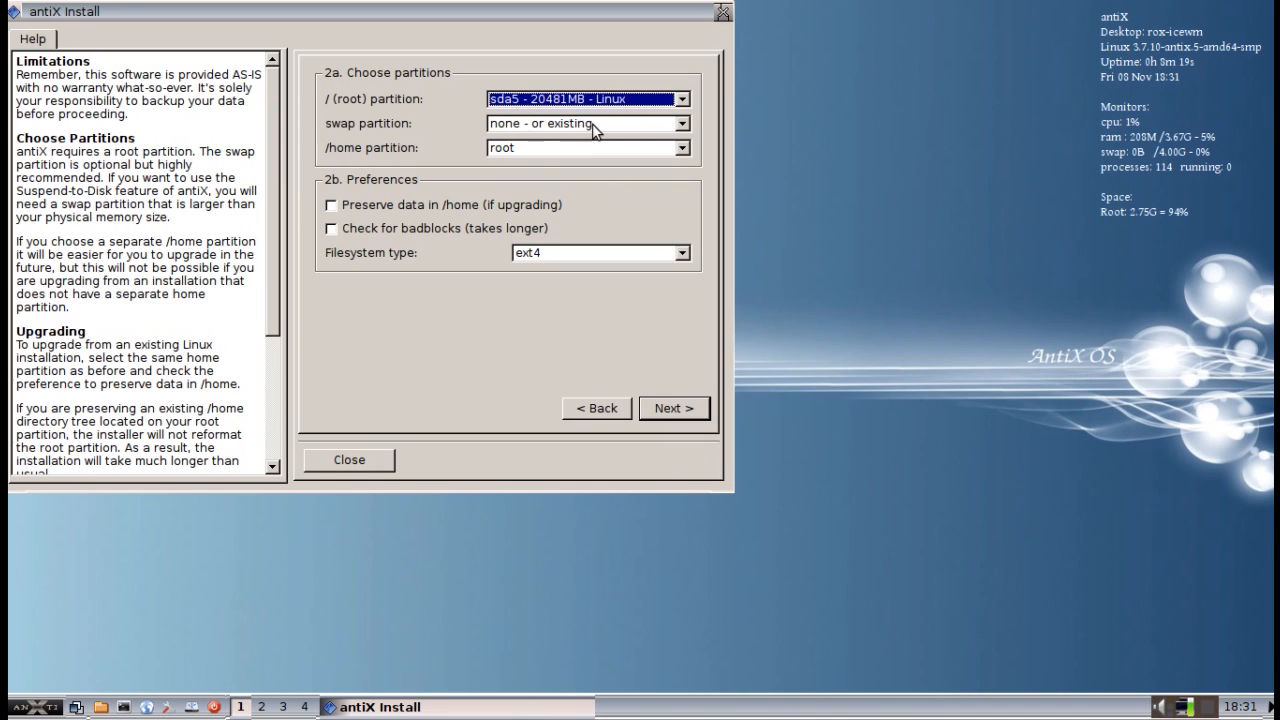
mouse_move(532, 160)
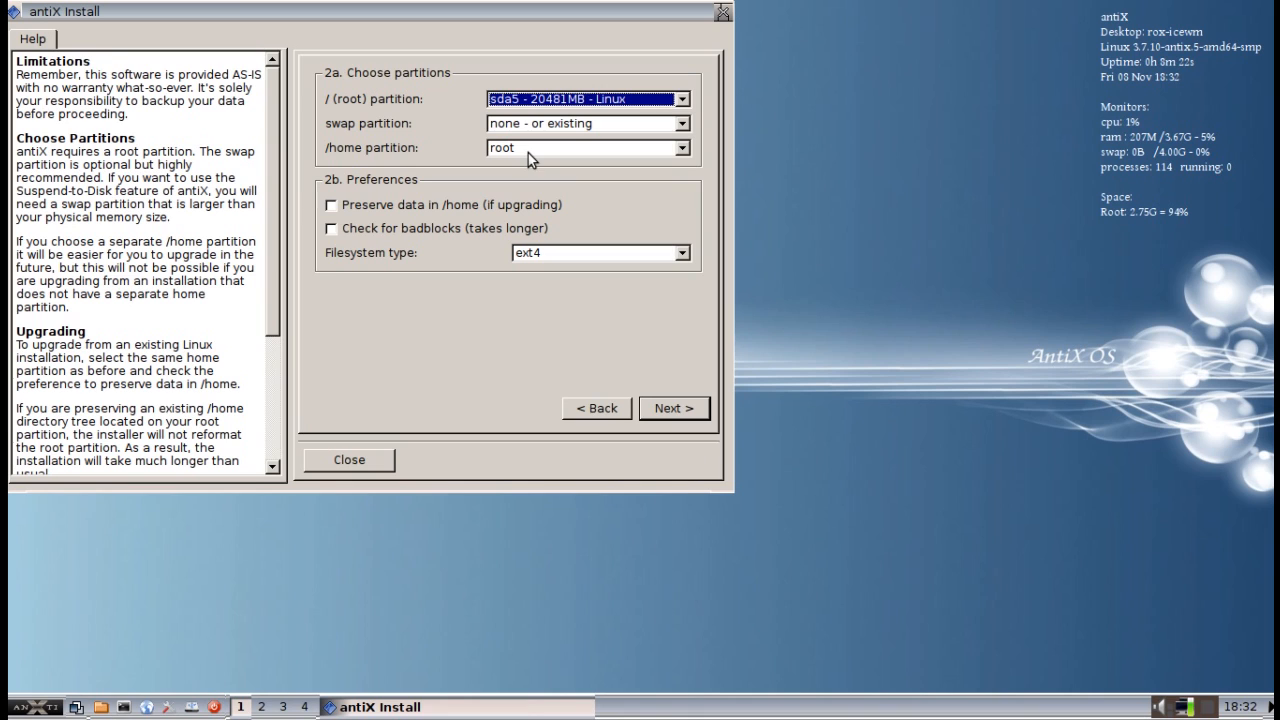
mouse_move(570, 352)
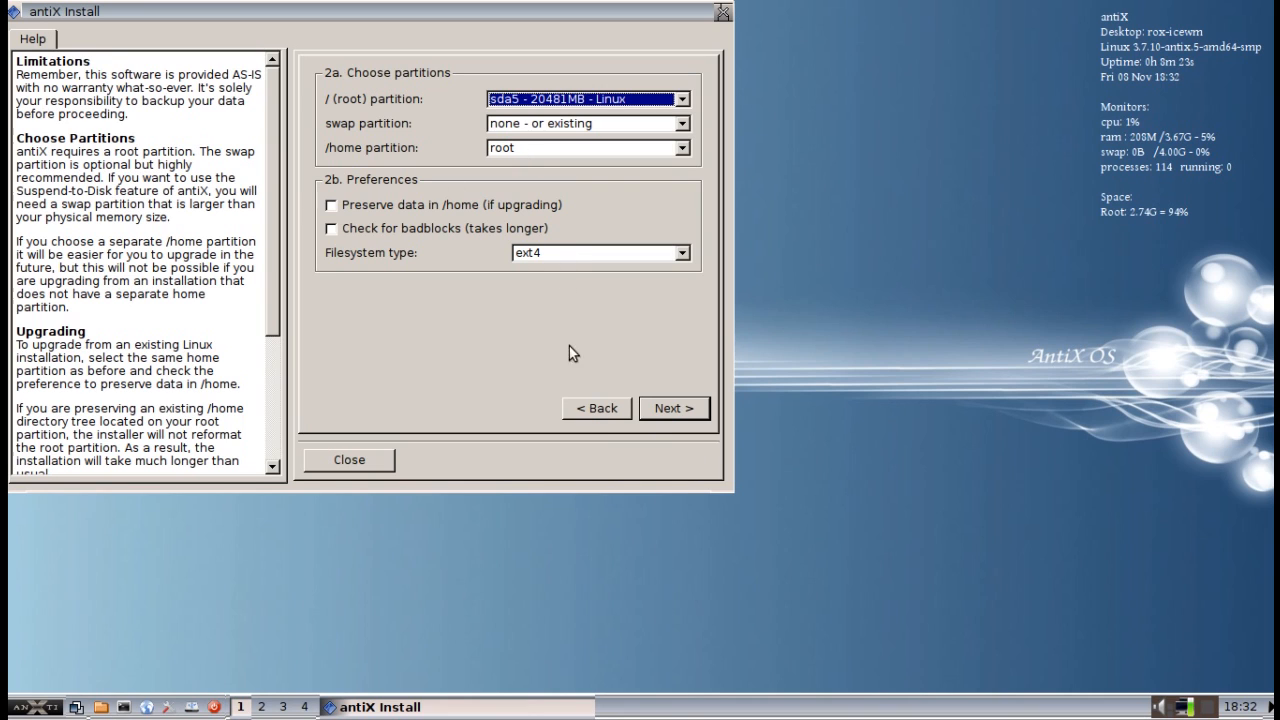
click(672, 408)
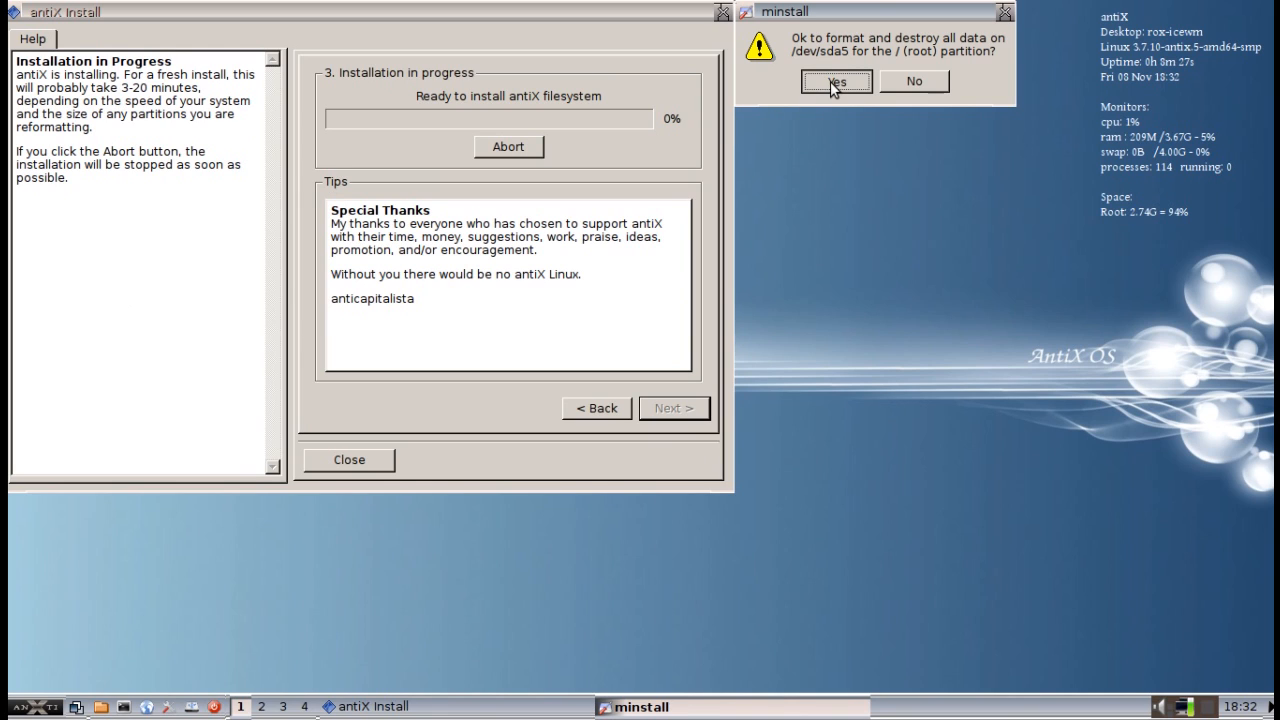
Step: Confirm formatting /dev/sda5 so the system copy begins
click(836, 80)
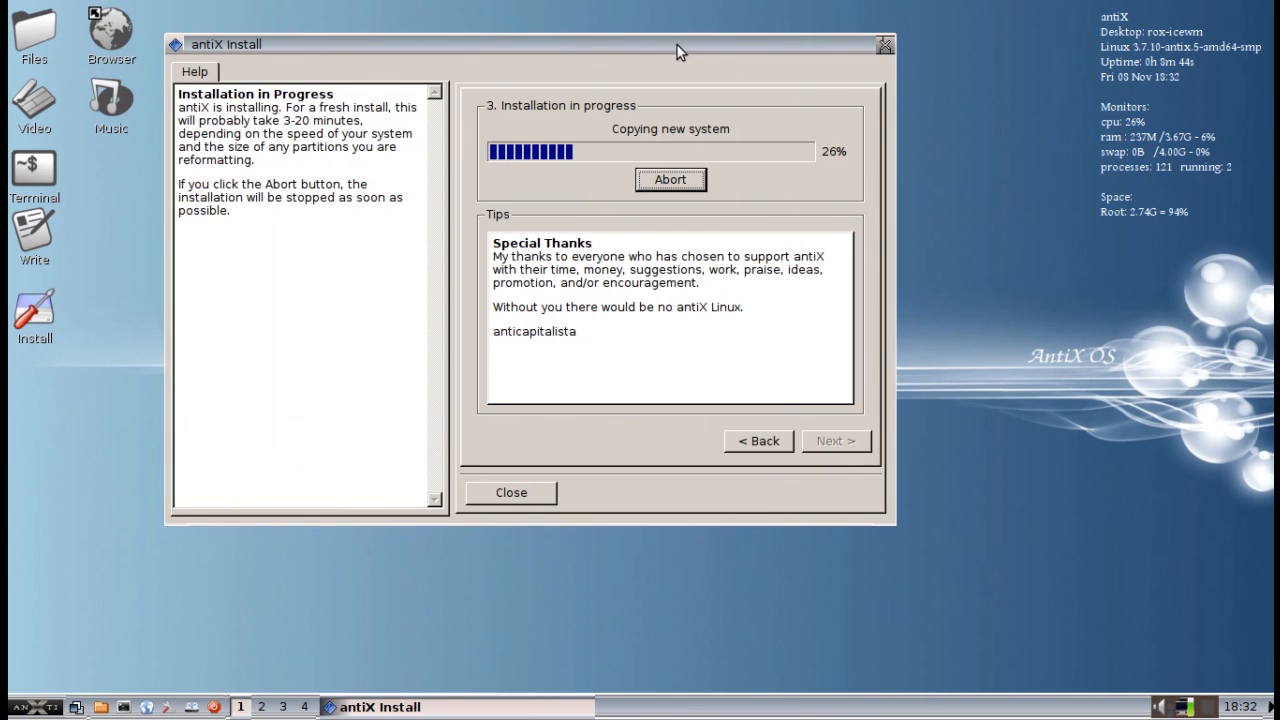
mouse_move(1160, 168)
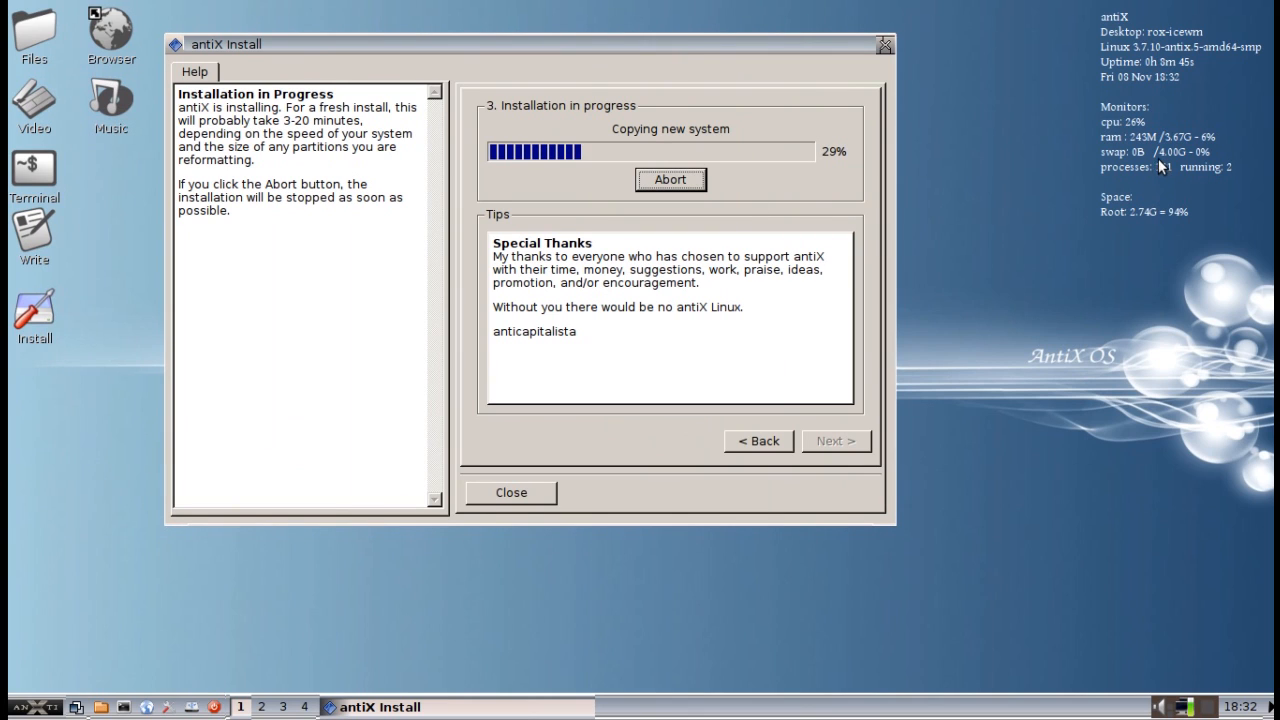
mouse_move(1144, 150)
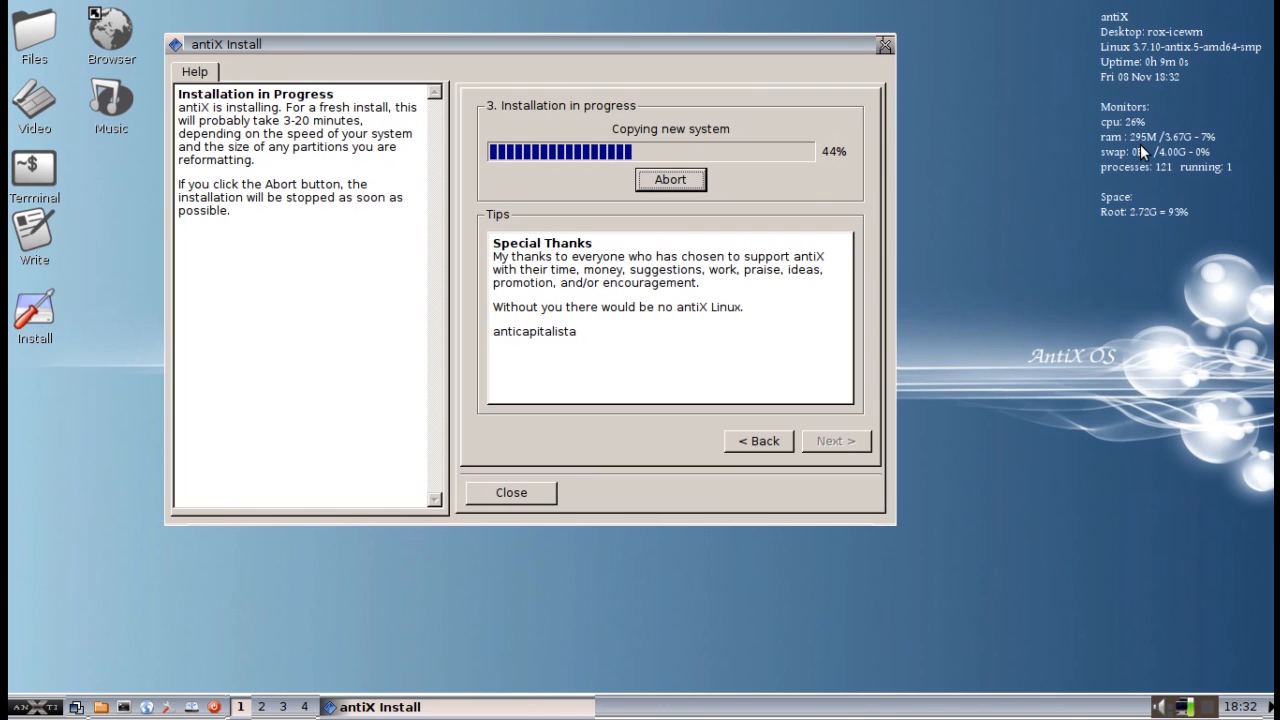
mouse_move(1050, 258)
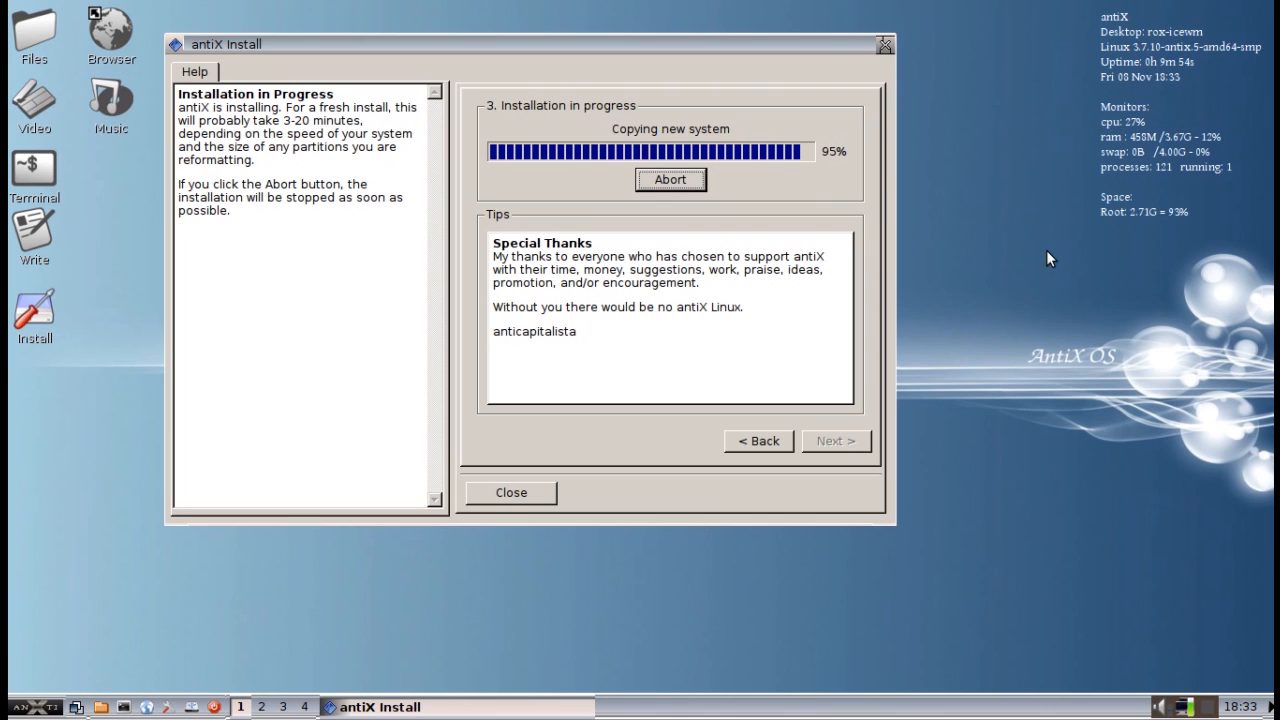
mouse_move(658, 352)
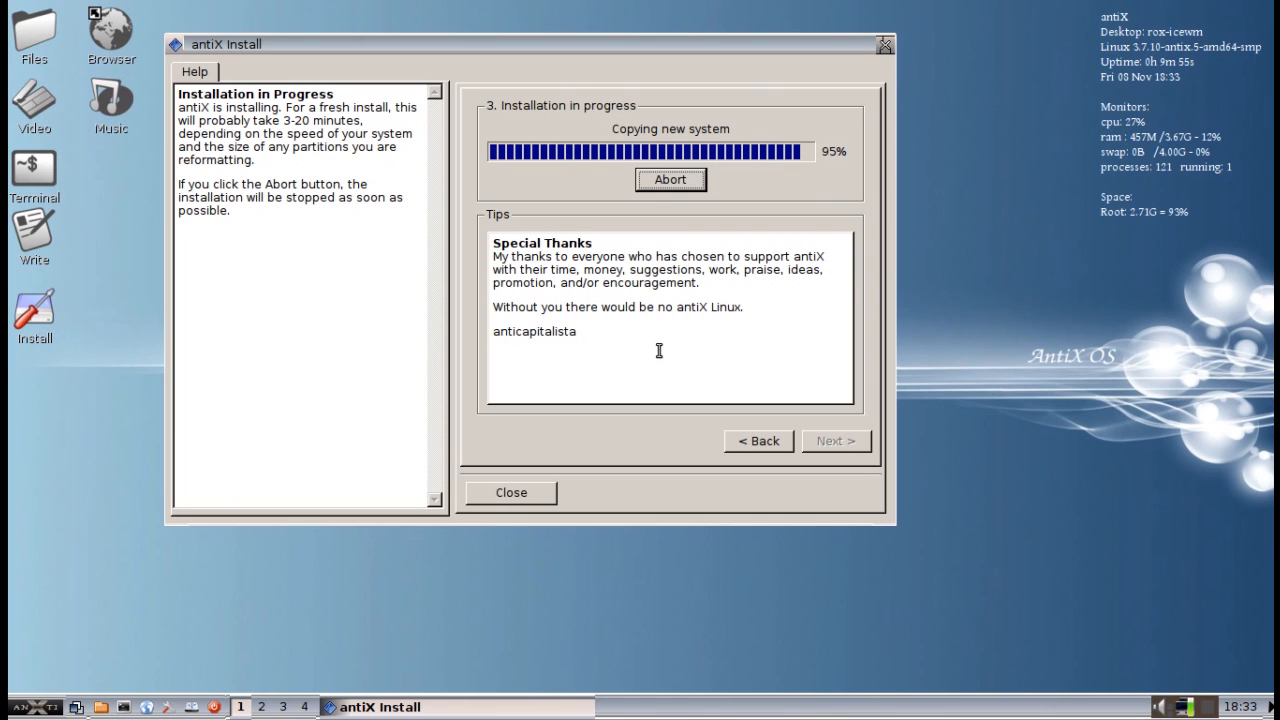
click(8, 708)
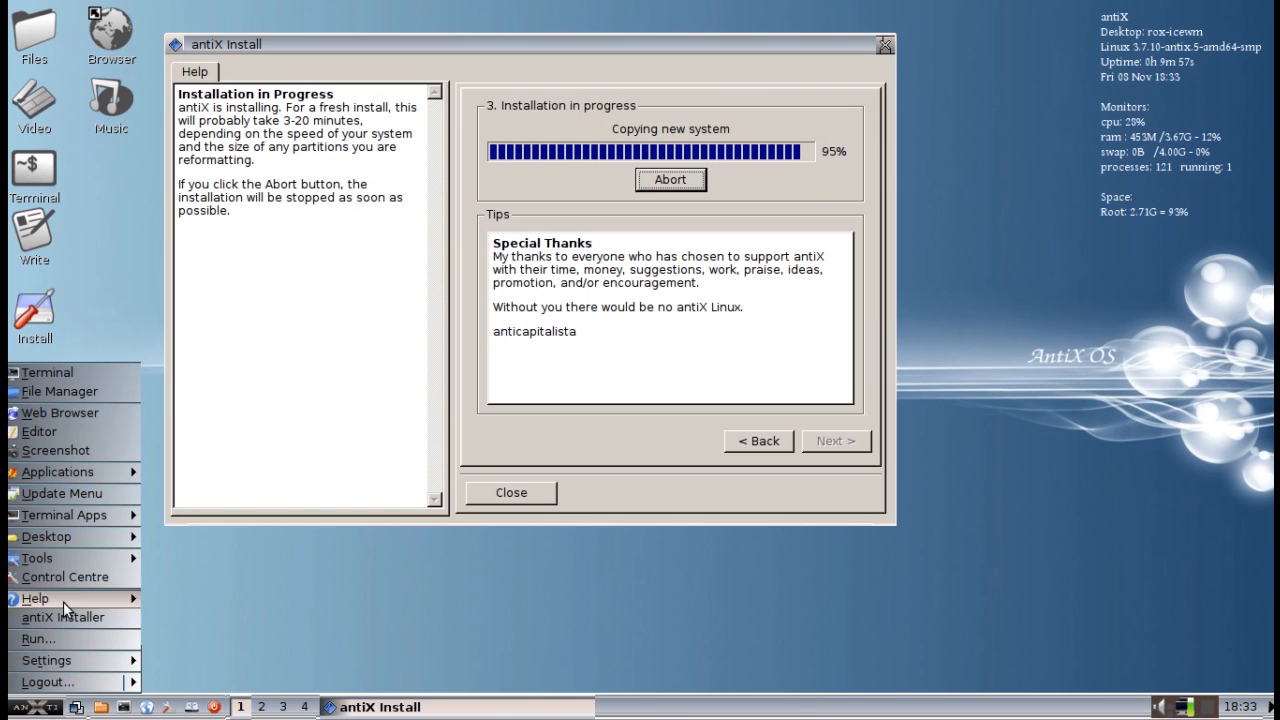
mouse_move(96, 492)
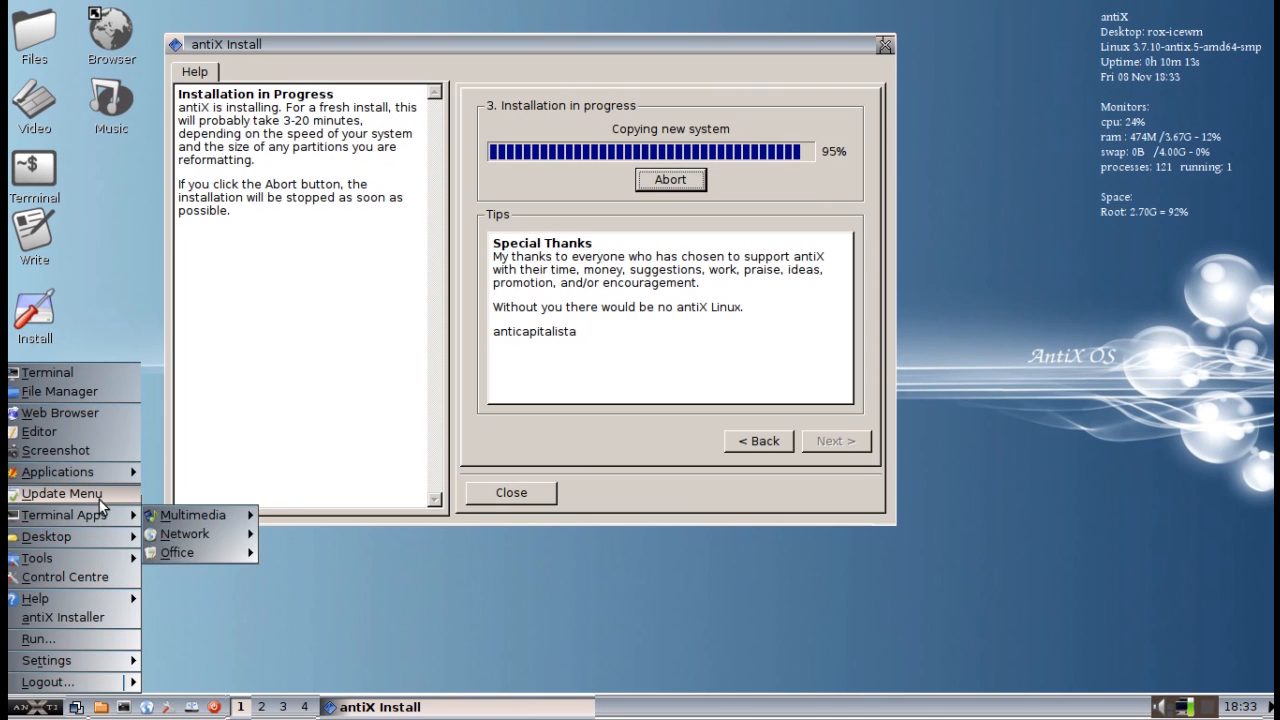
mouse_move(100, 532)
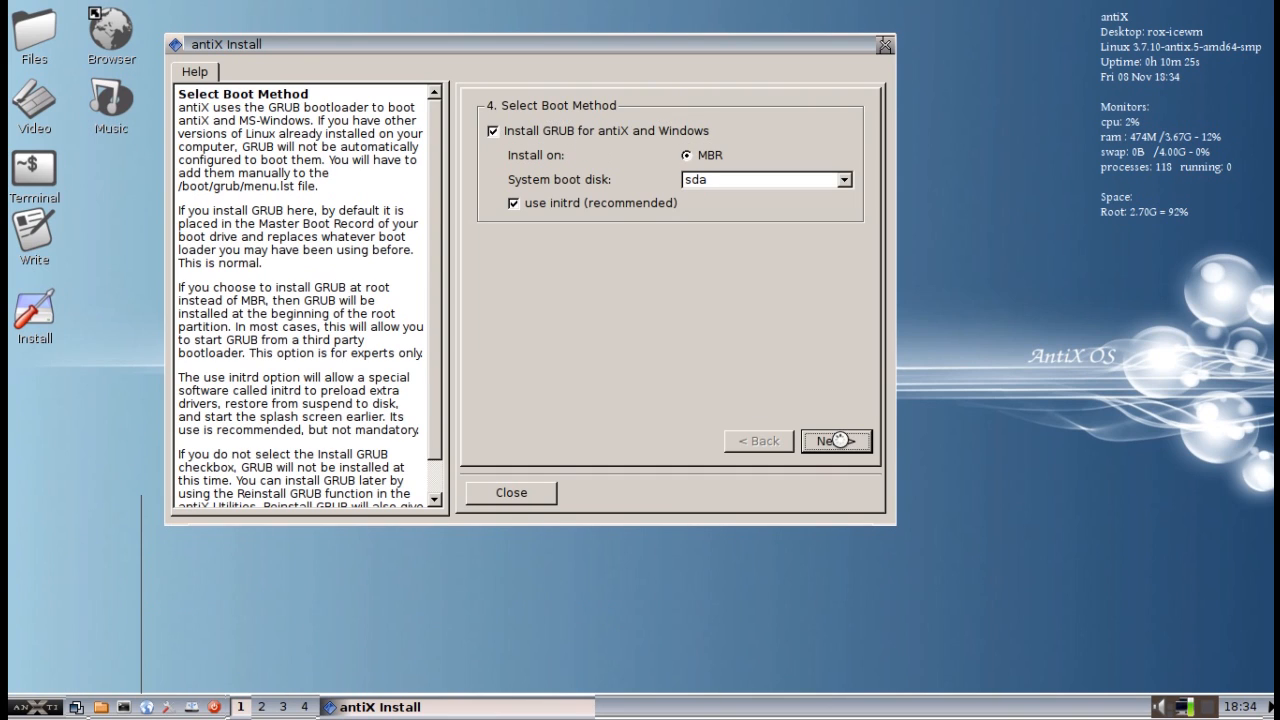
Step: Install GRUB to the MBR of sda with initrd and acknowledge it installed ok
click(836, 442)
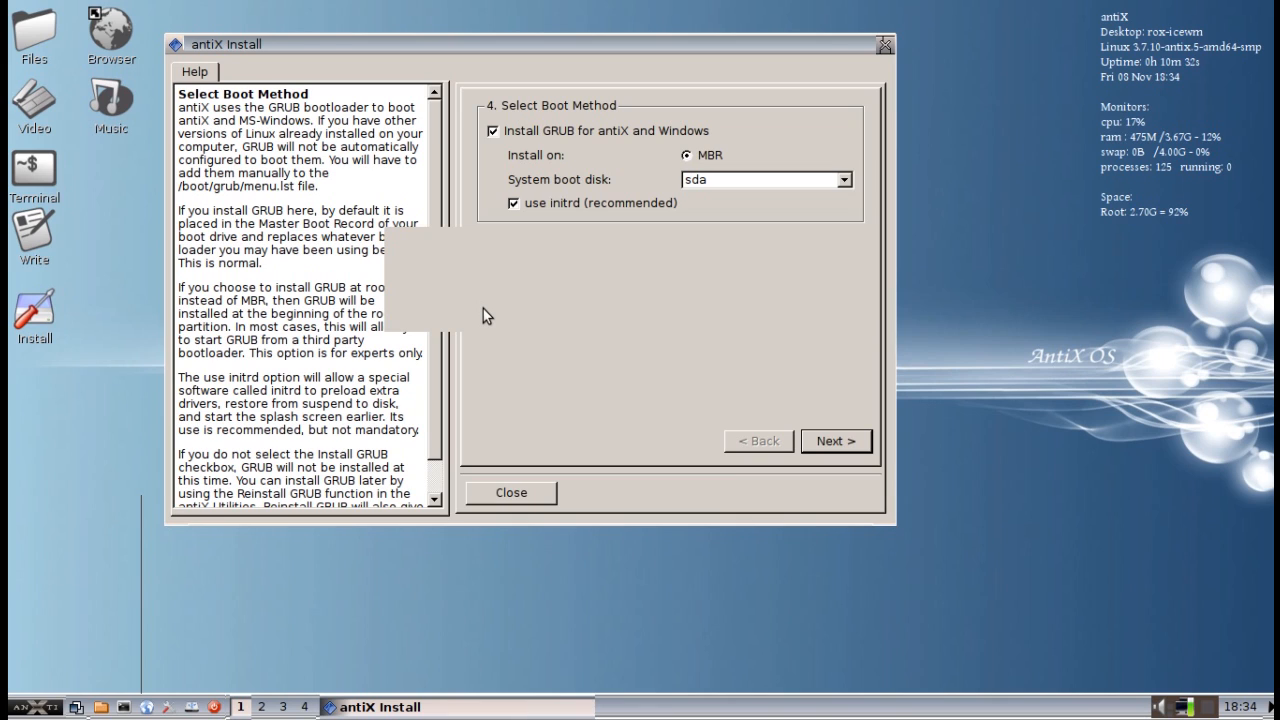
mouse_move(408, 350)
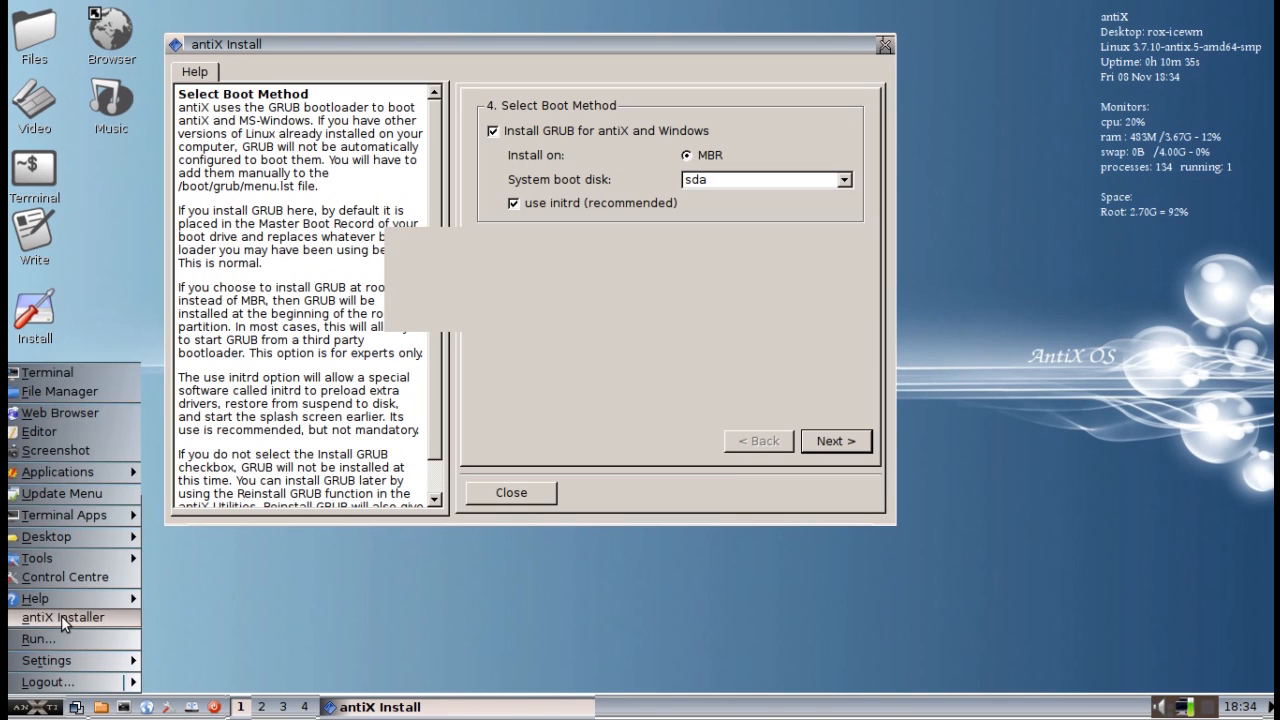
mouse_move(540, 604)
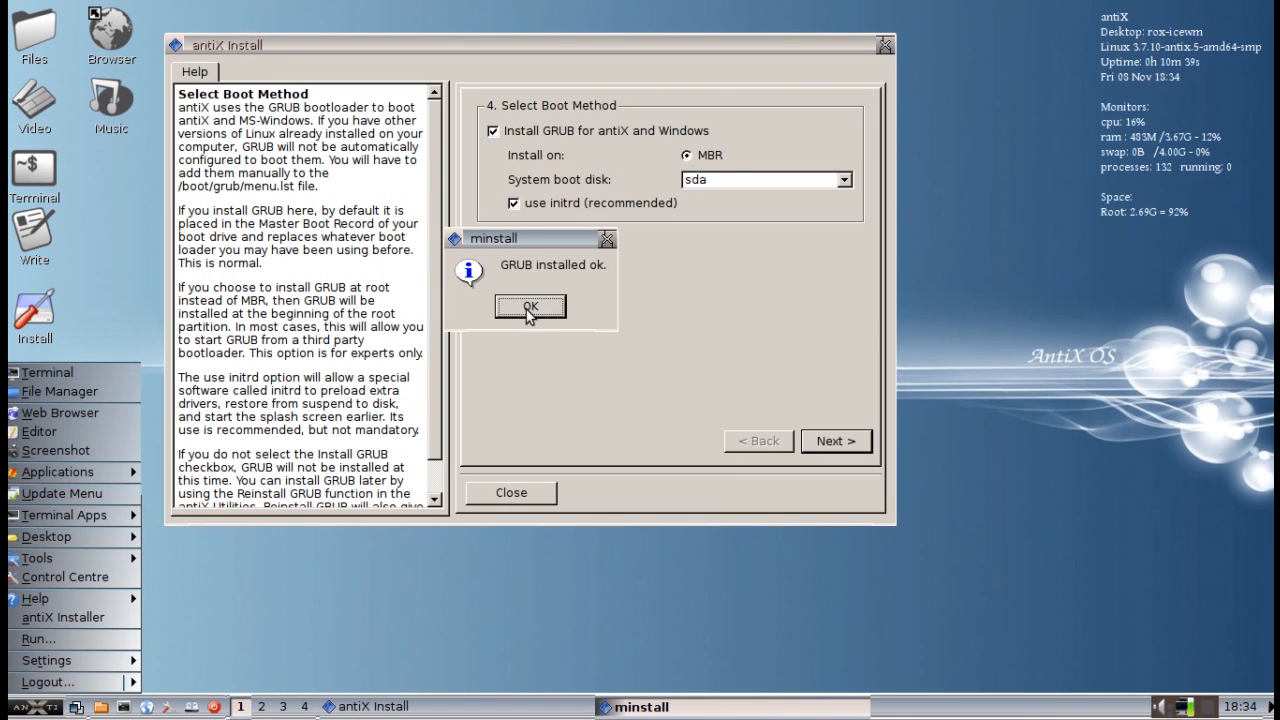
click(530, 308)
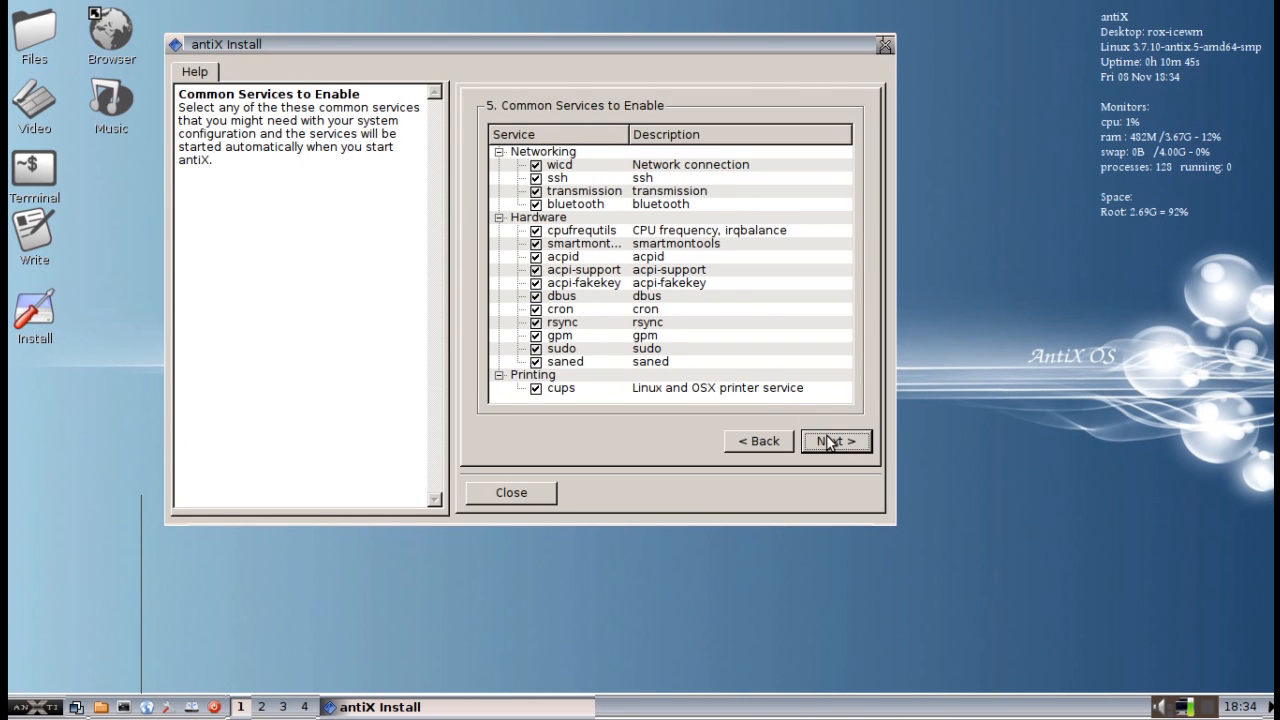
Step: Accept the default common services and the computer name antiX1
click(836, 442)
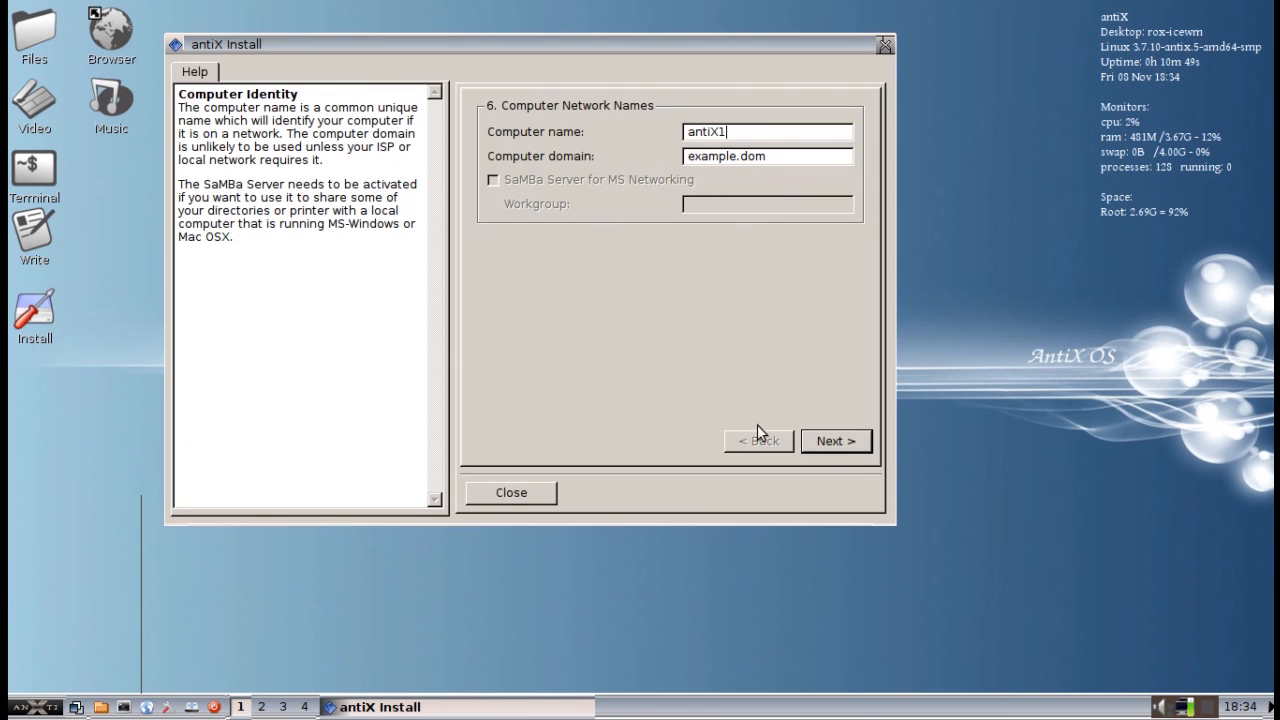
click(836, 442)
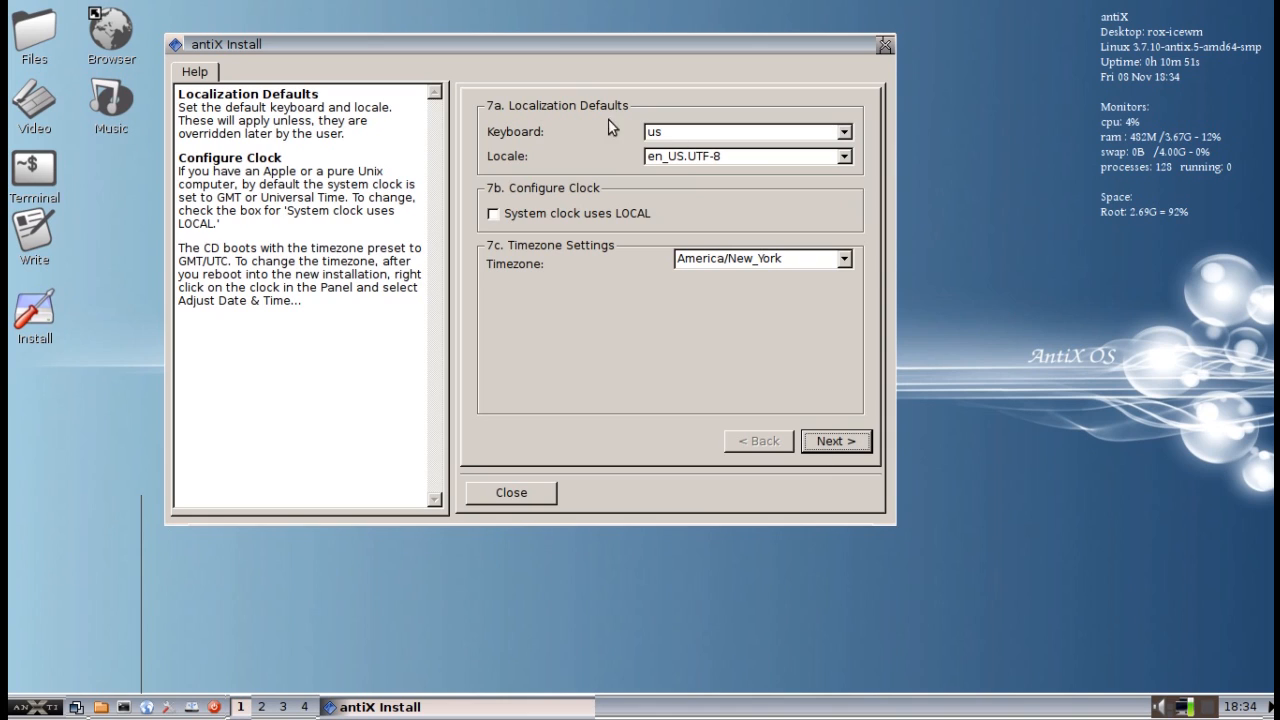
mouse_move(658, 132)
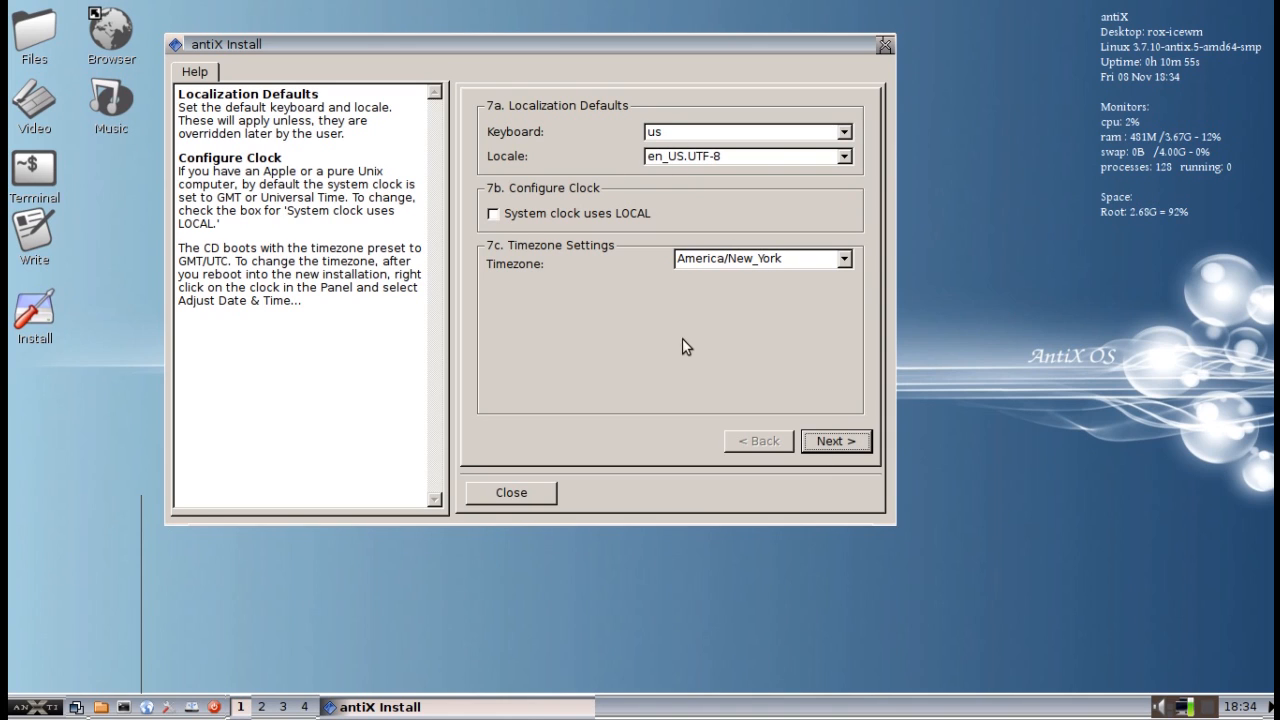
Step: Keep default localization, create user 'dolphin' with user and root passwords, and enable autologin
click(836, 442)
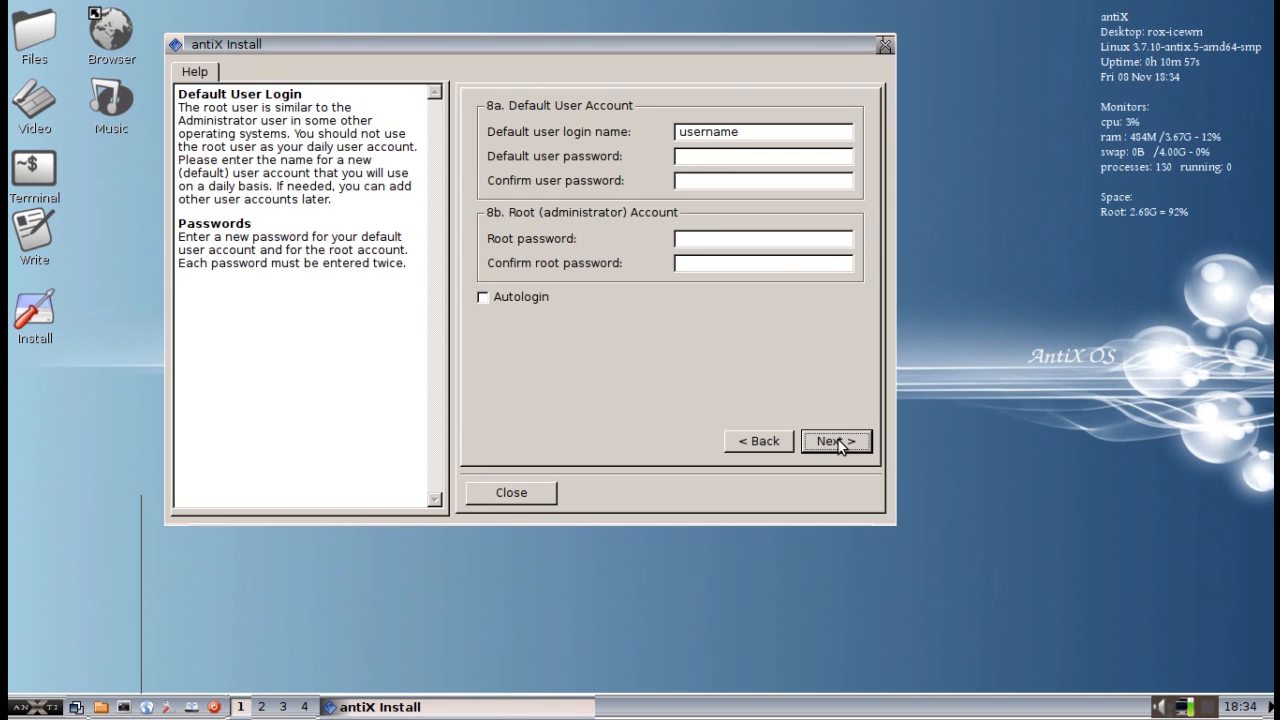
mouse_move(452, 198)
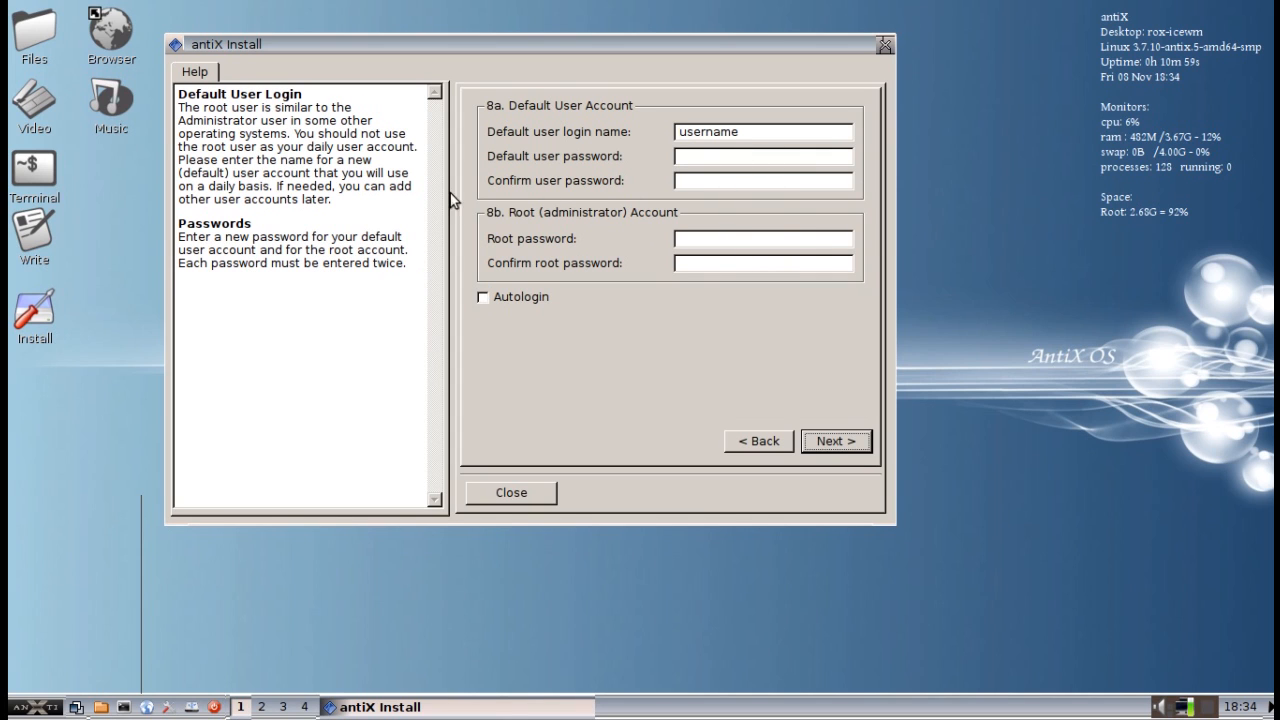
mouse_move(516, 312)
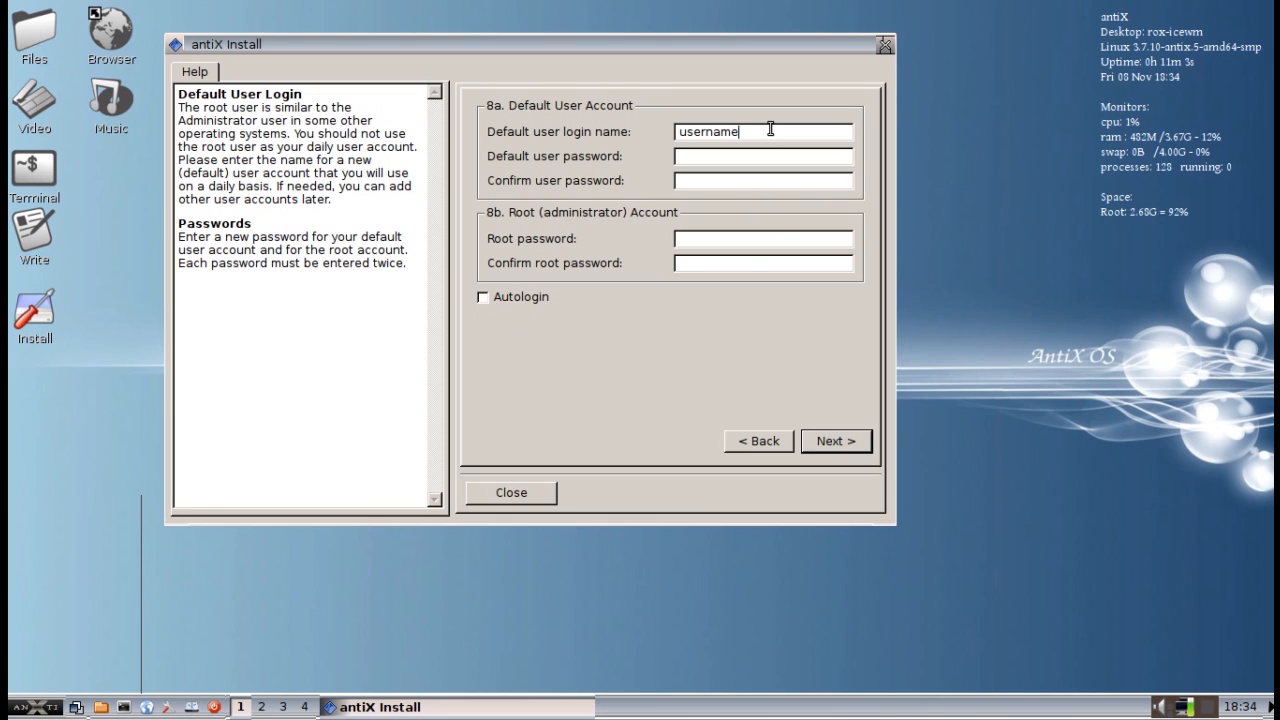
text(dolphin)
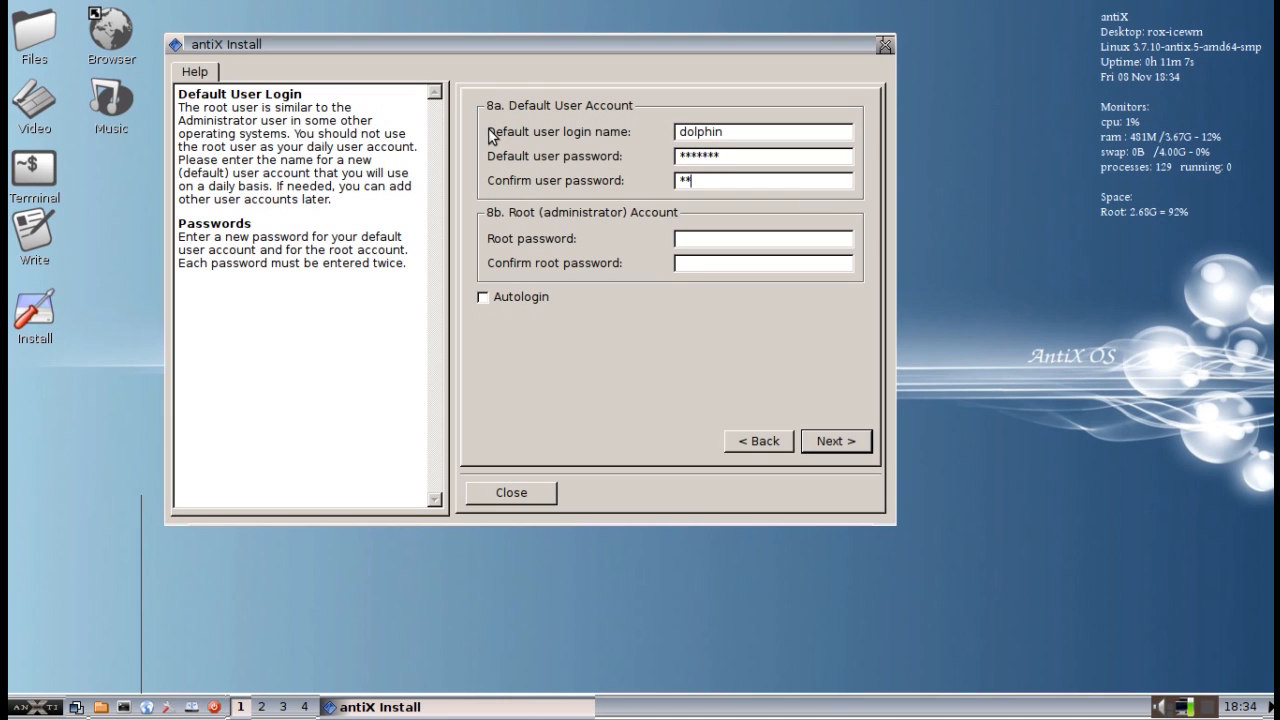
text(*)
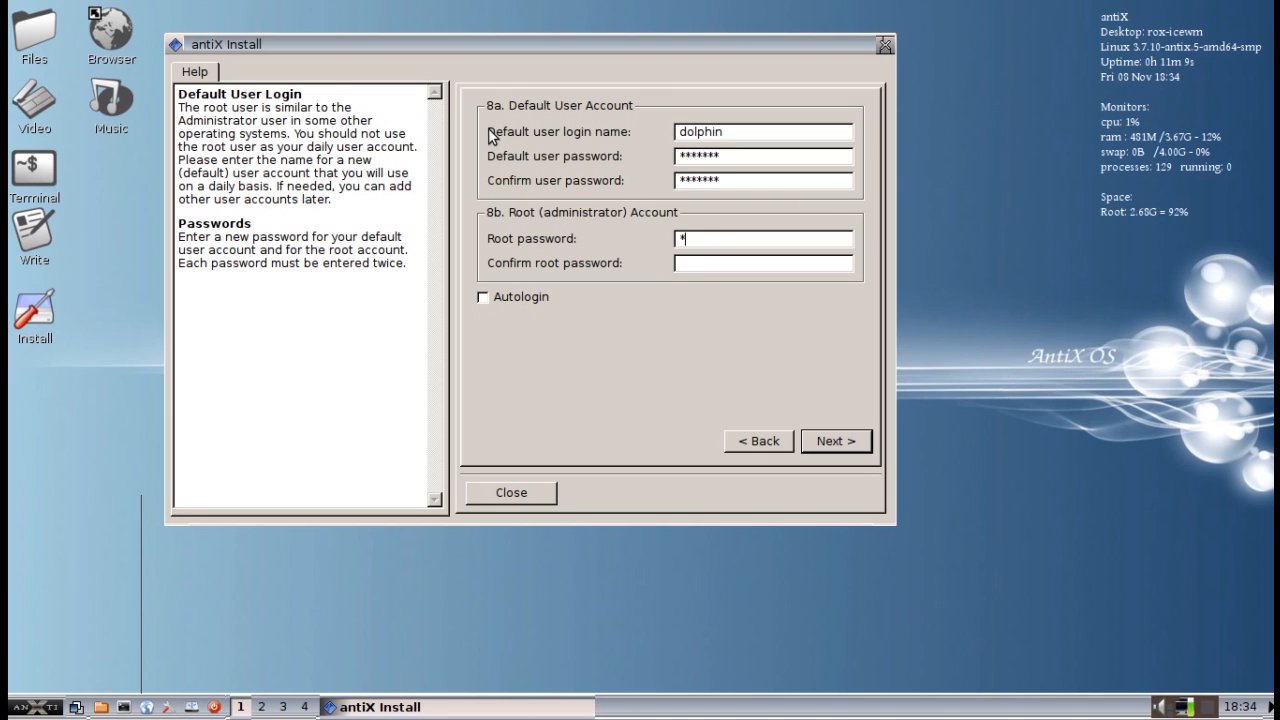
text(**)
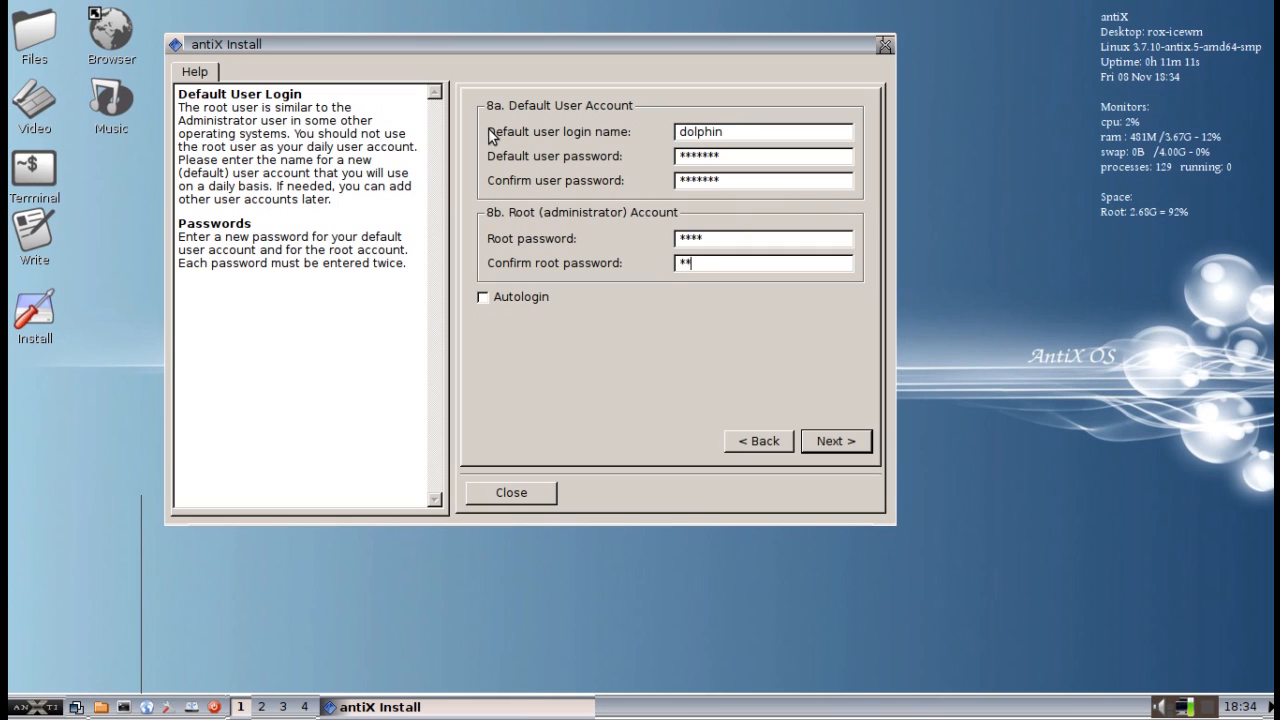
text(**)
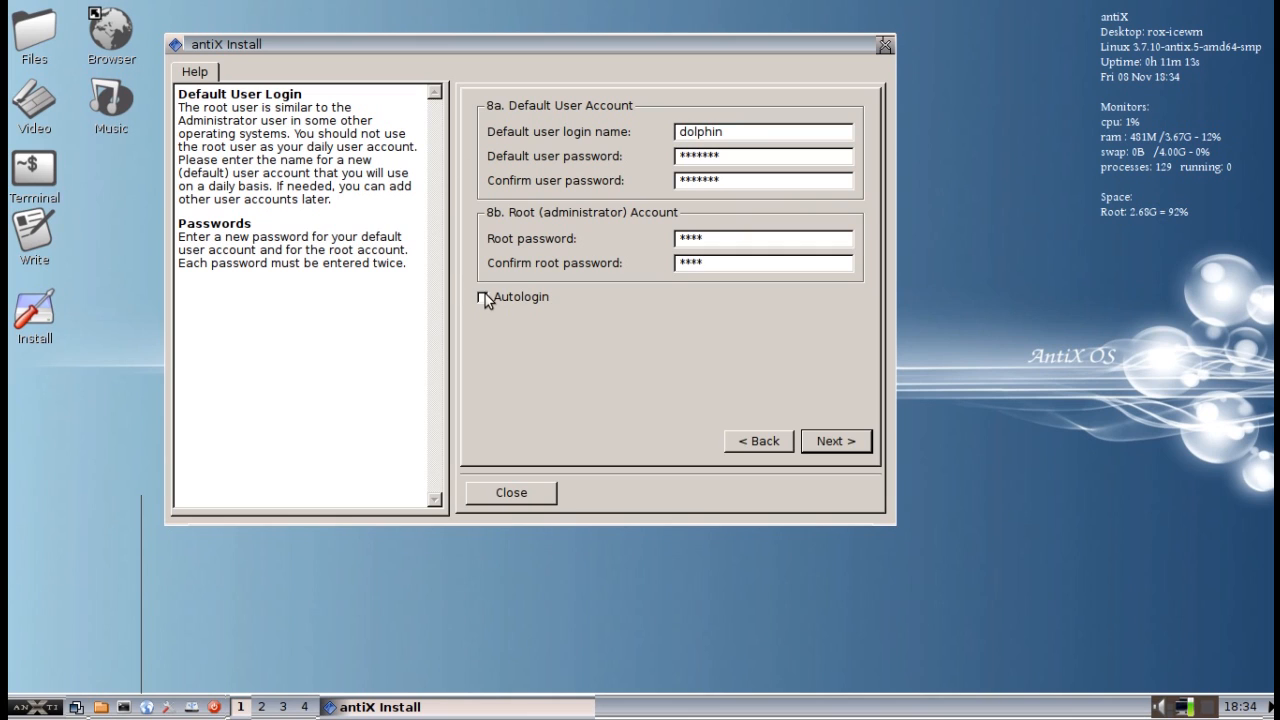
click(484, 296)
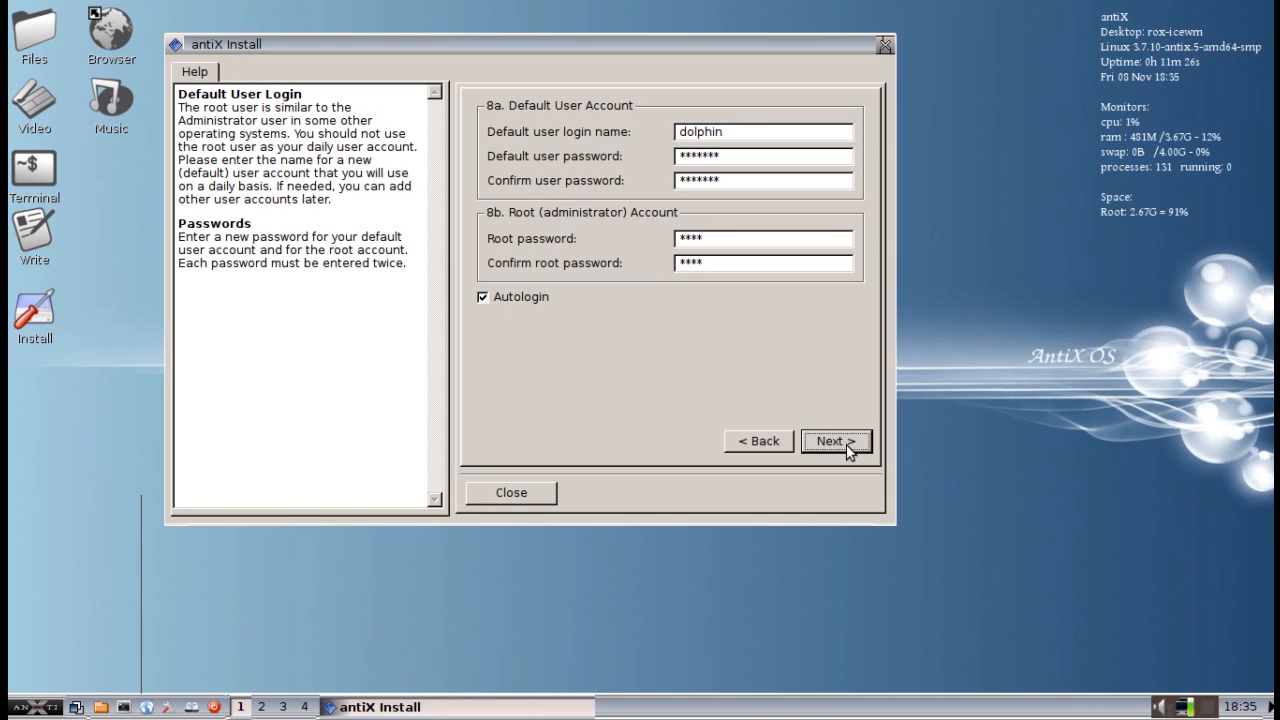
mouse_move(1156, 152)
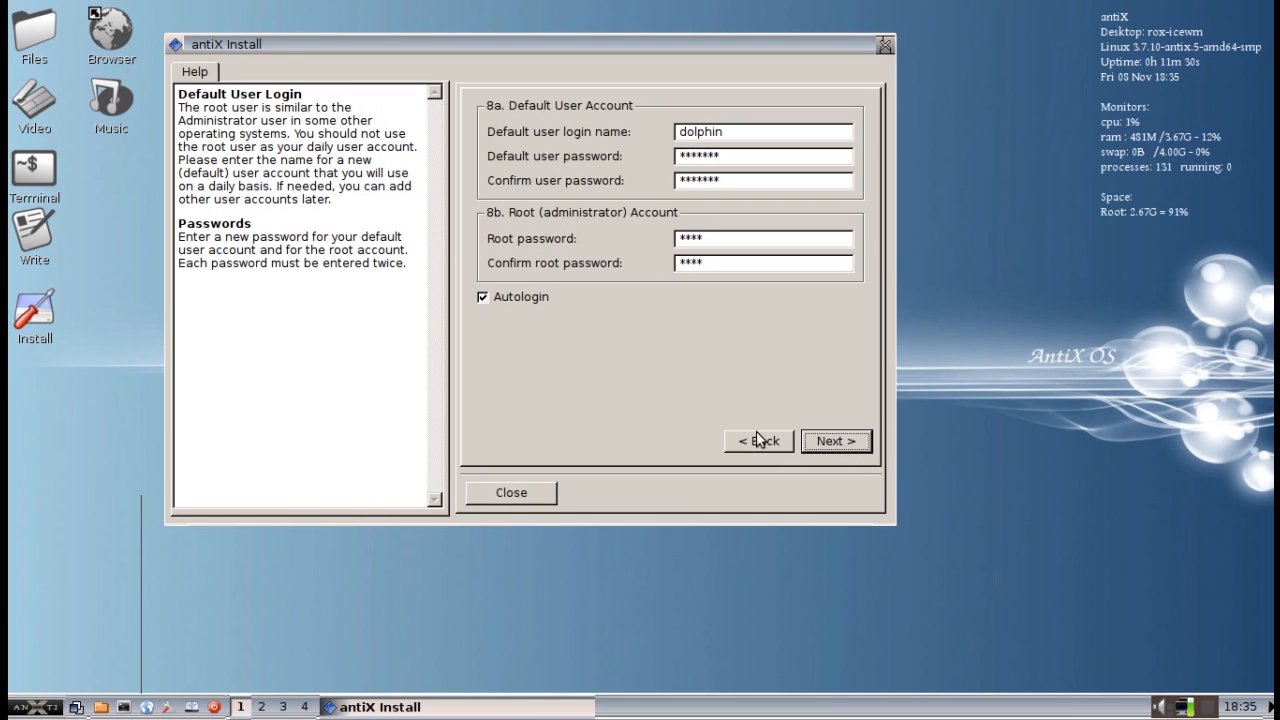
Step: Submit the account settings, finish the installation and close the installer
click(836, 442)
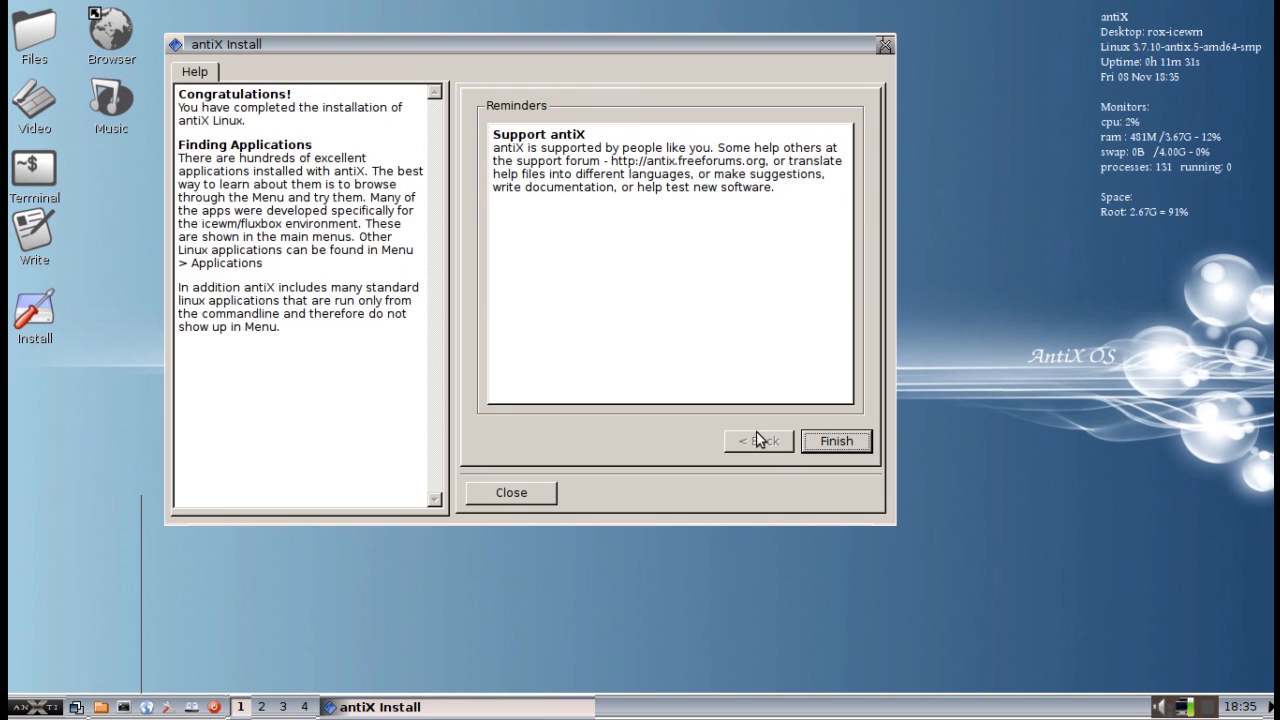
mouse_move(716, 492)
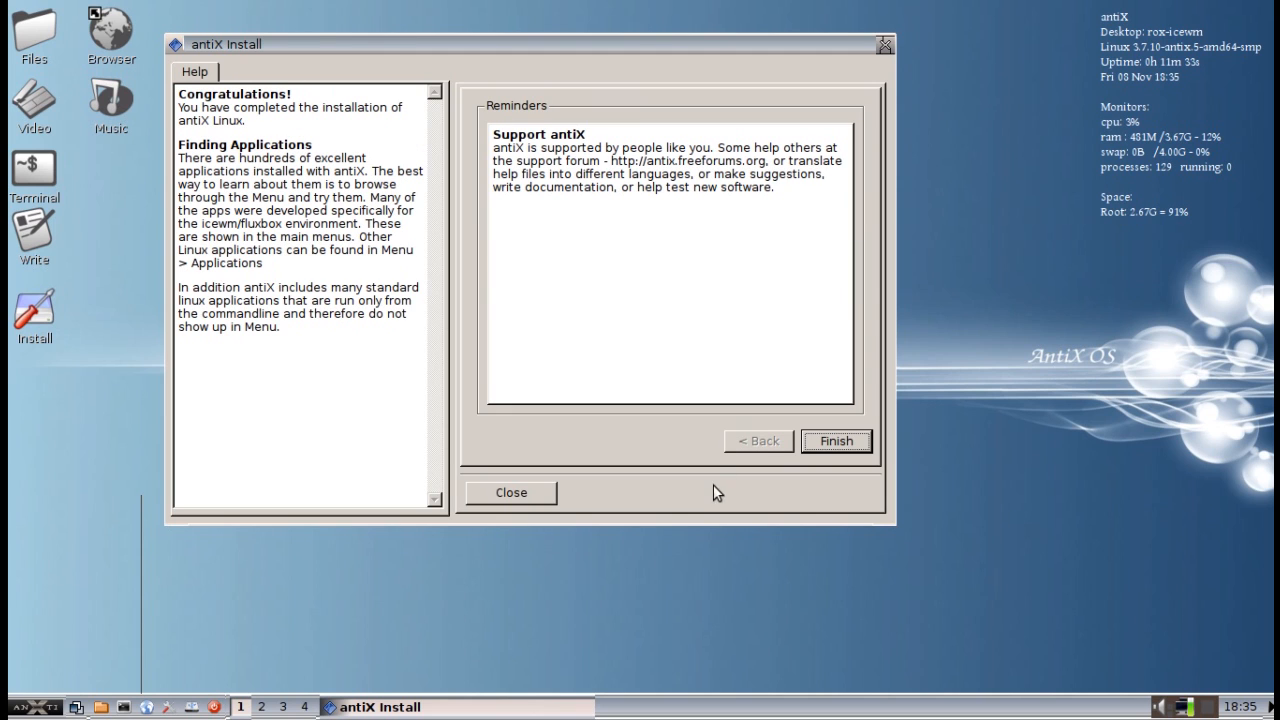
click(836, 442)
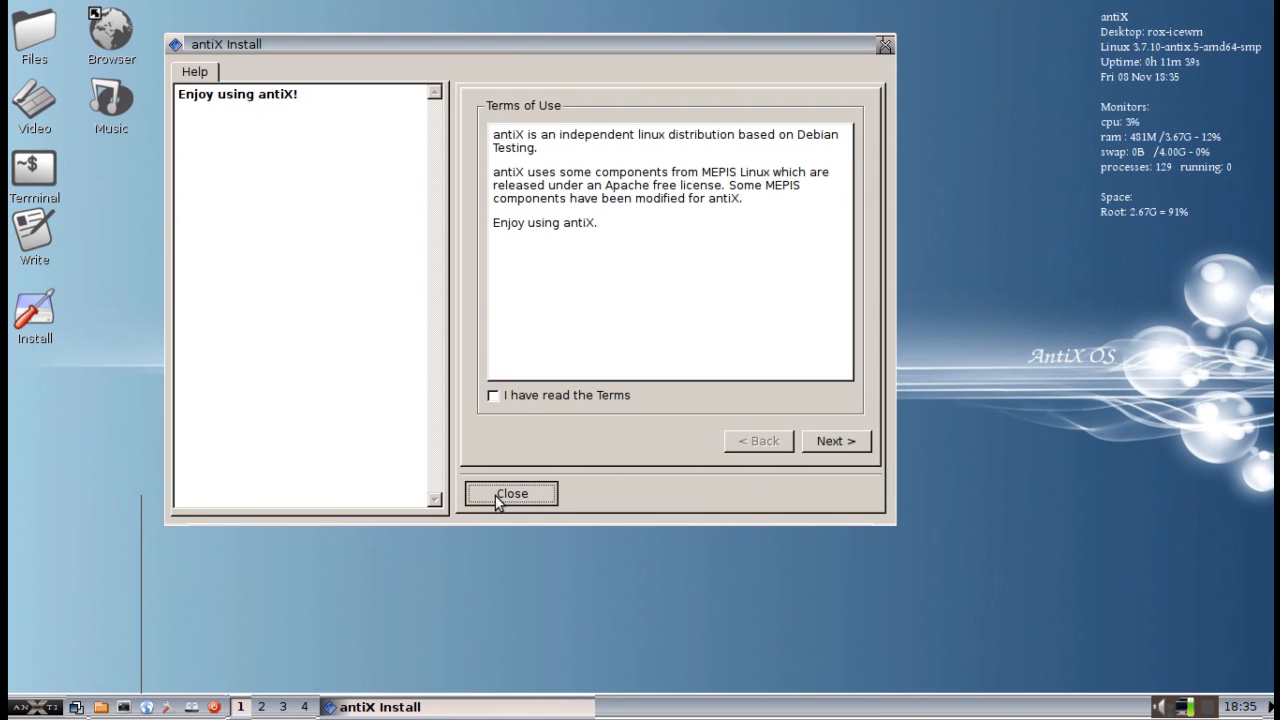
click(512, 492)
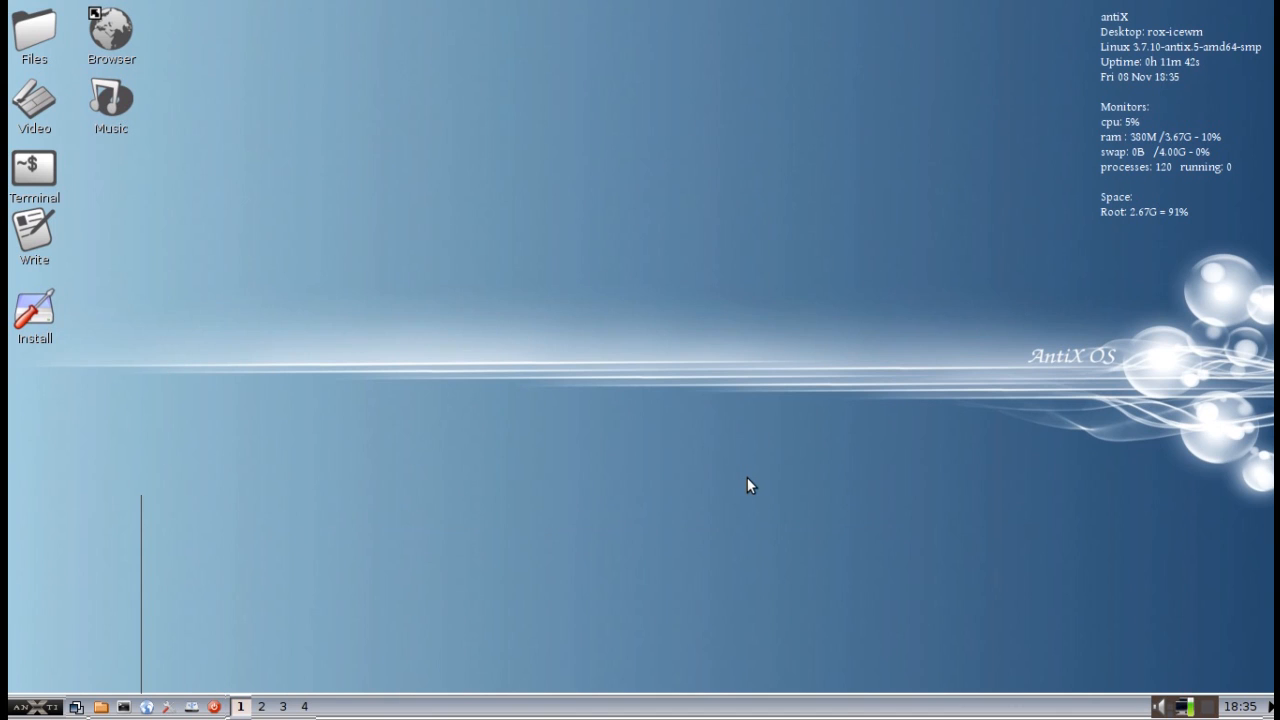
mouse_move(712, 492)
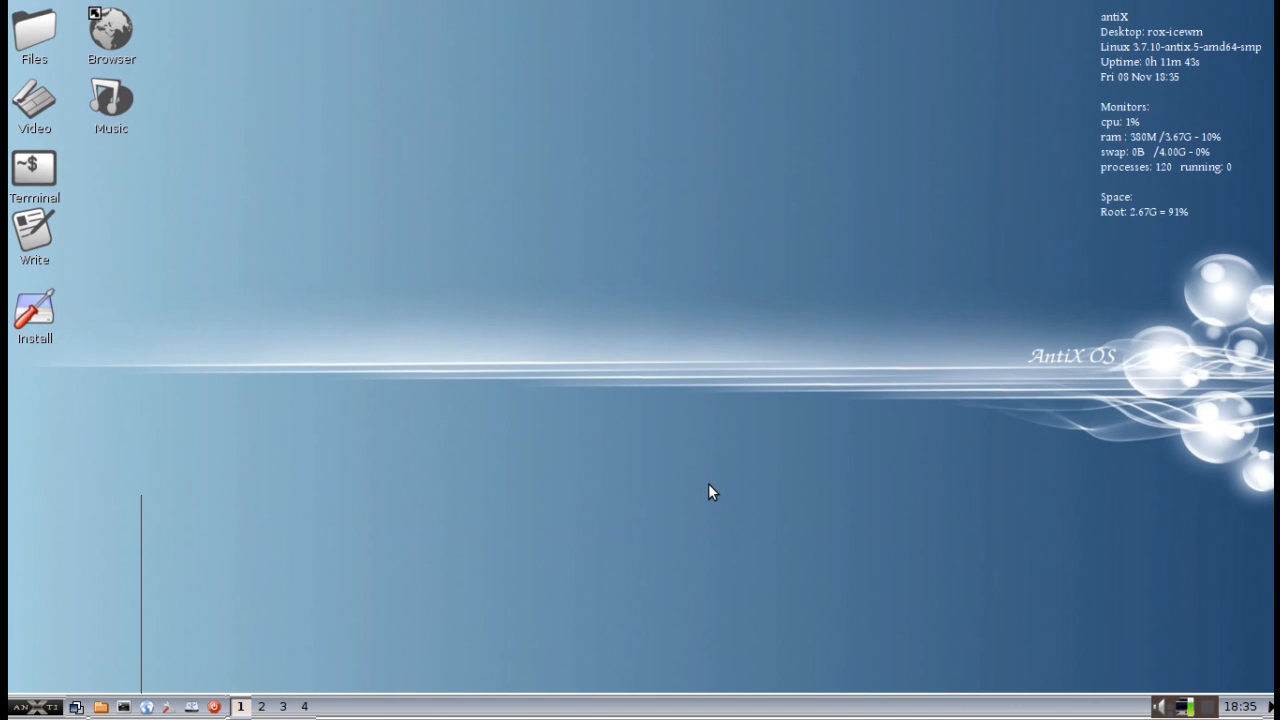
Step: Launch antiX Control Centre from the menu and browse its Desktop, System and Session tools
click(10, 706)
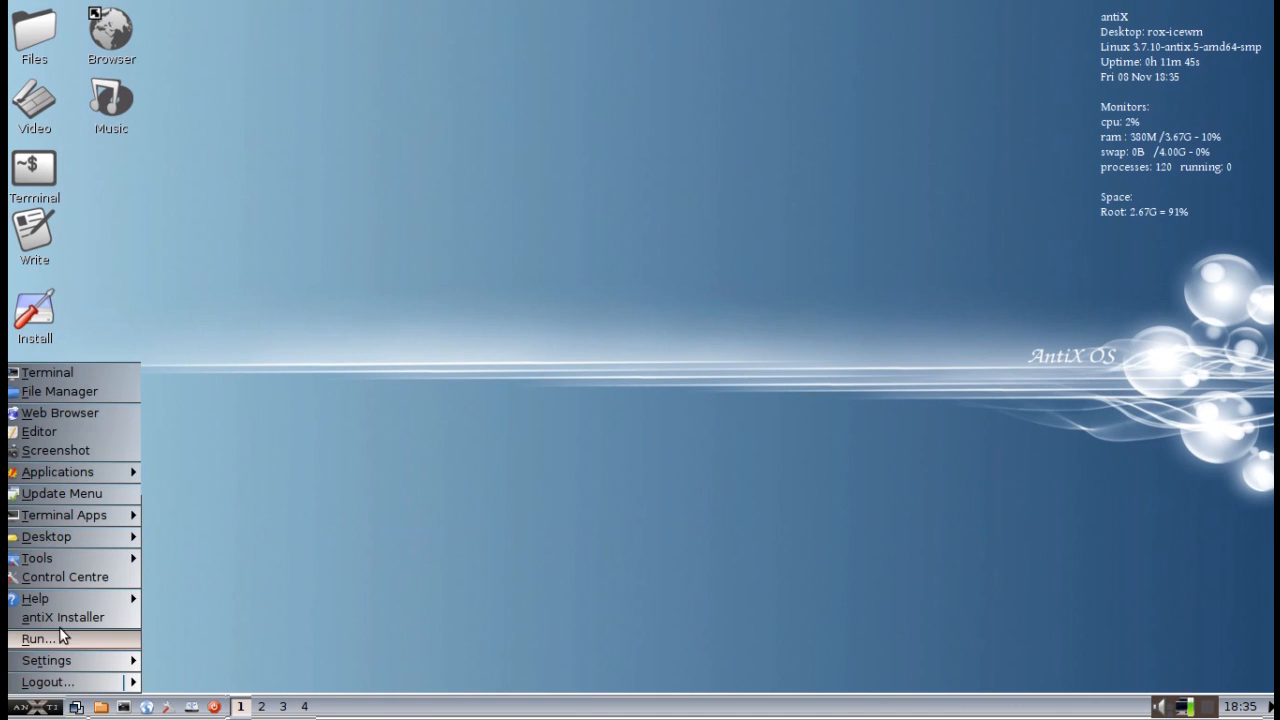
click(64, 576)
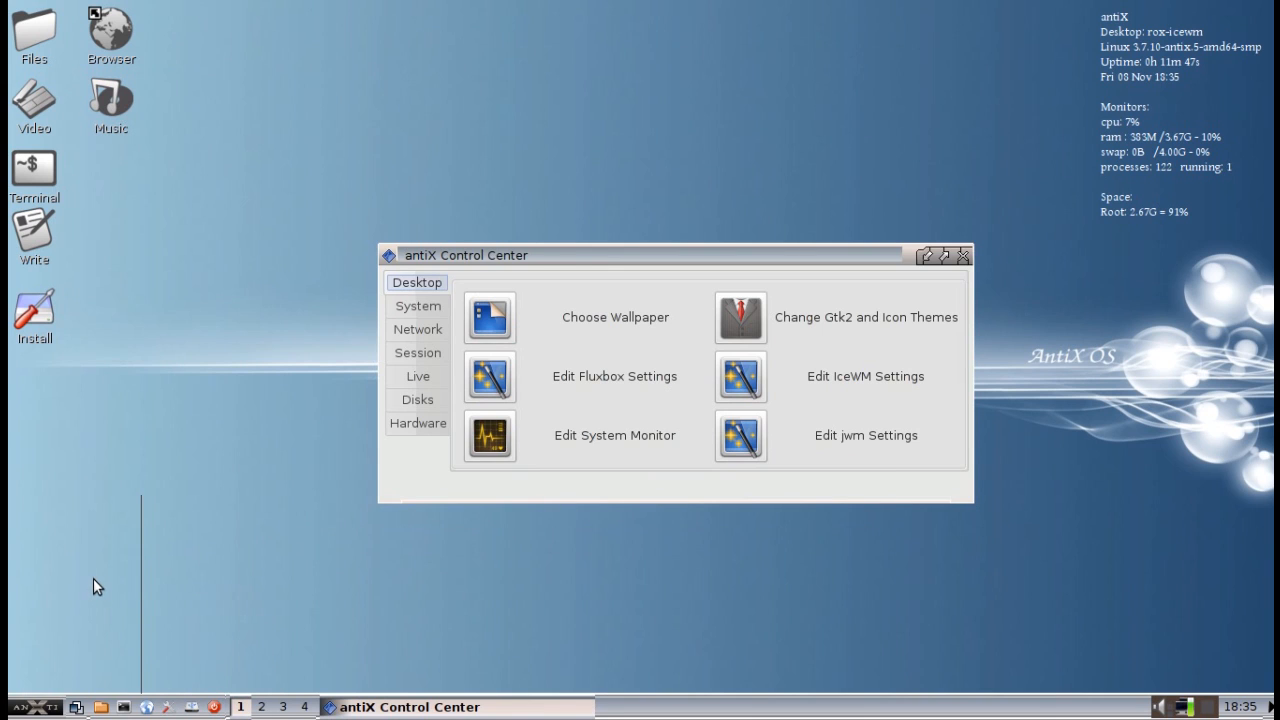
click(416, 306)
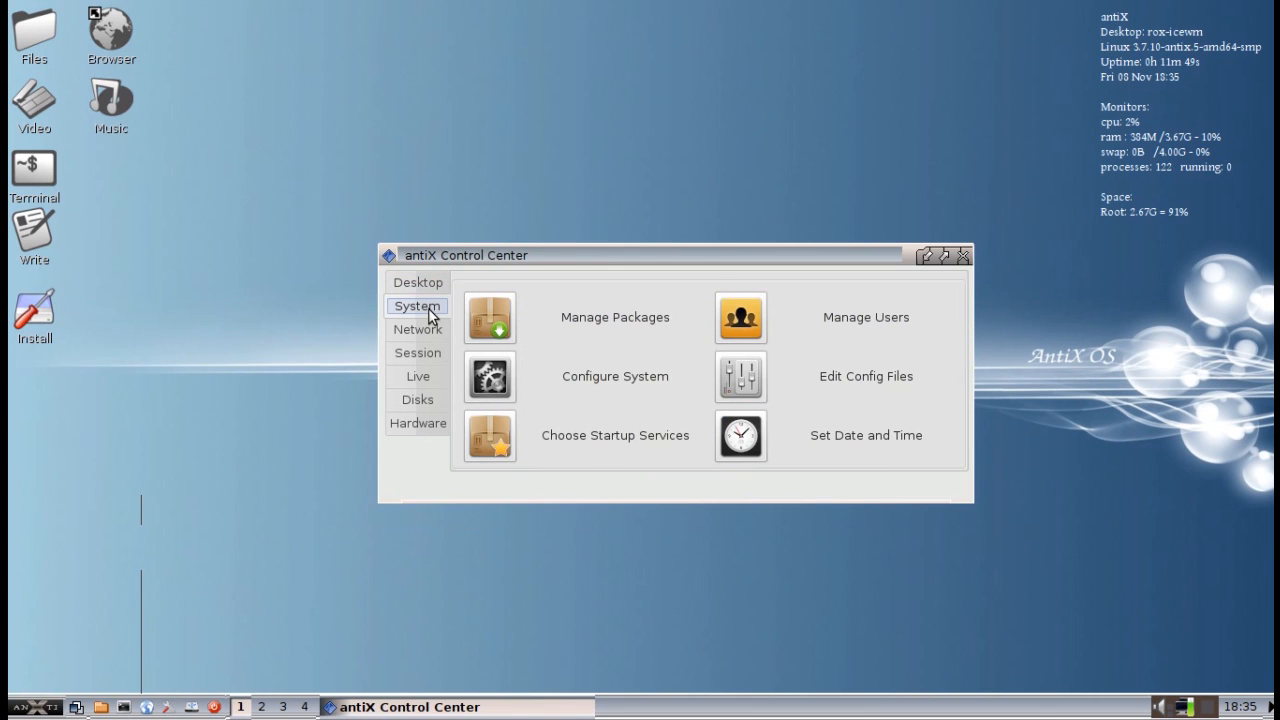
mouse_move(416, 330)
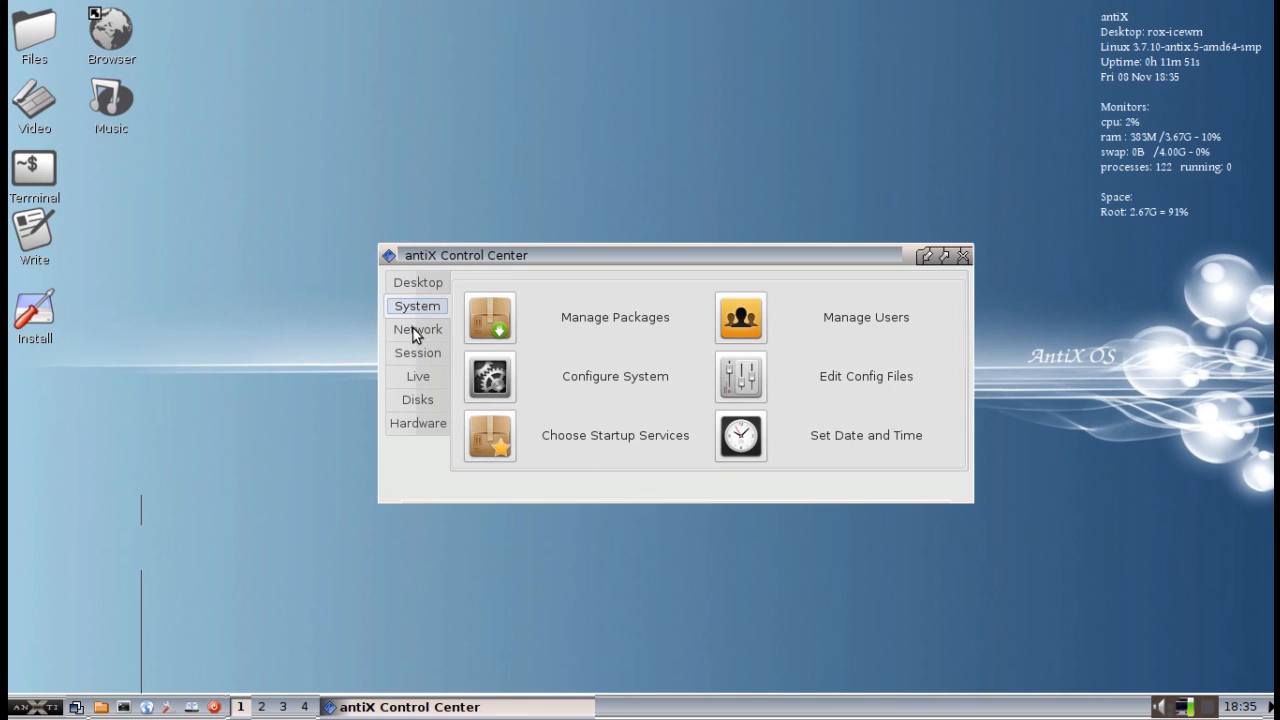
click(416, 352)
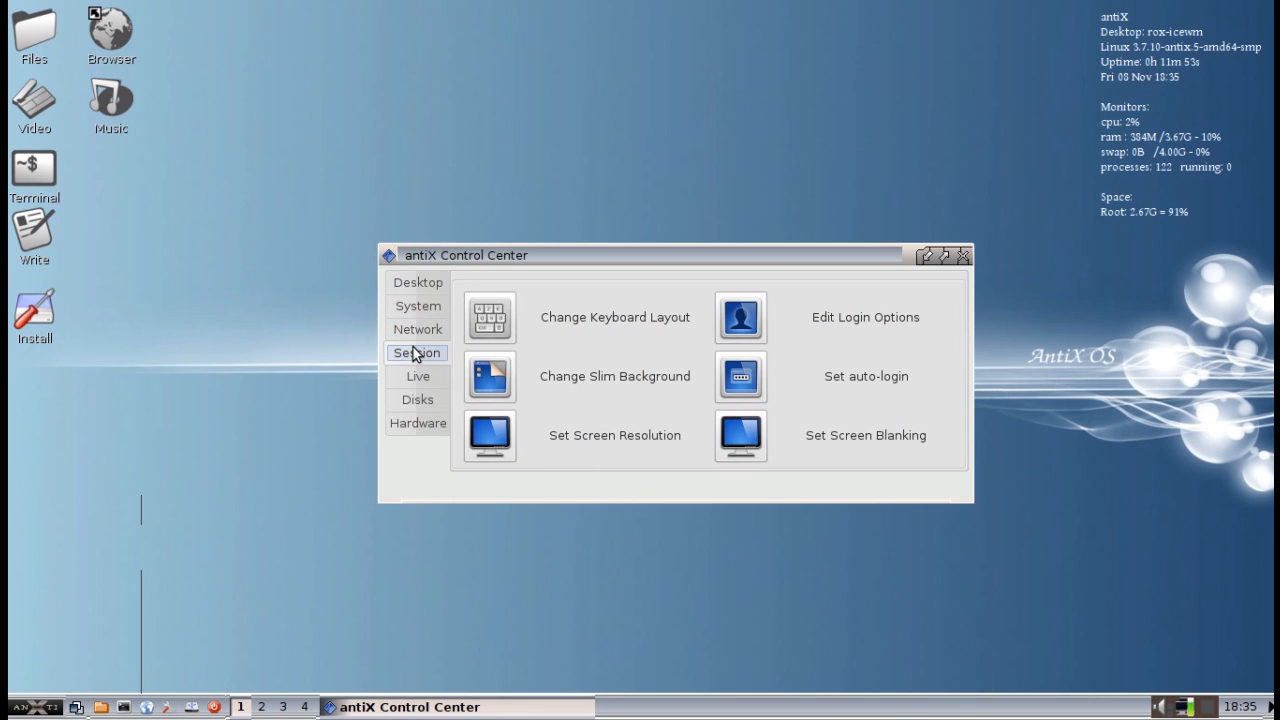
mouse_move(830, 488)
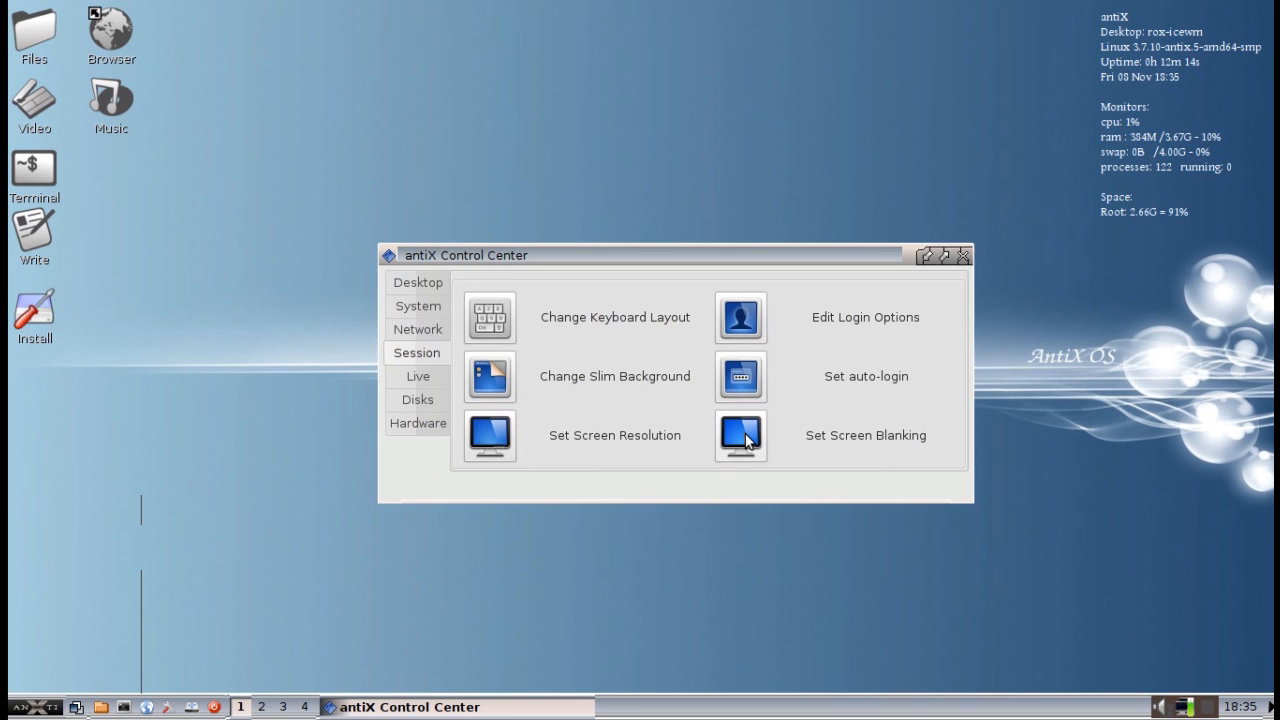
mouse_move(780, 476)
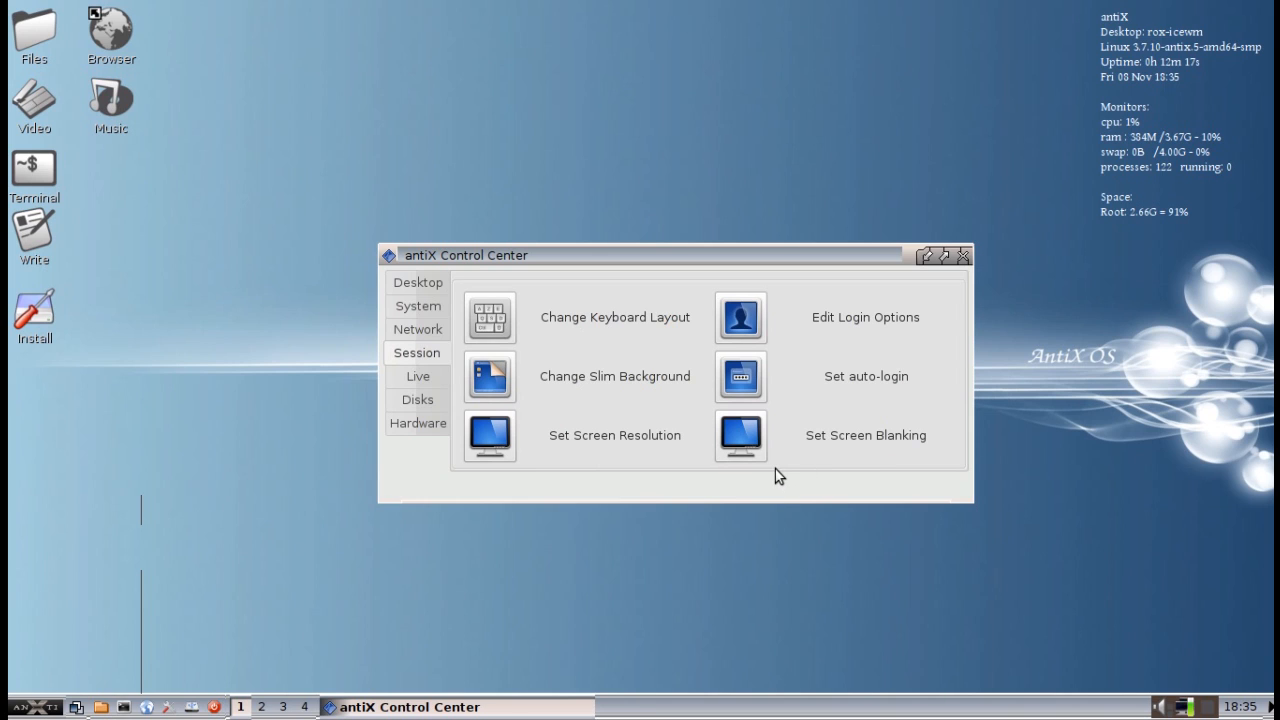
mouse_move(814, 492)
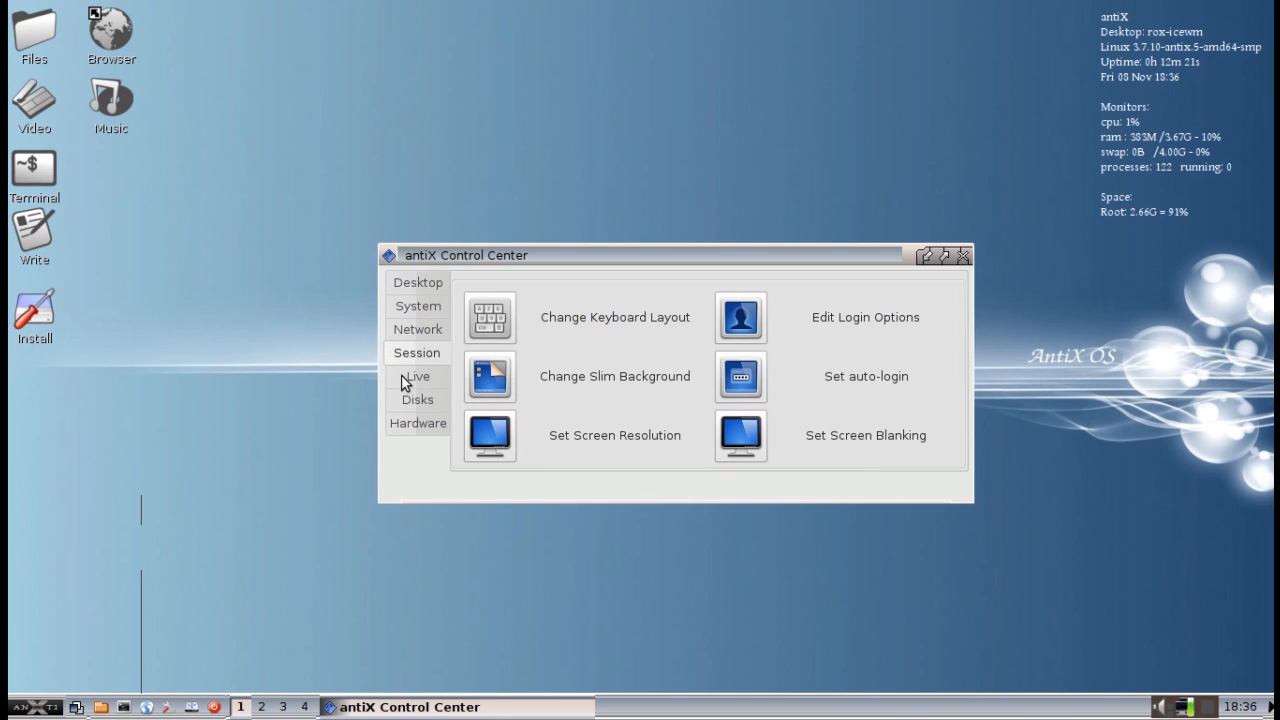
Step: Browse the Live and Disks tools, run the Hardware speaker sound test and close its window
click(416, 376)
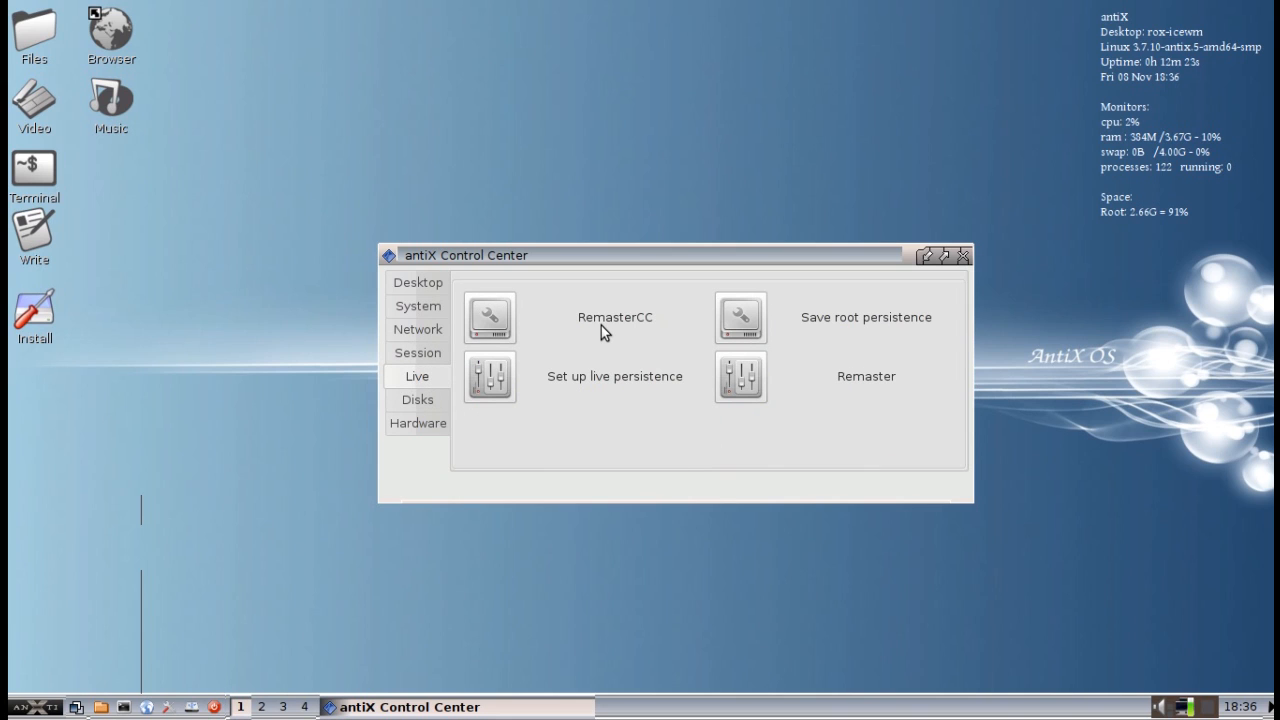
mouse_move(420, 404)
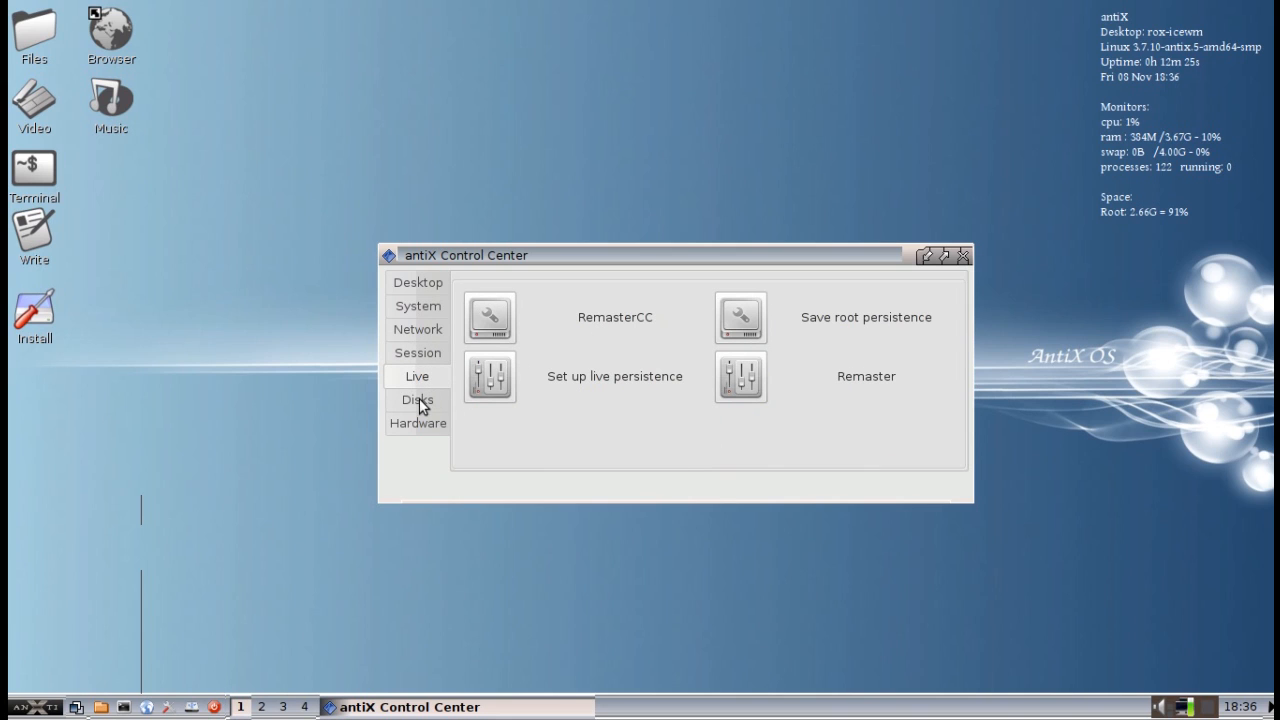
click(416, 400)
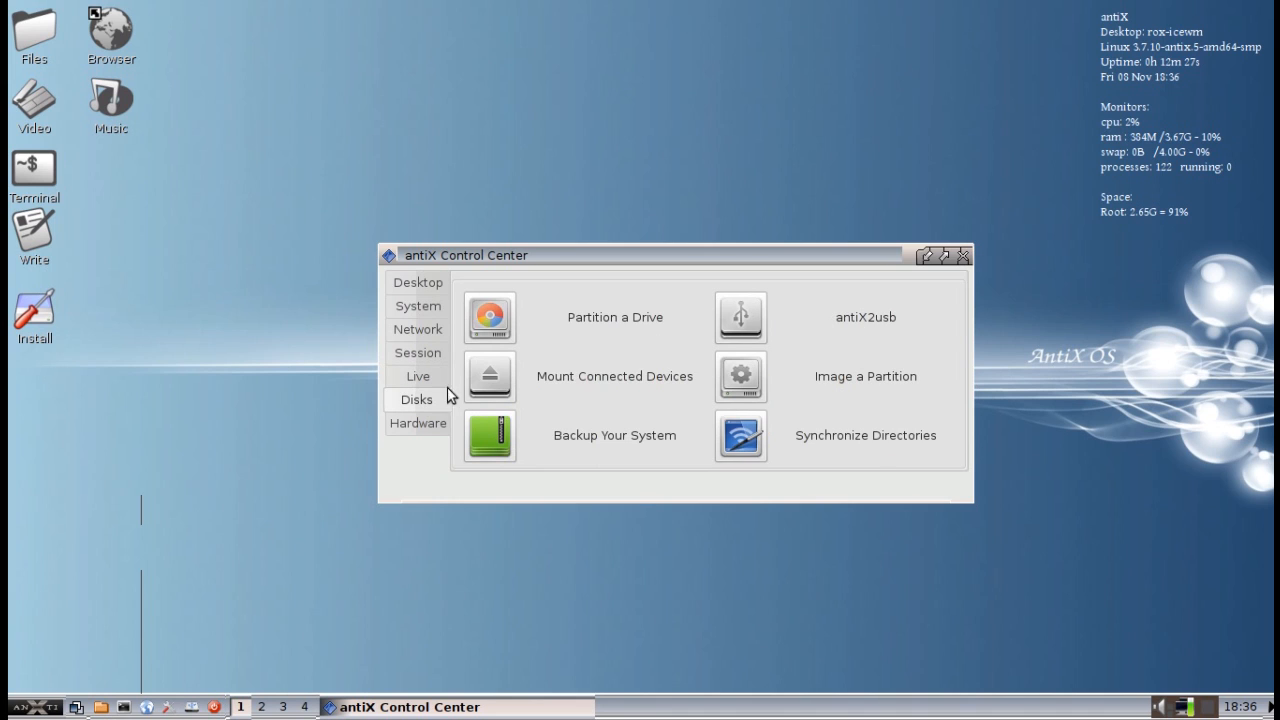
click(416, 422)
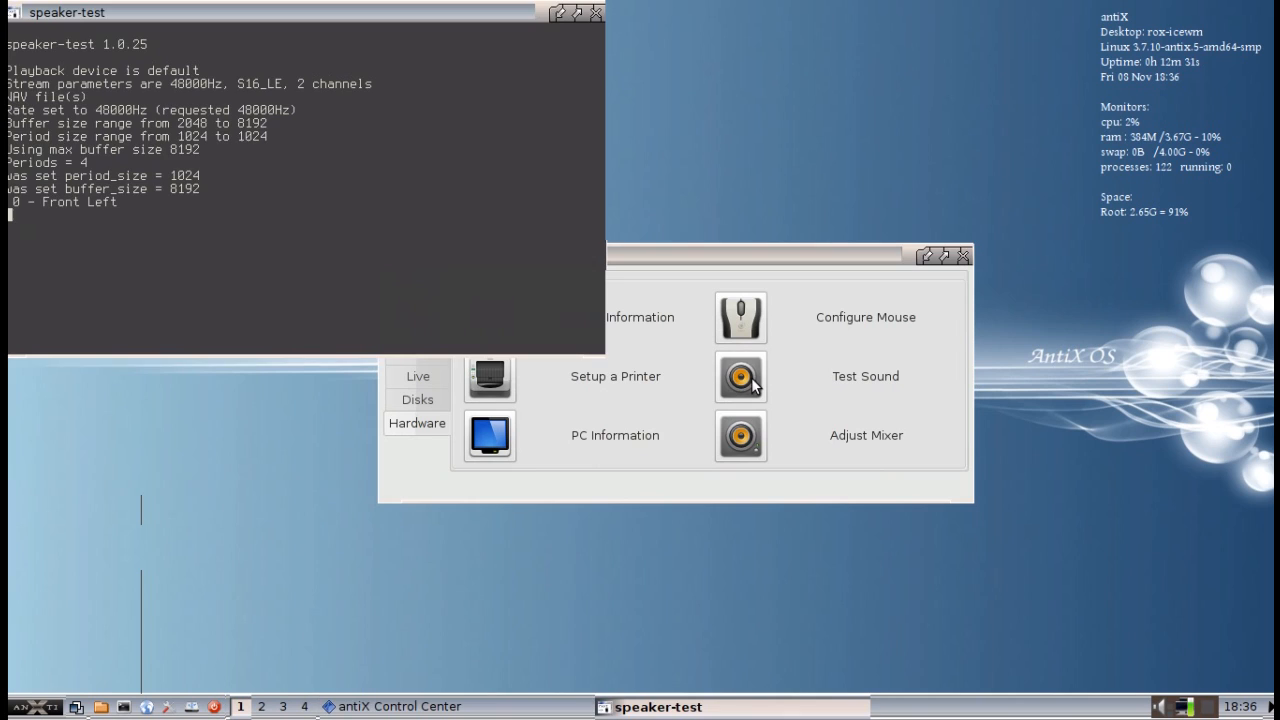
mouse_move(716, 384)
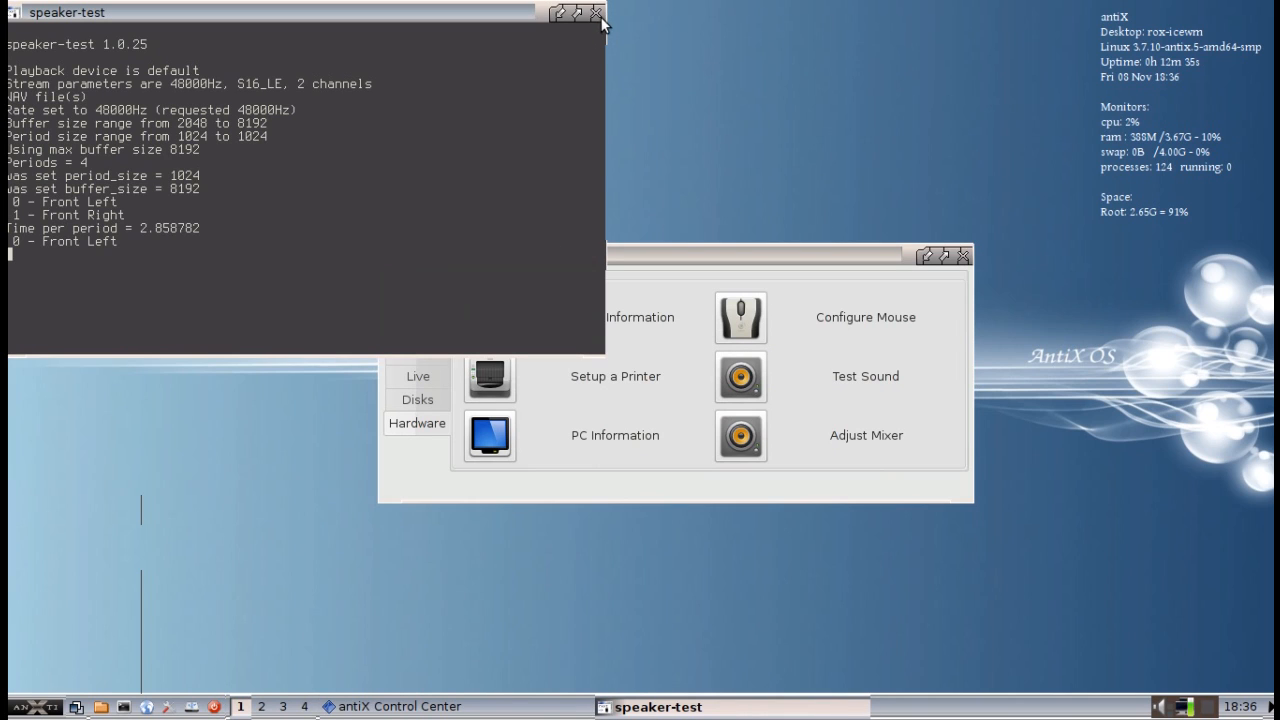
click(602, 12)
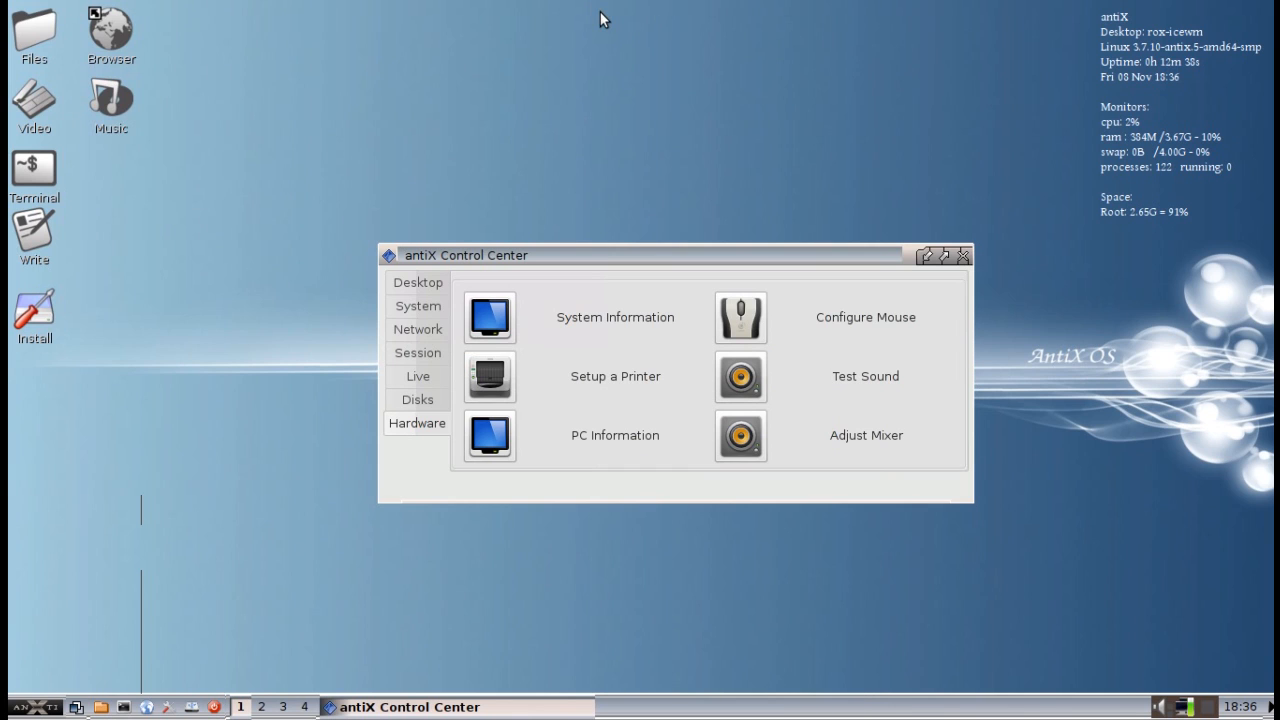
mouse_move(560, 240)
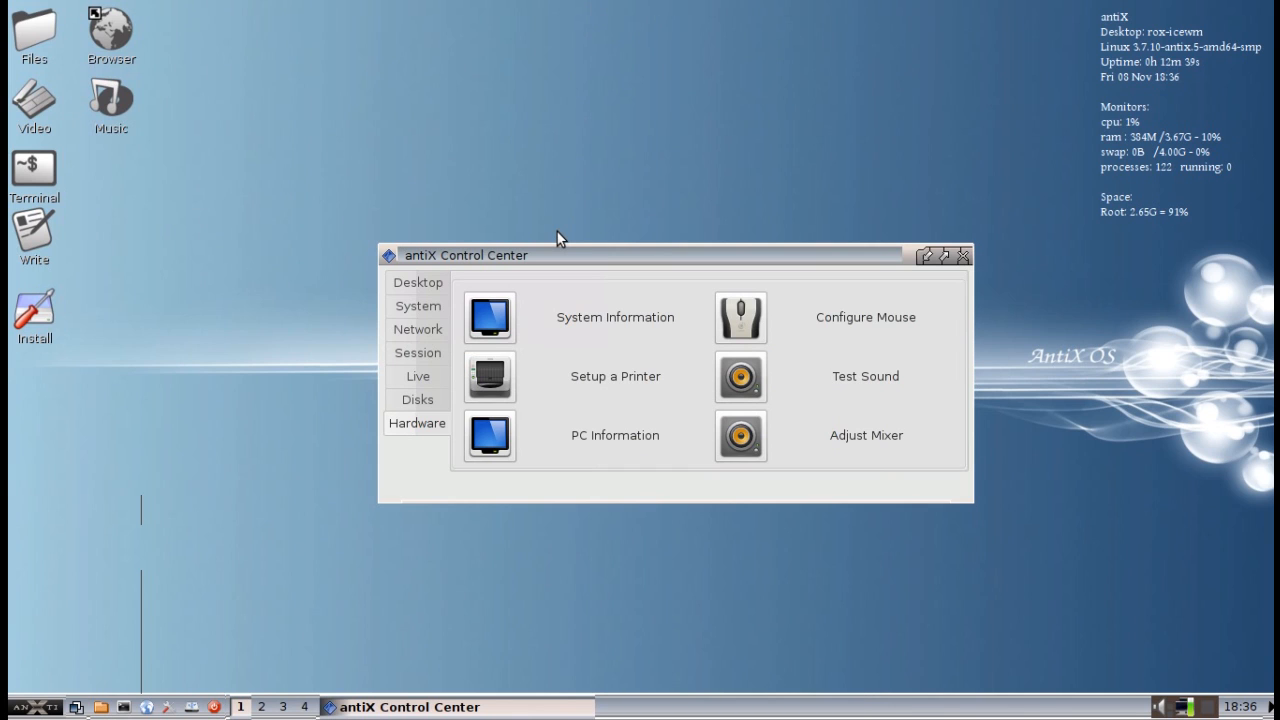
mouse_move(676, 272)
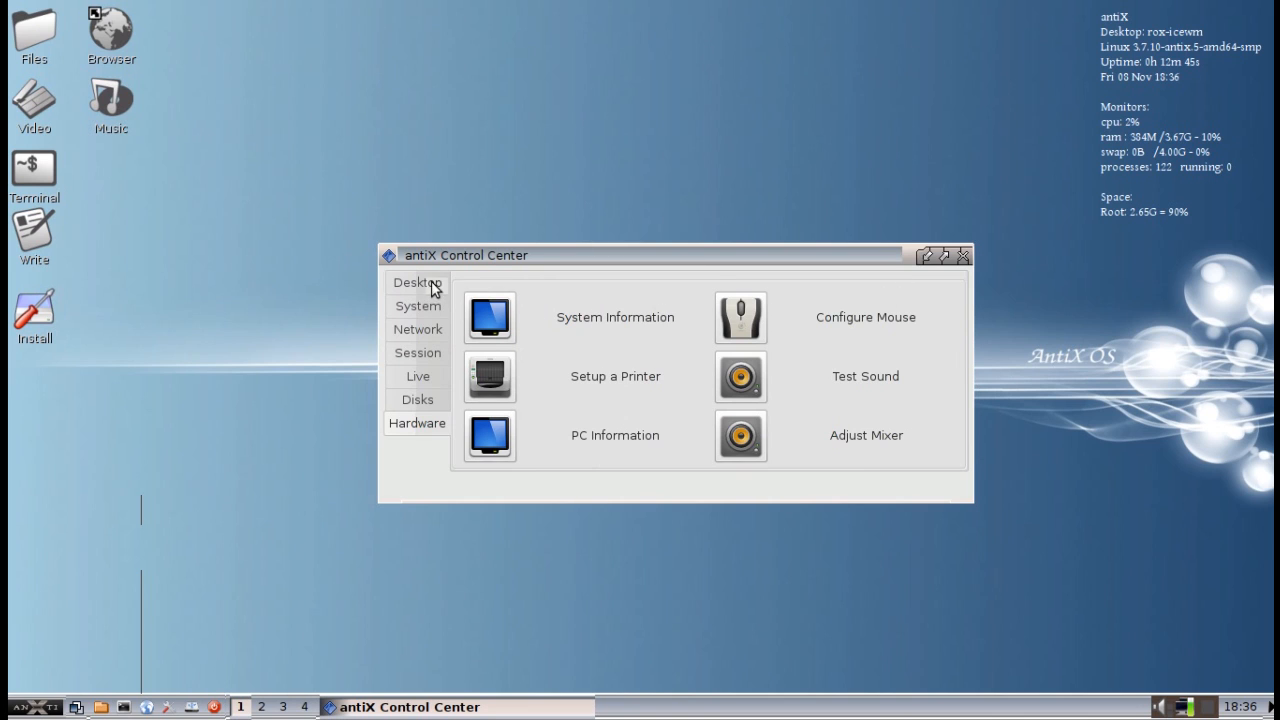
Step: Close the antiX Control Centre and bring up the desktop application menu from the taskbar
click(964, 256)
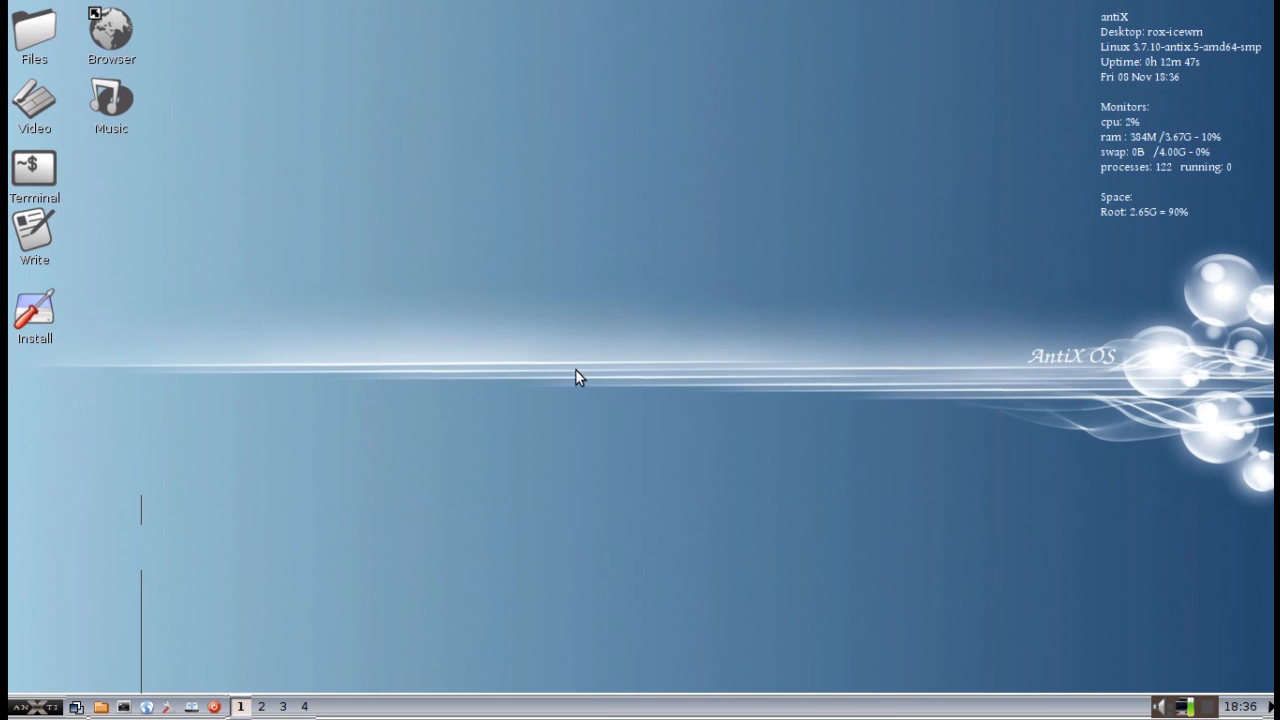
click(10, 706)
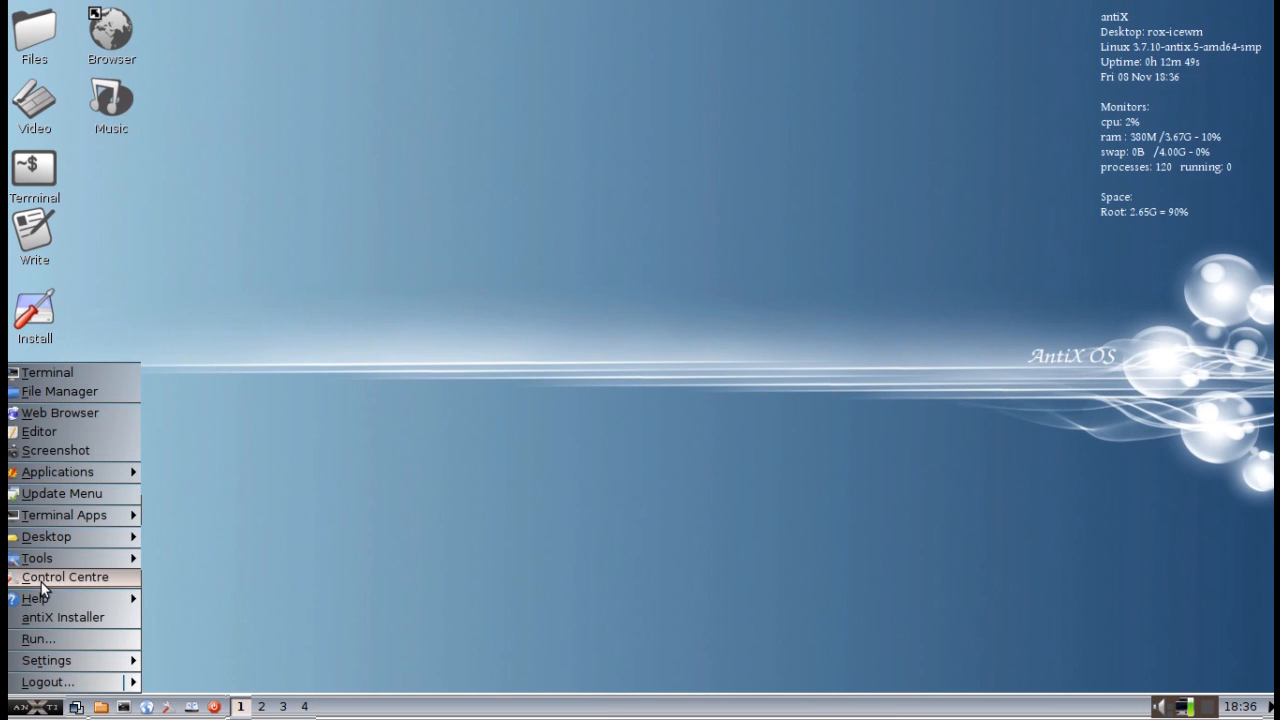
mouse_move(64, 514)
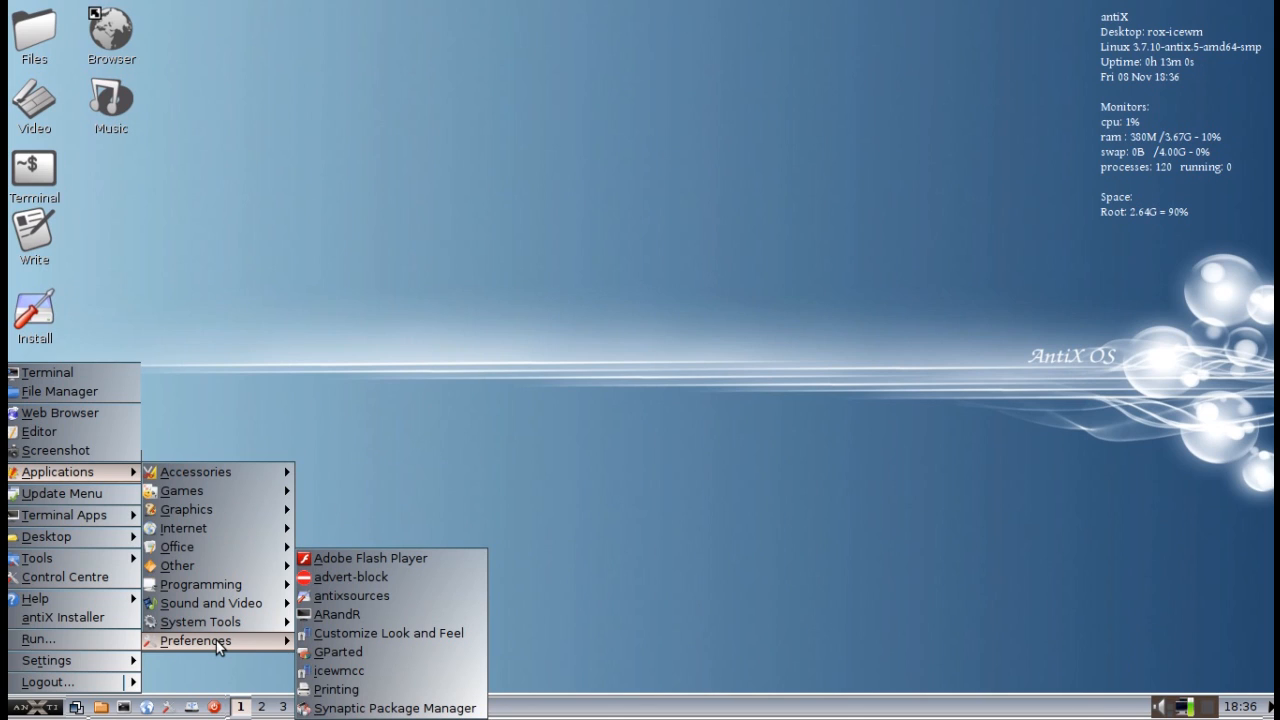
mouse_move(224, 646)
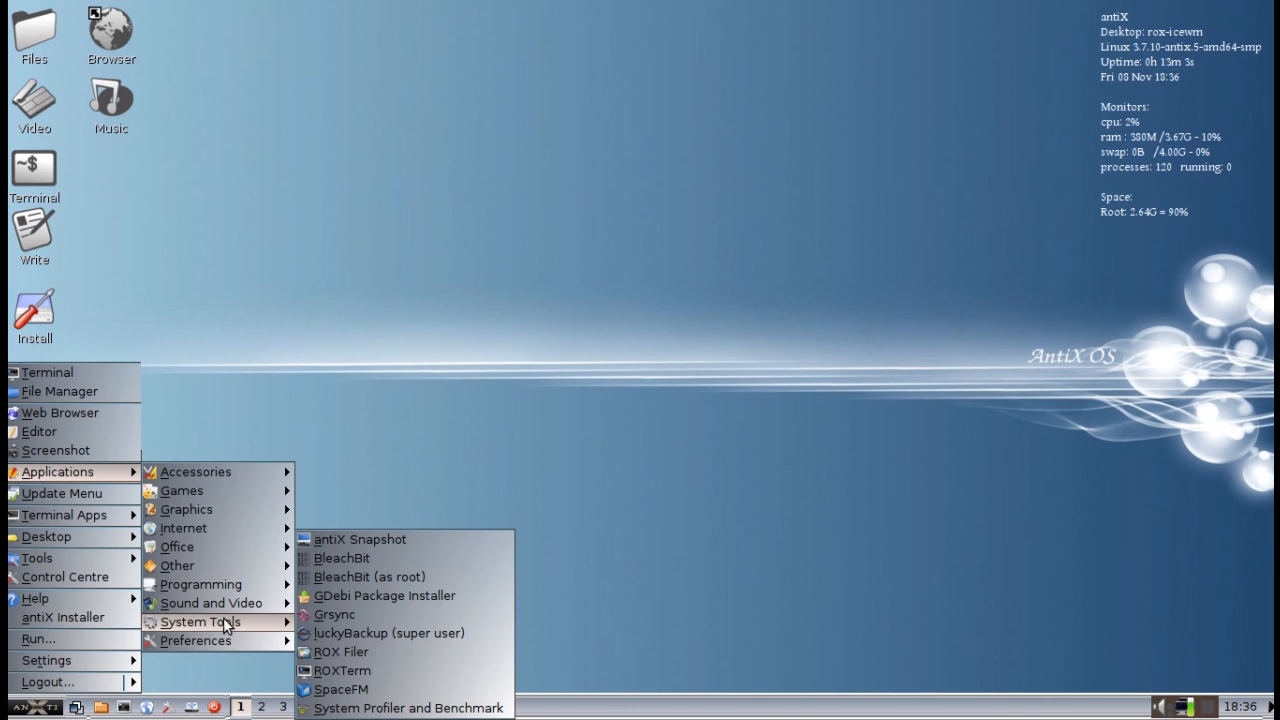
Step: Launch icewmcc, view its Workspaces and Windows options, then close it
click(322, 680)
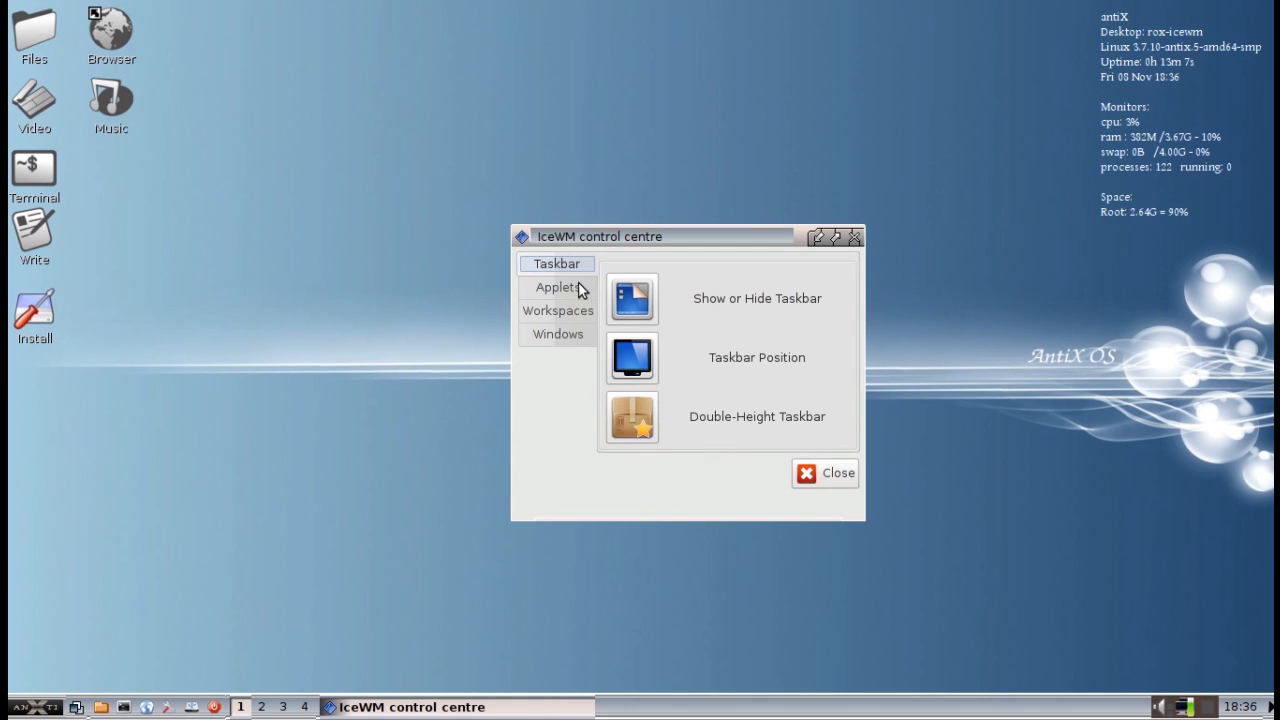
click(556, 310)
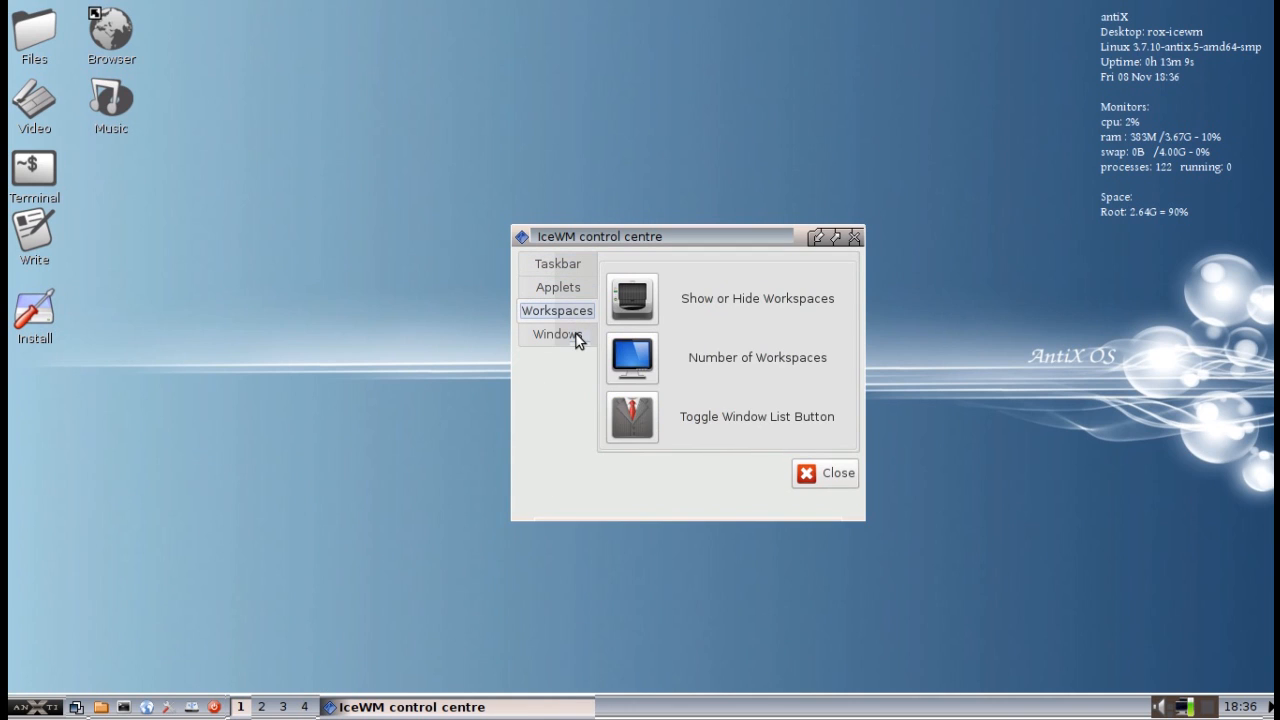
click(556, 334)
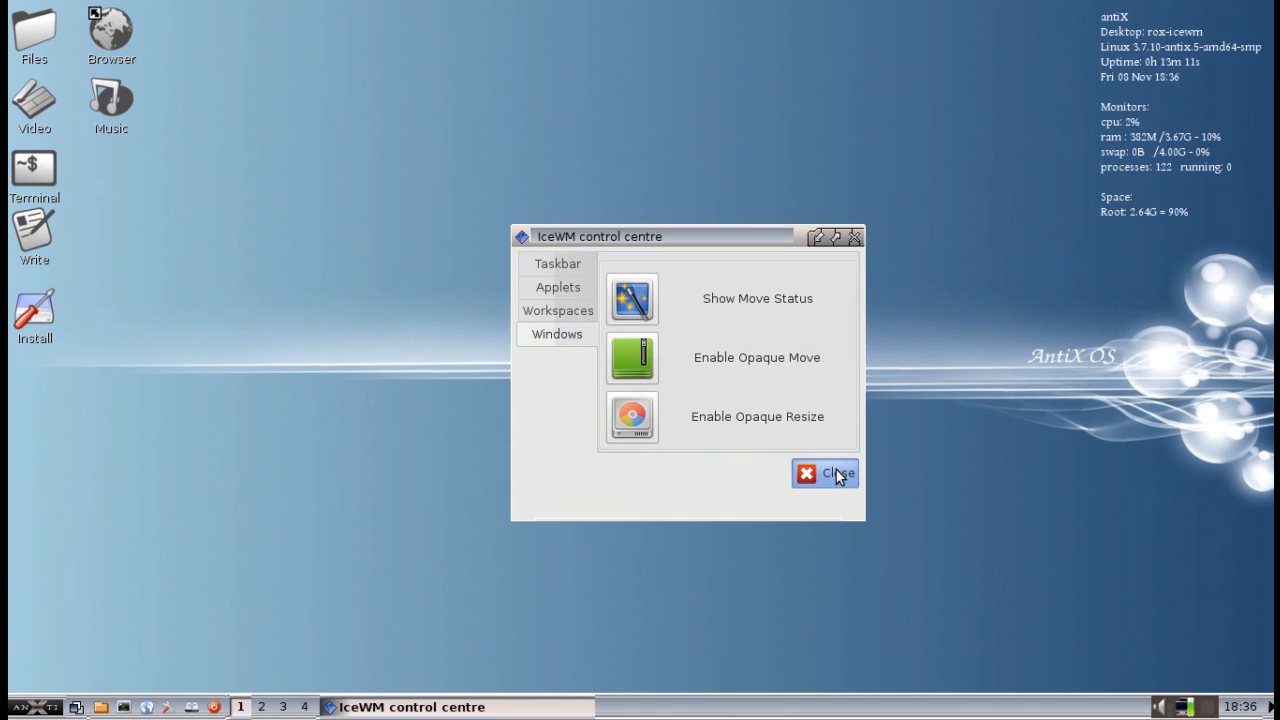
click(824, 472)
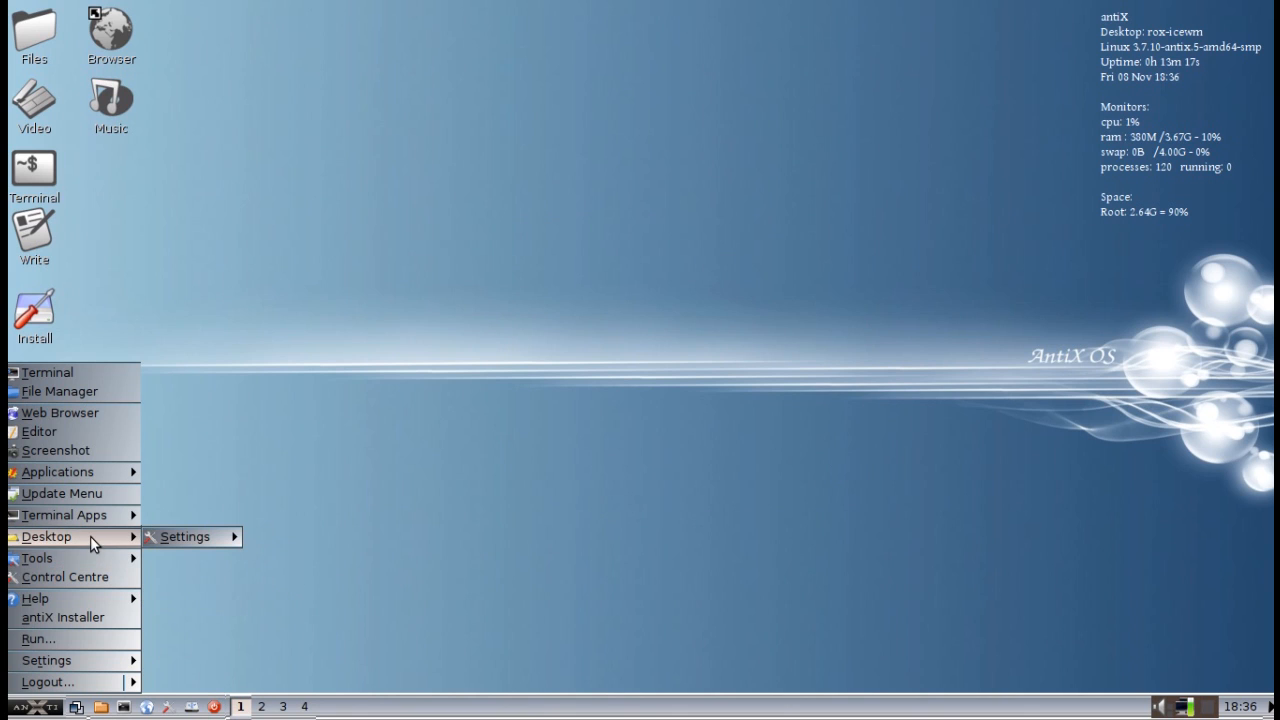
Step: Reopen the desktop menu to browse the Applications > Internet entries
click(184, 536)
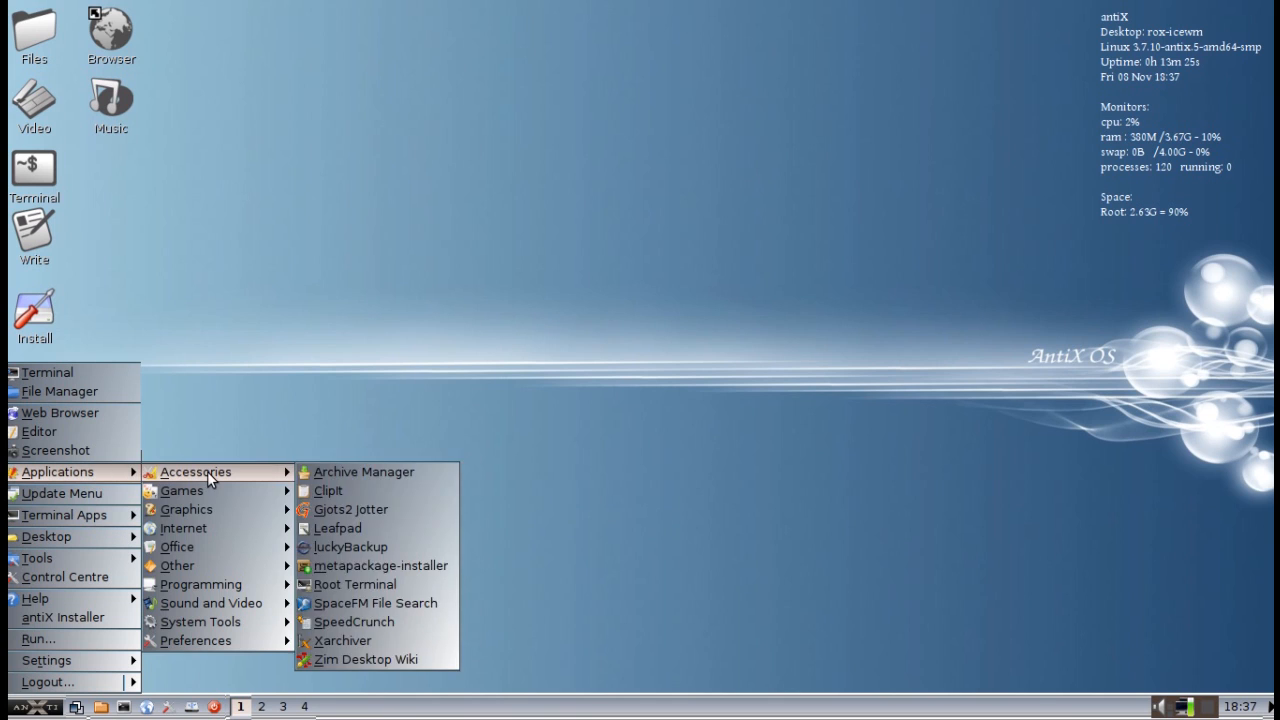
mouse_move(210, 480)
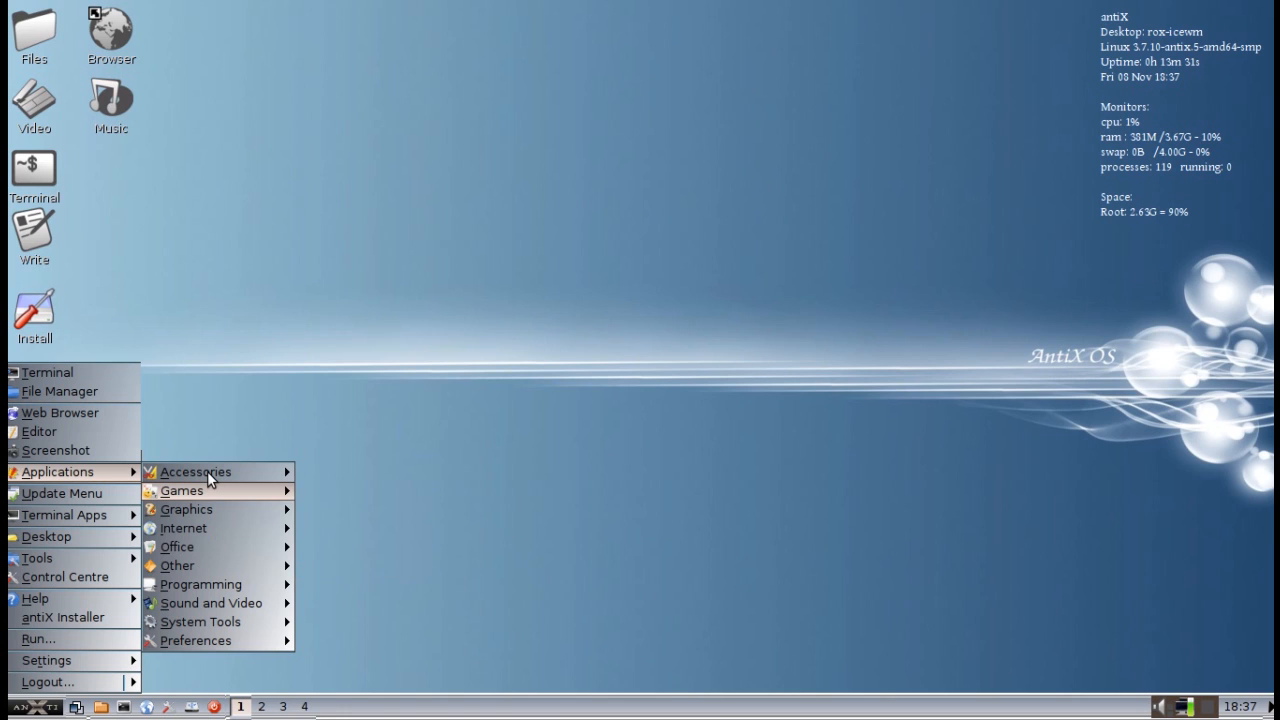
mouse_move(186, 510)
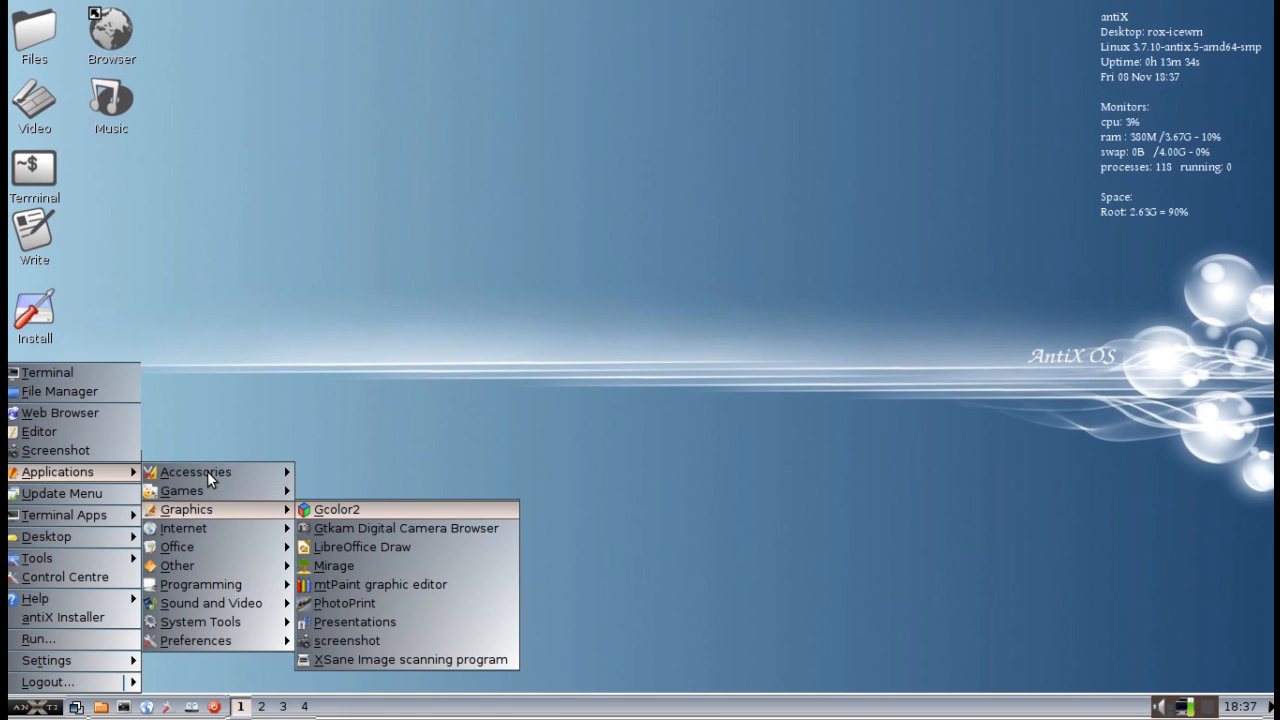
mouse_move(334, 566)
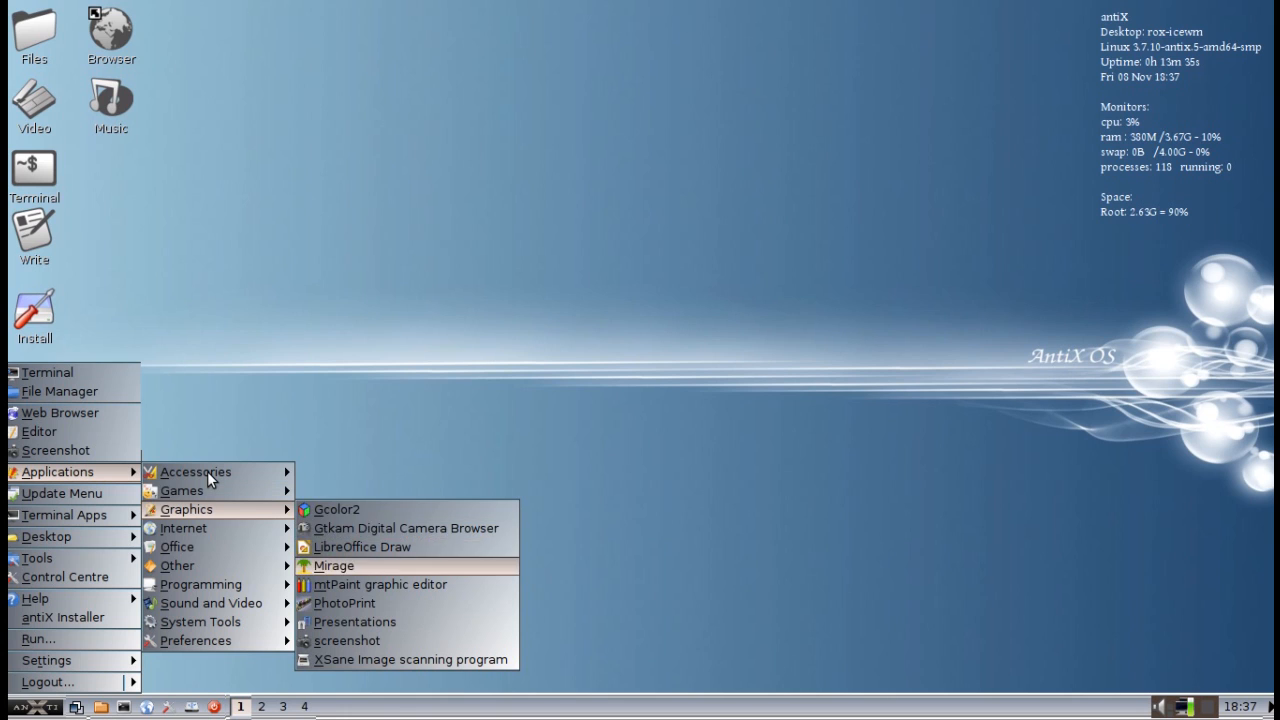
mouse_move(344, 604)
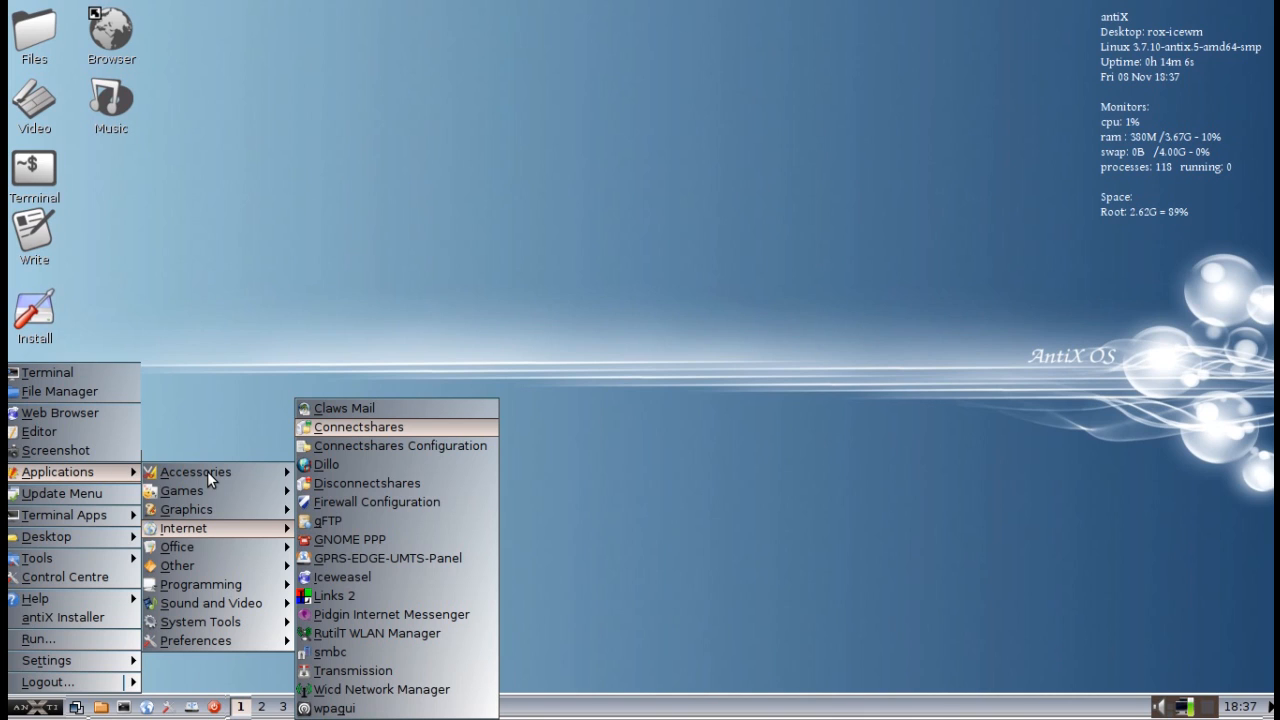
mouse_move(368, 482)
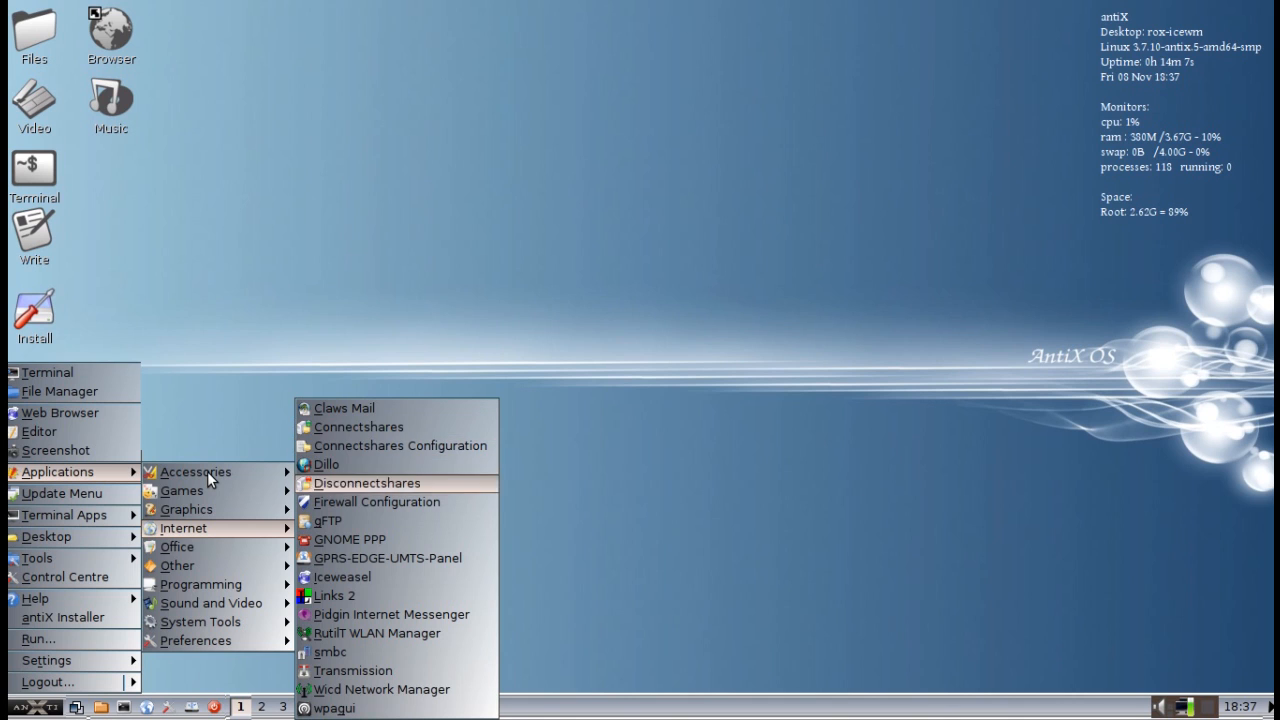
mouse_move(176, 546)
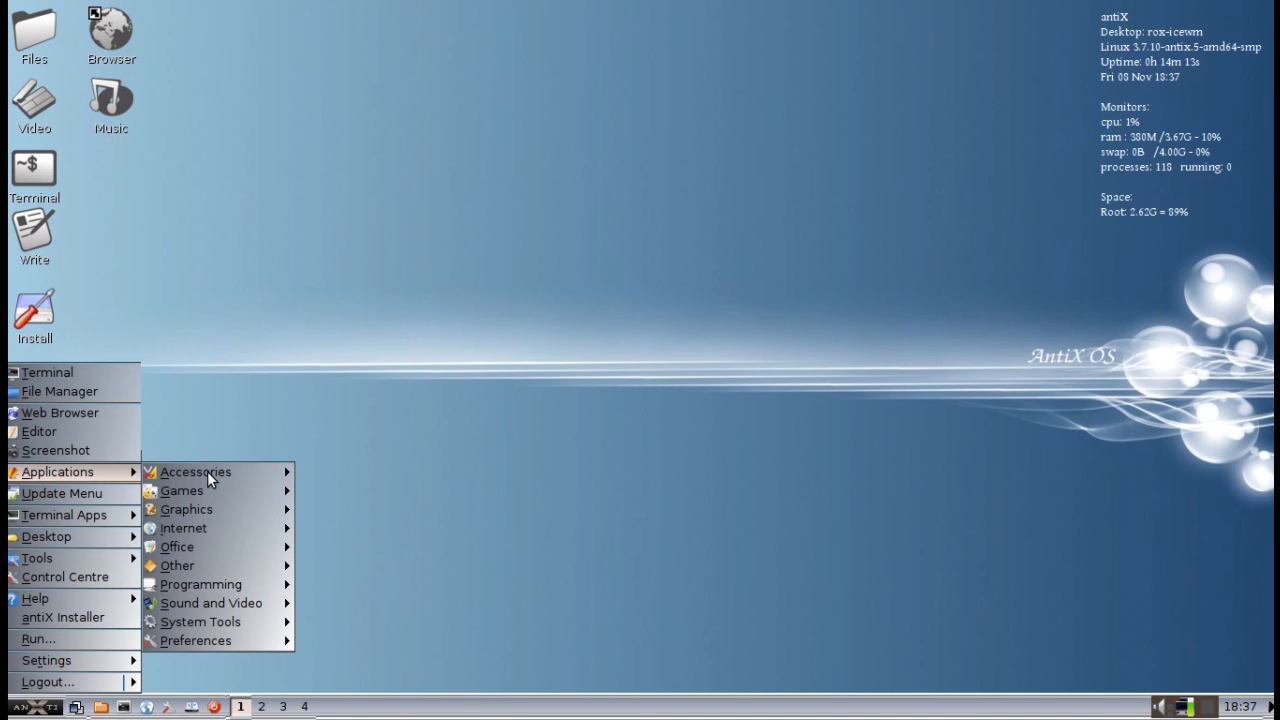
mouse_move(176, 546)
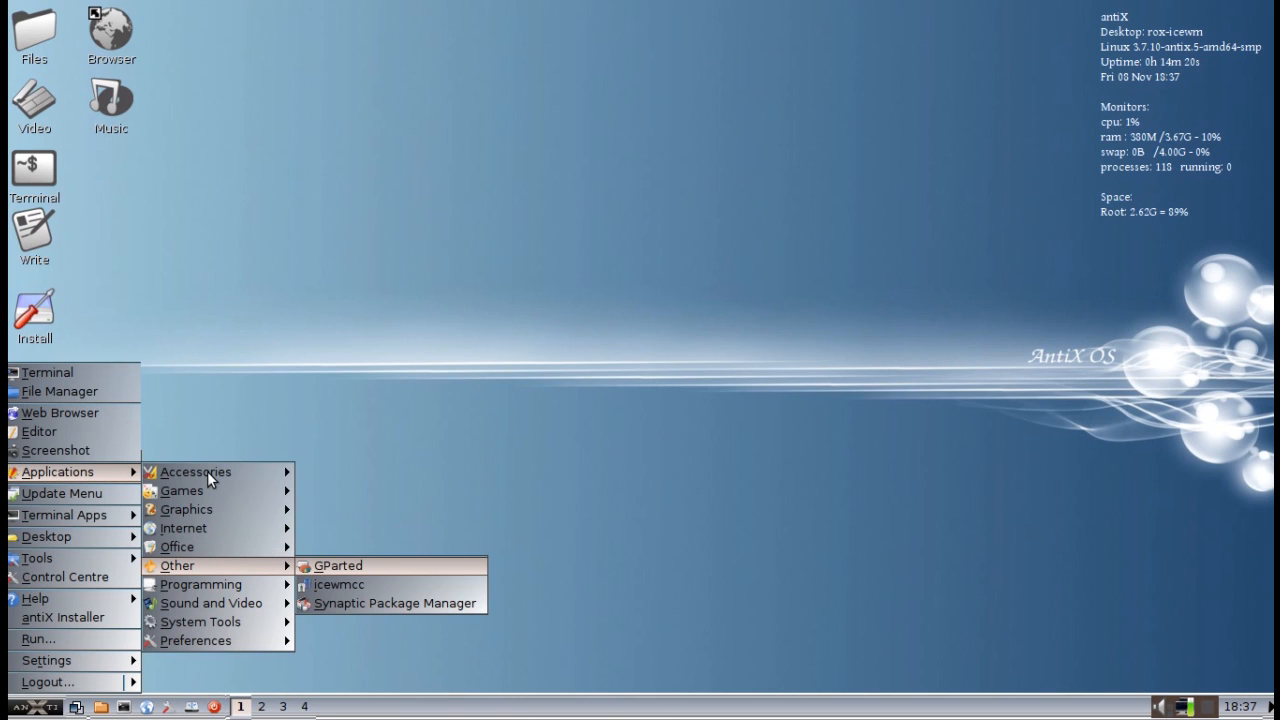
mouse_move(200, 584)
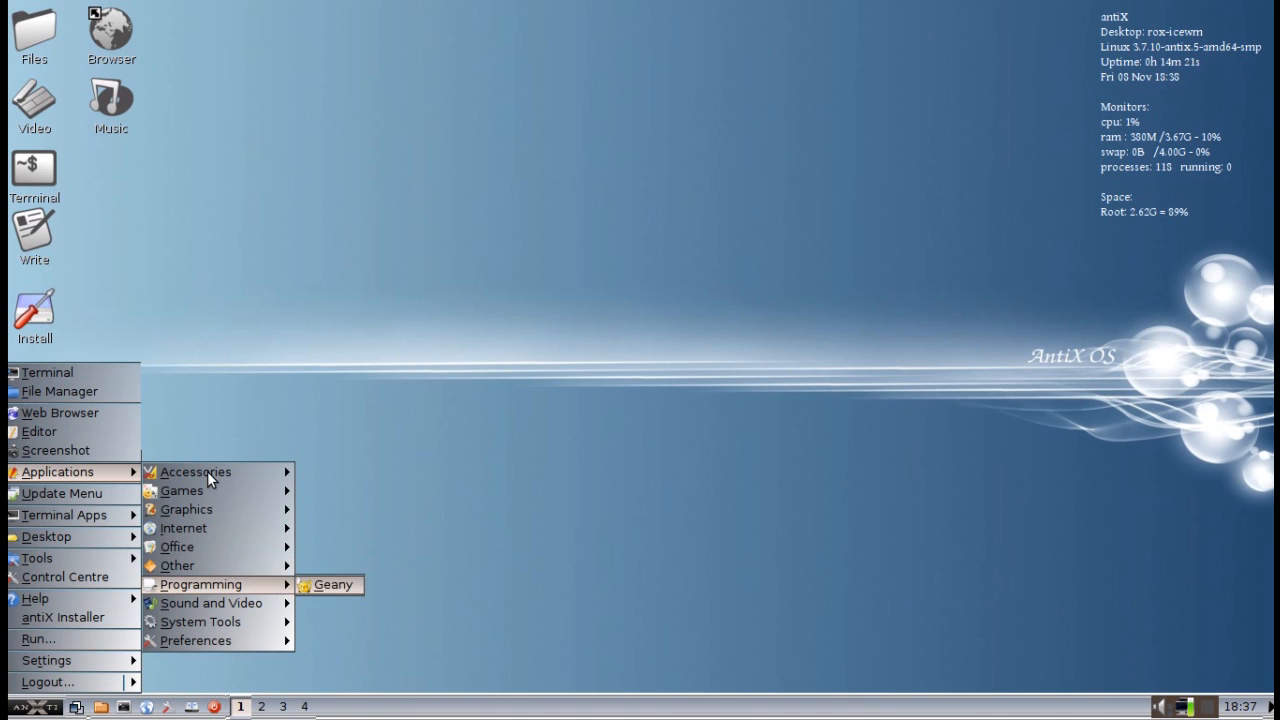
mouse_move(210, 604)
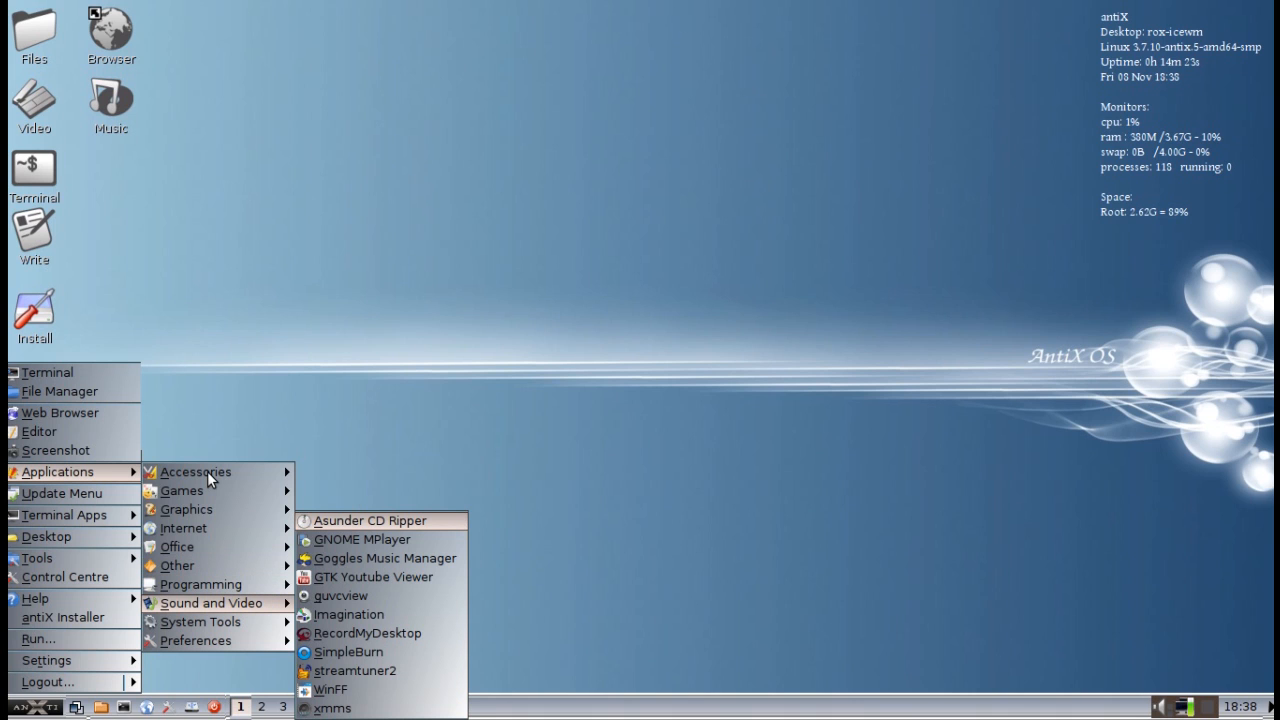
mouse_move(348, 614)
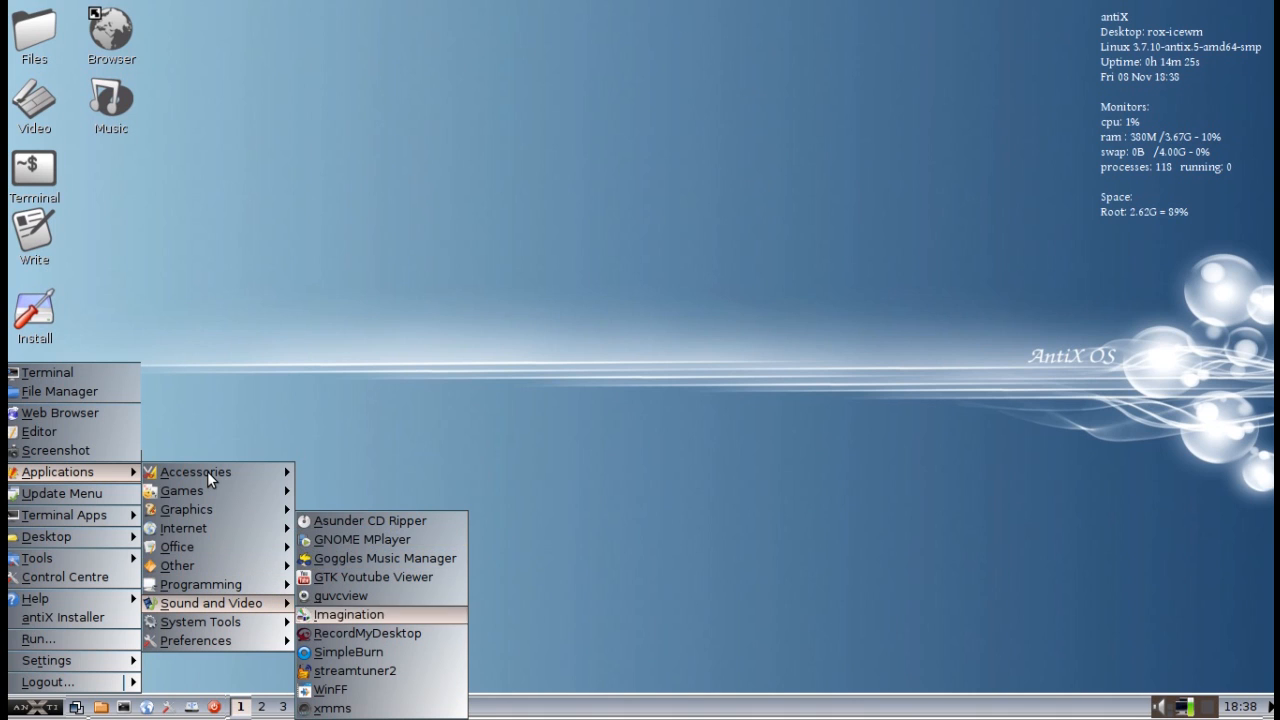
mouse_move(368, 632)
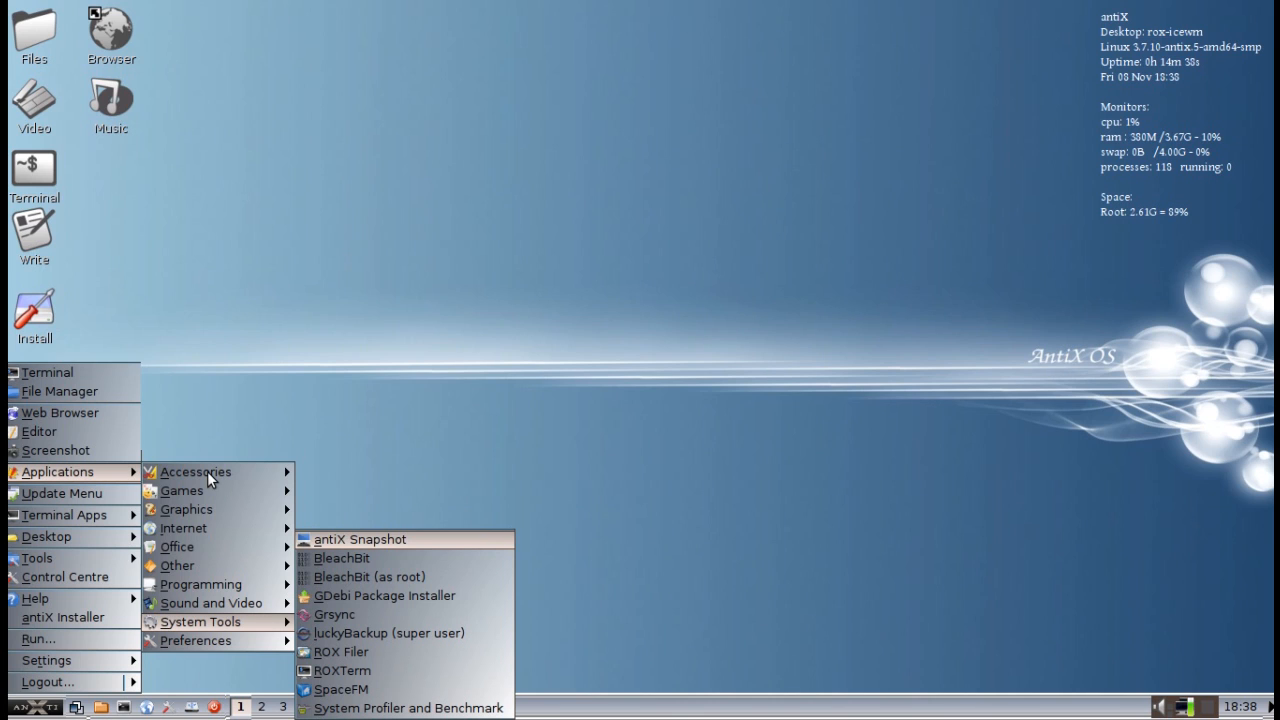
mouse_move(342, 558)
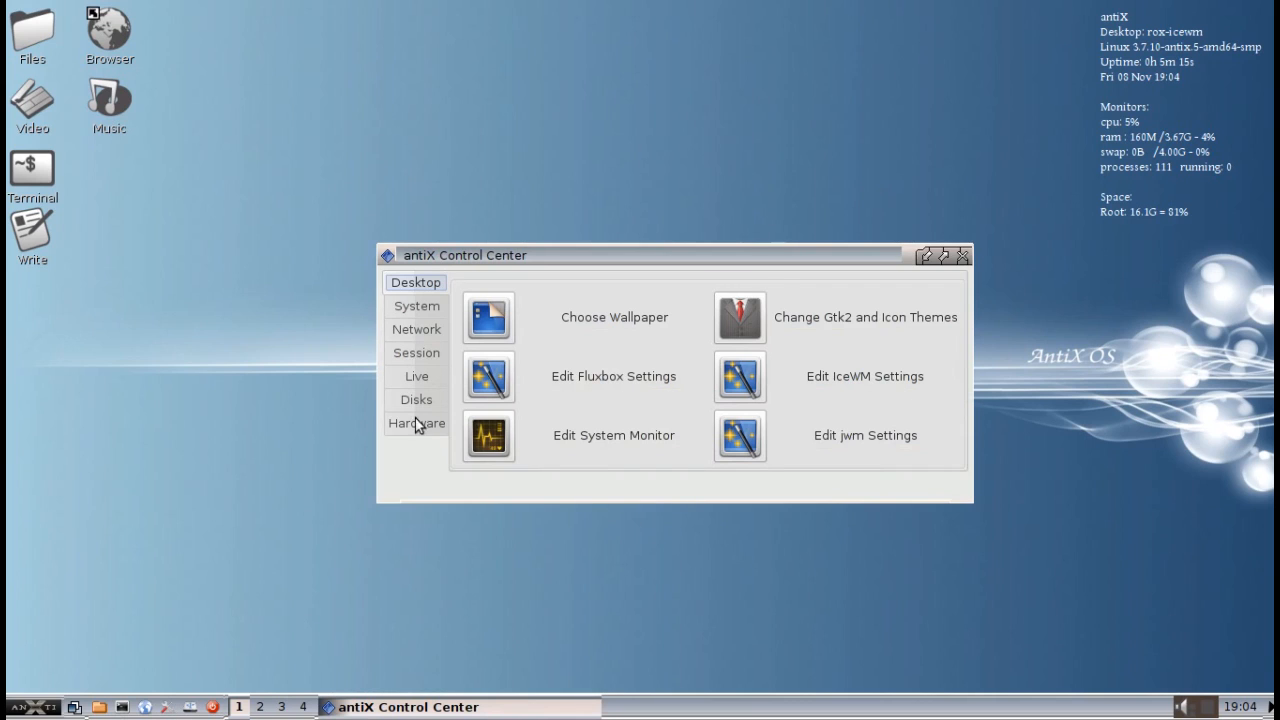
Step: View the Hardware, Live and Session pages of the antiX Control Center
click(416, 424)
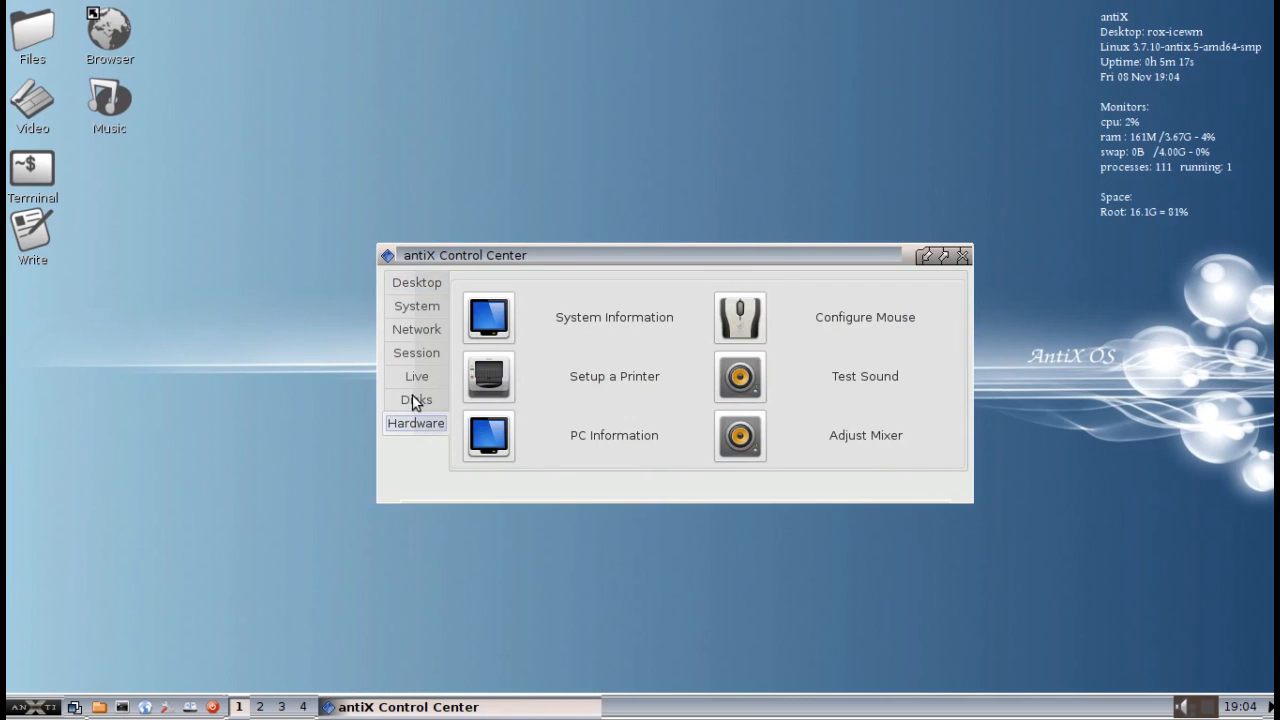
click(416, 376)
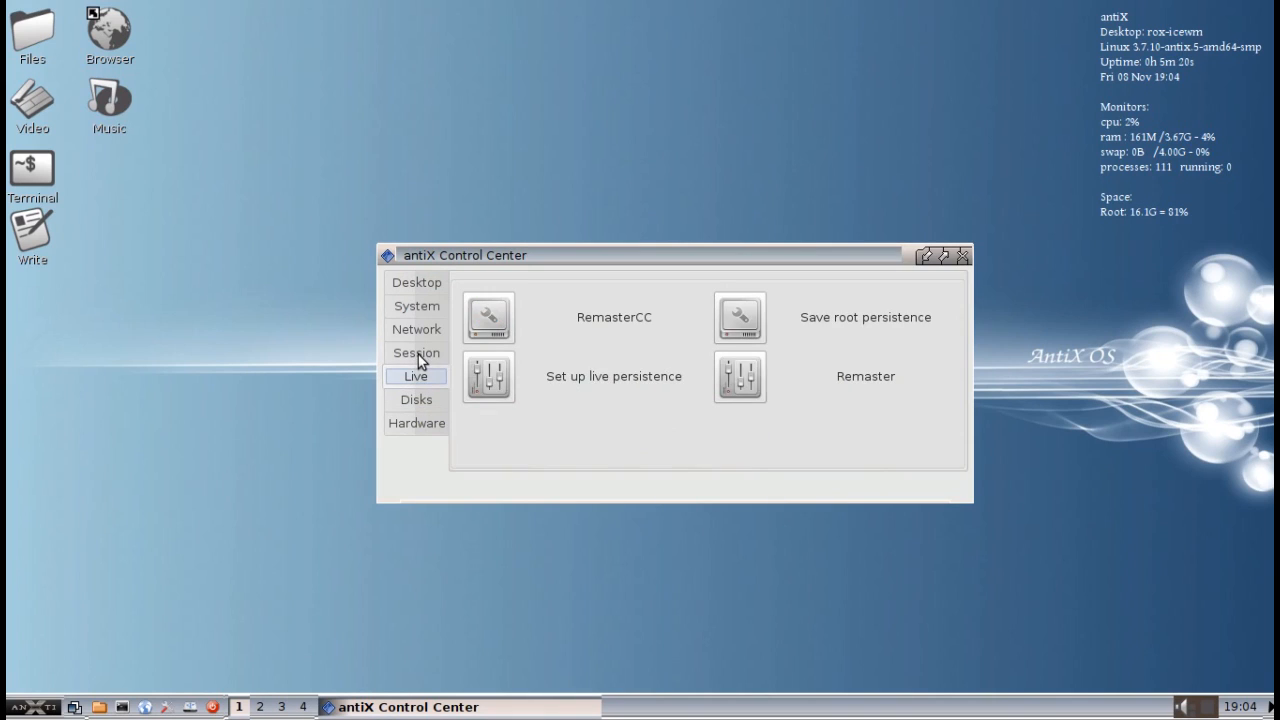
click(416, 352)
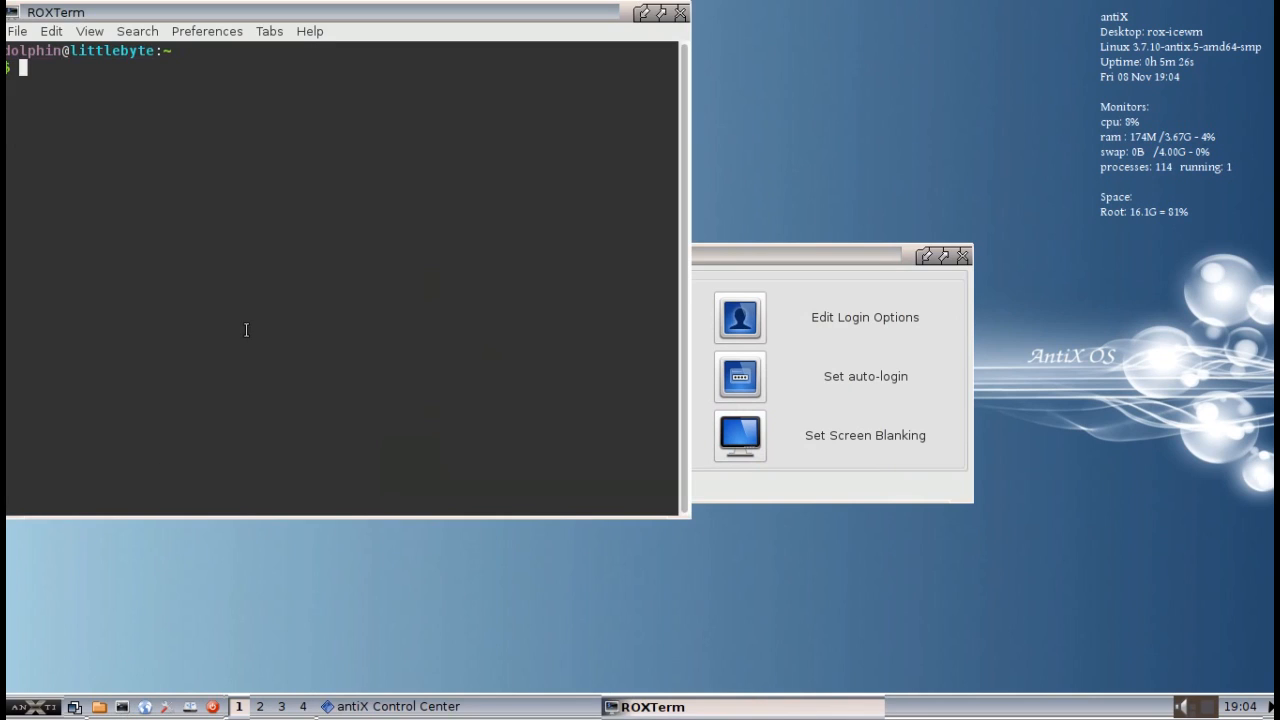
Step: Become root with su and run apt-get update to refresh the package lists
text(apt-get u)
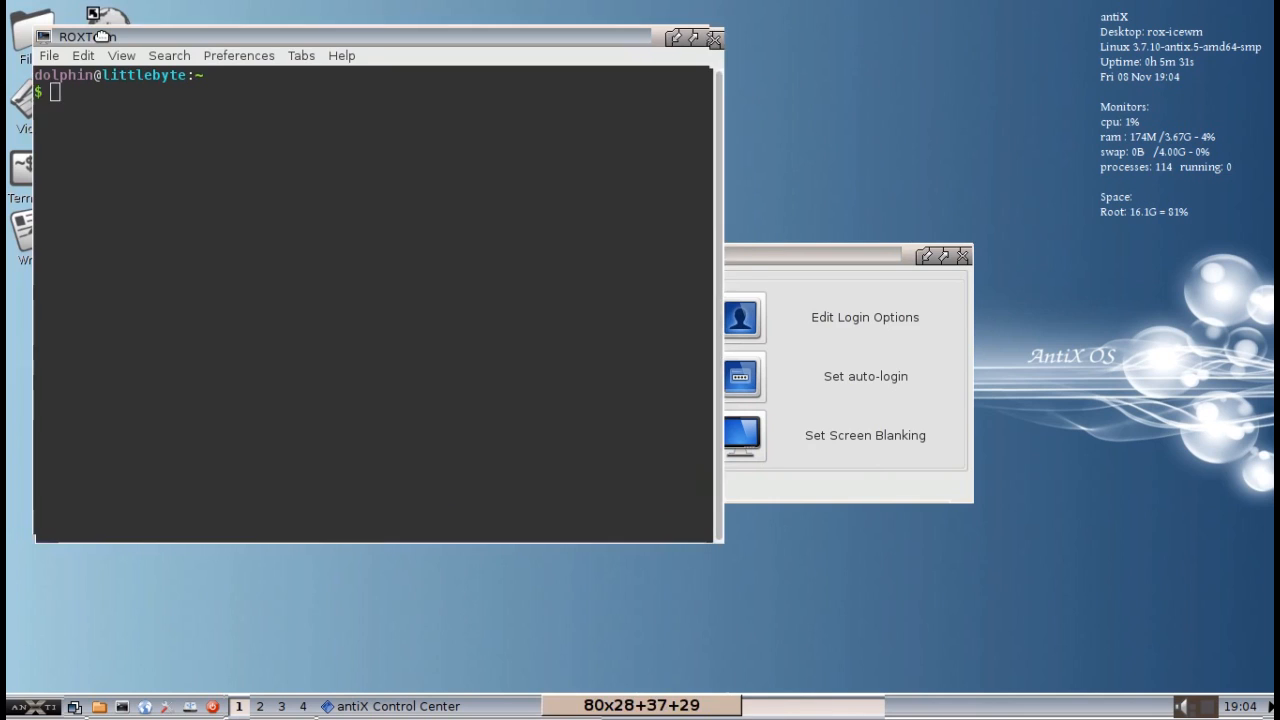
text(su)
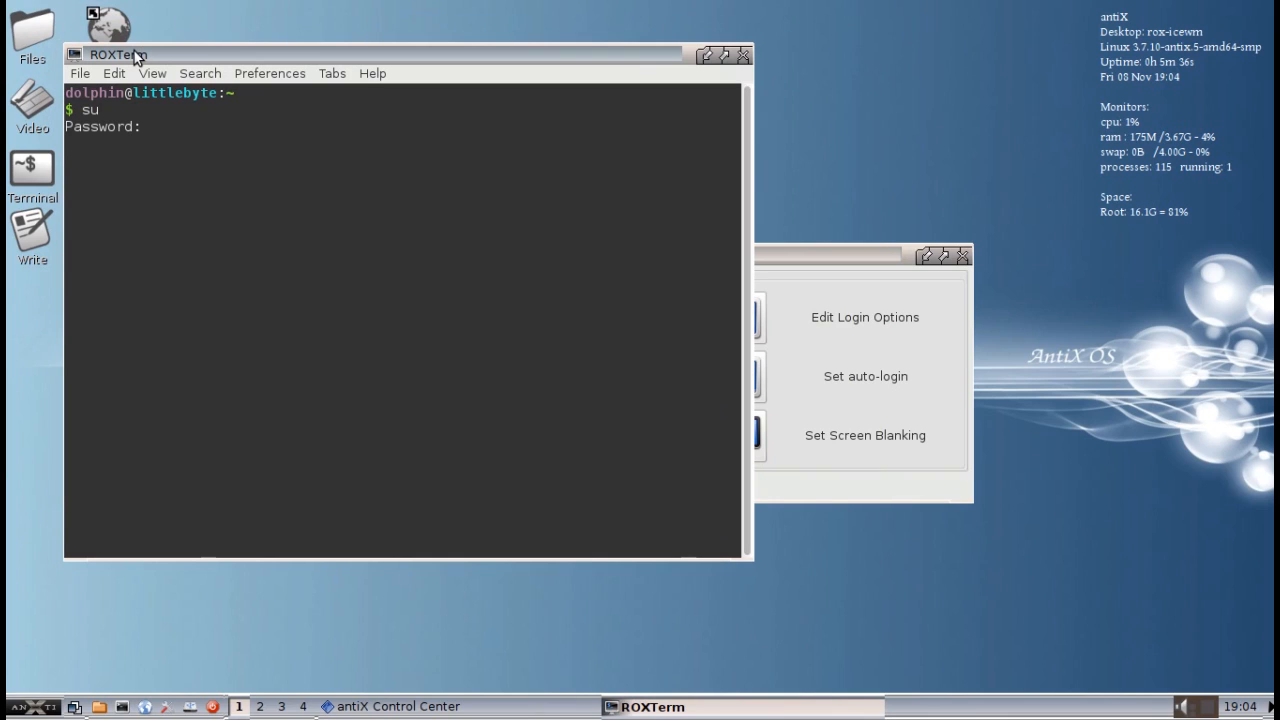
text(aptg)
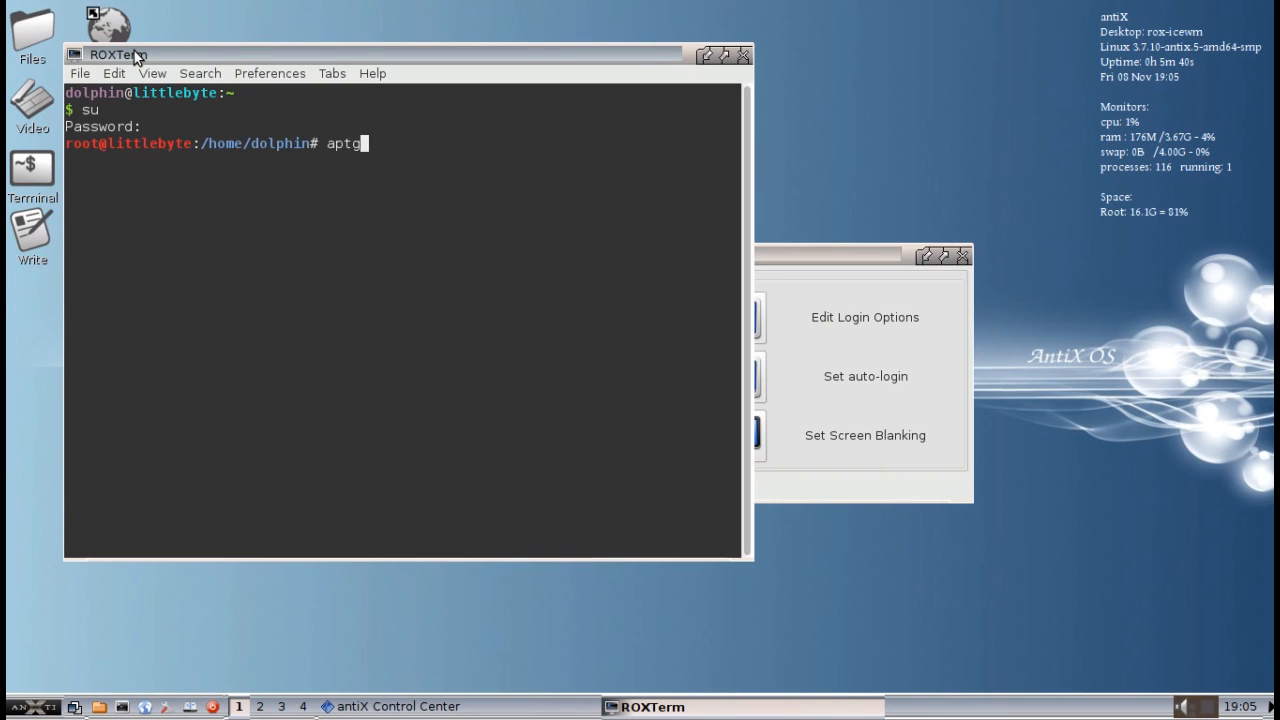
key(BackSpace)
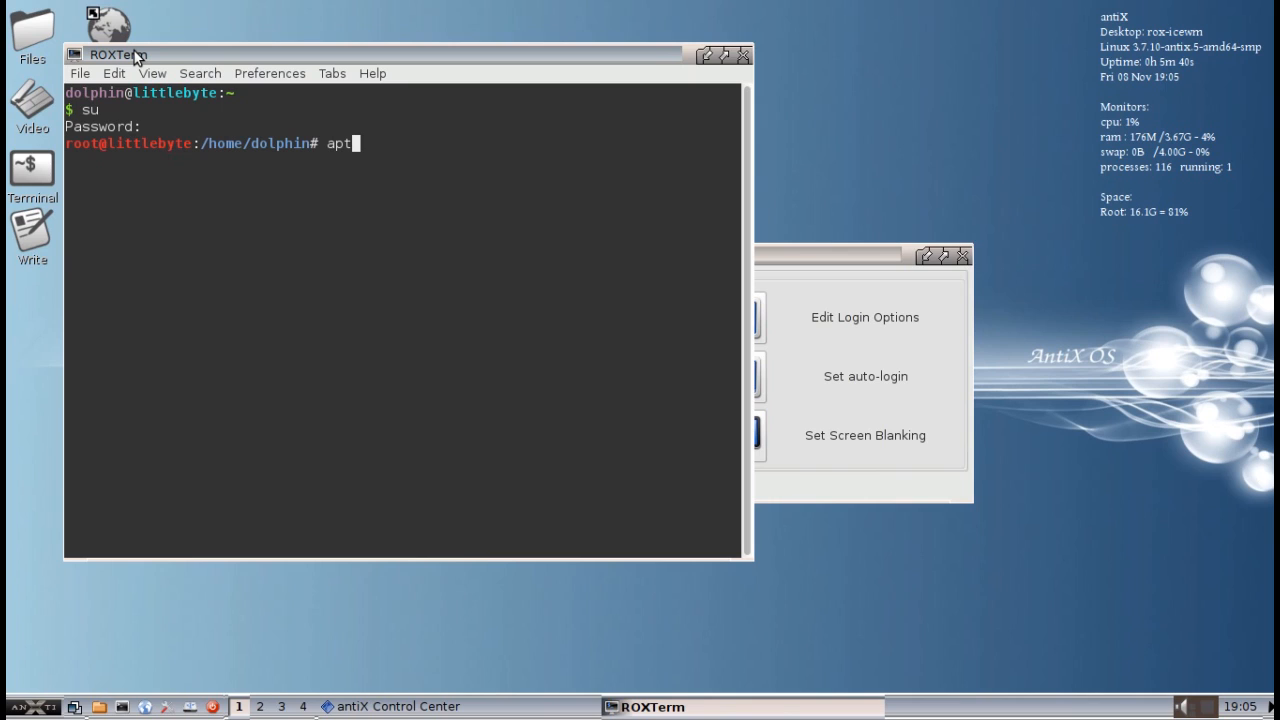
text(-get update)
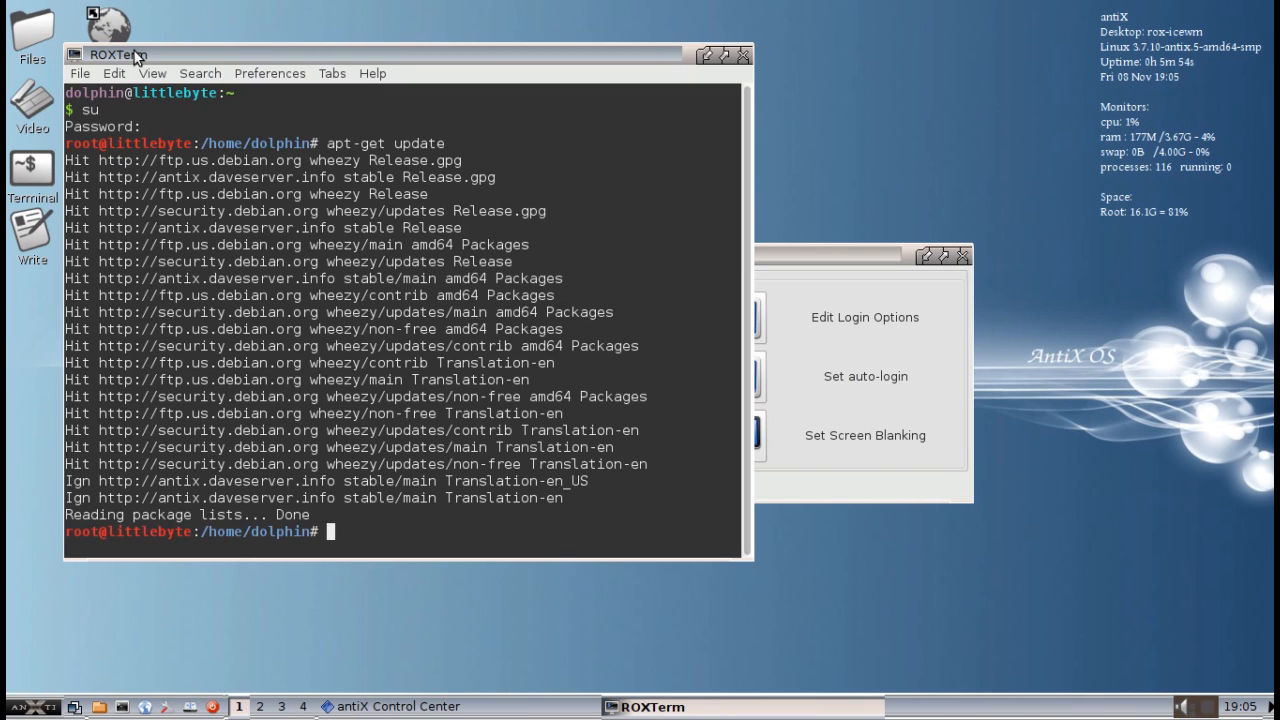
Step: Run apt-get dist-upgrade, confirm with y, then exit the root shell
text(apt-get)
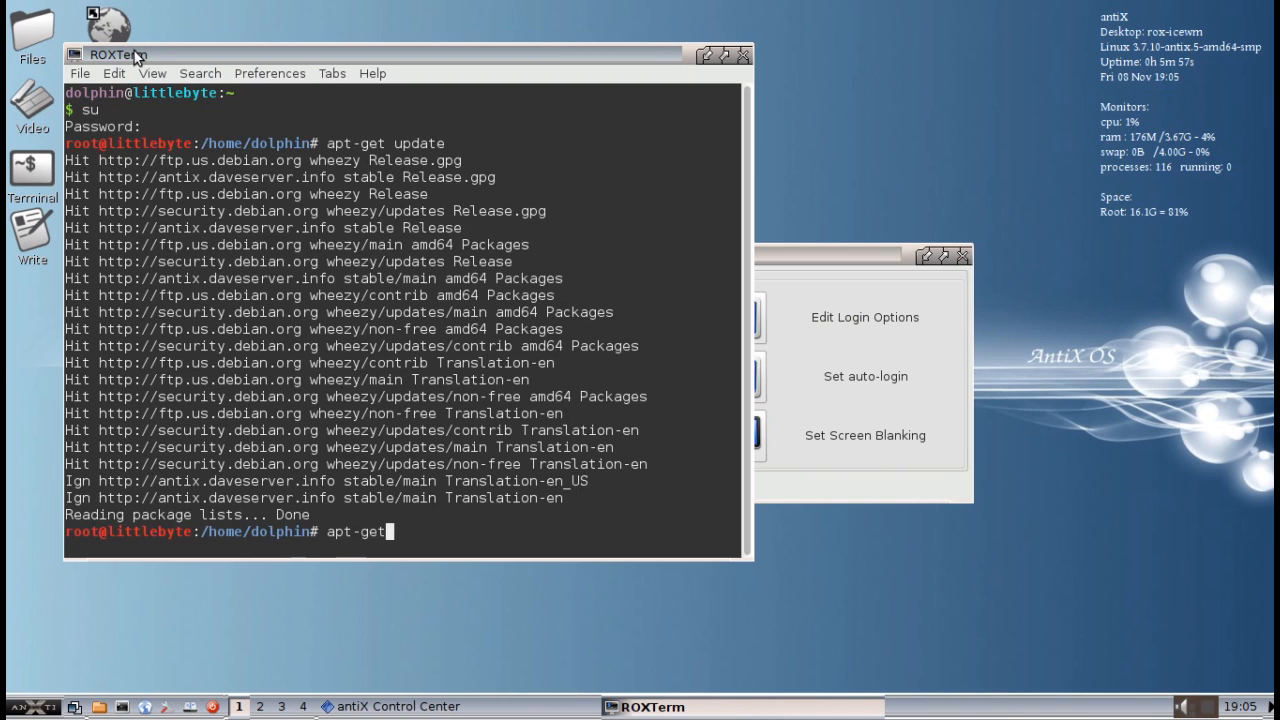
text(dist-upgrade)
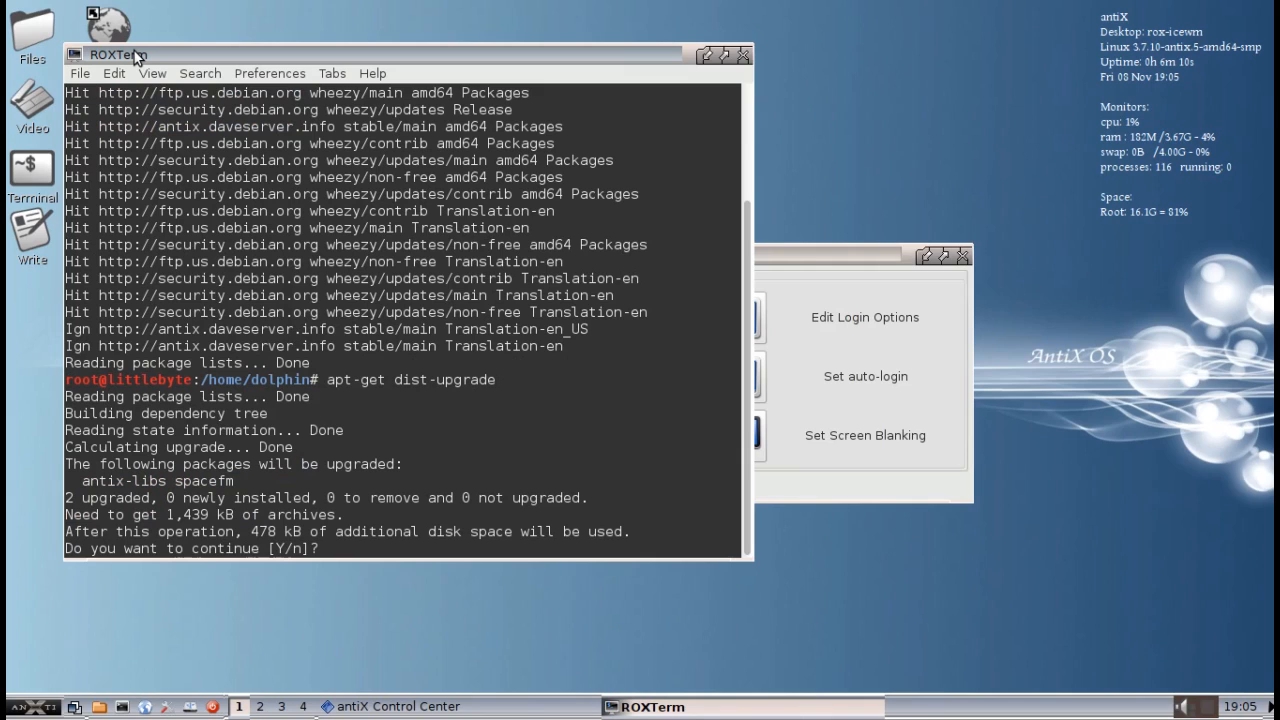
text(y)
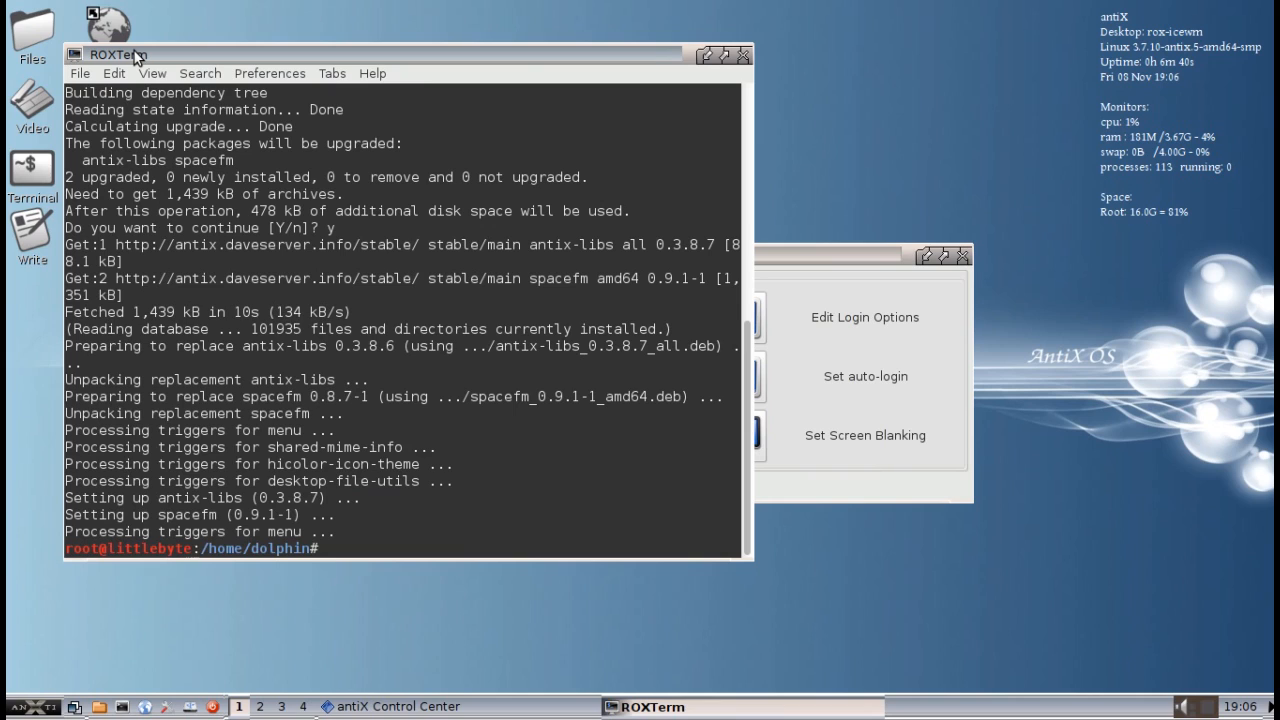
text(exit)
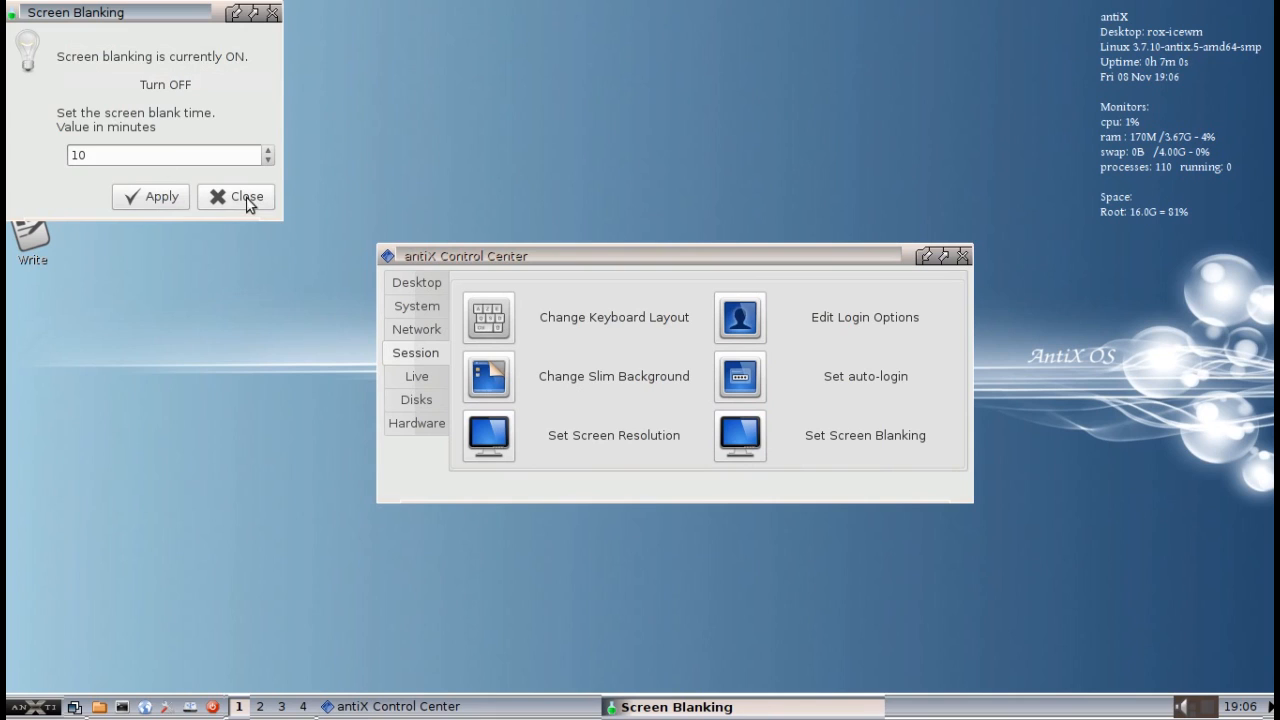
Step: Close the Screen Blanking dialog and then the antiX Control Center window
click(236, 196)
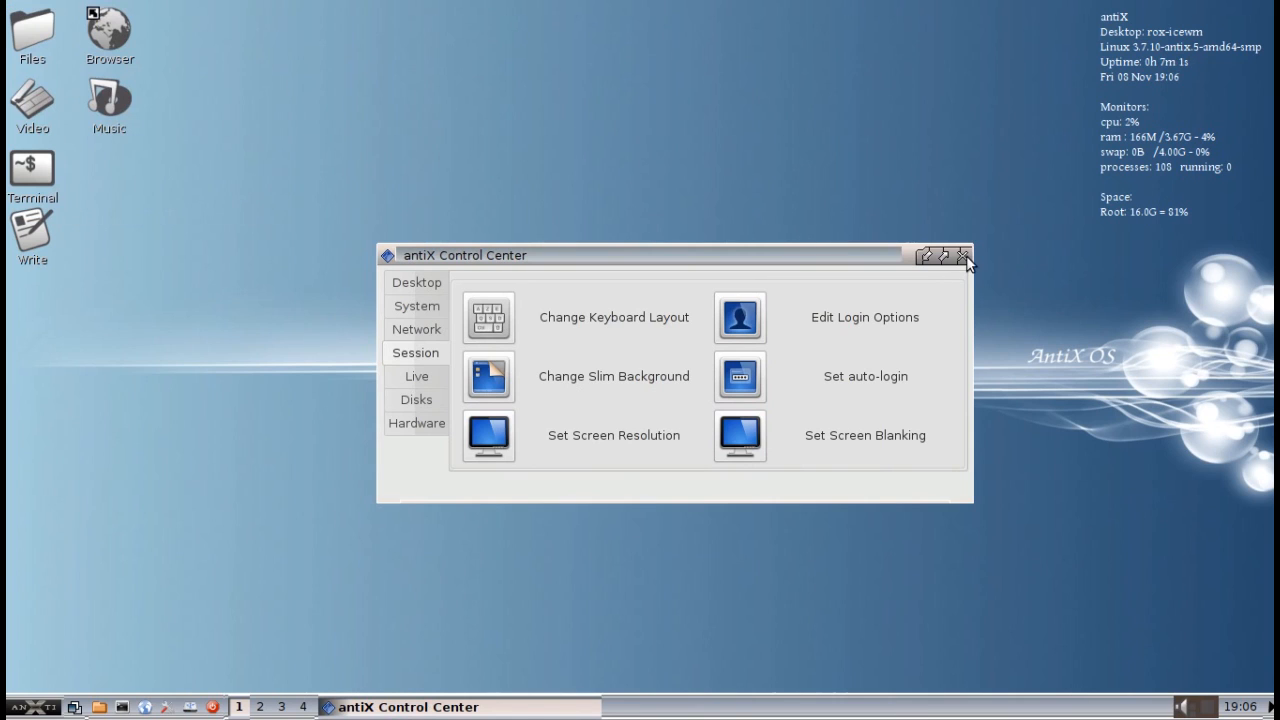
click(964, 256)
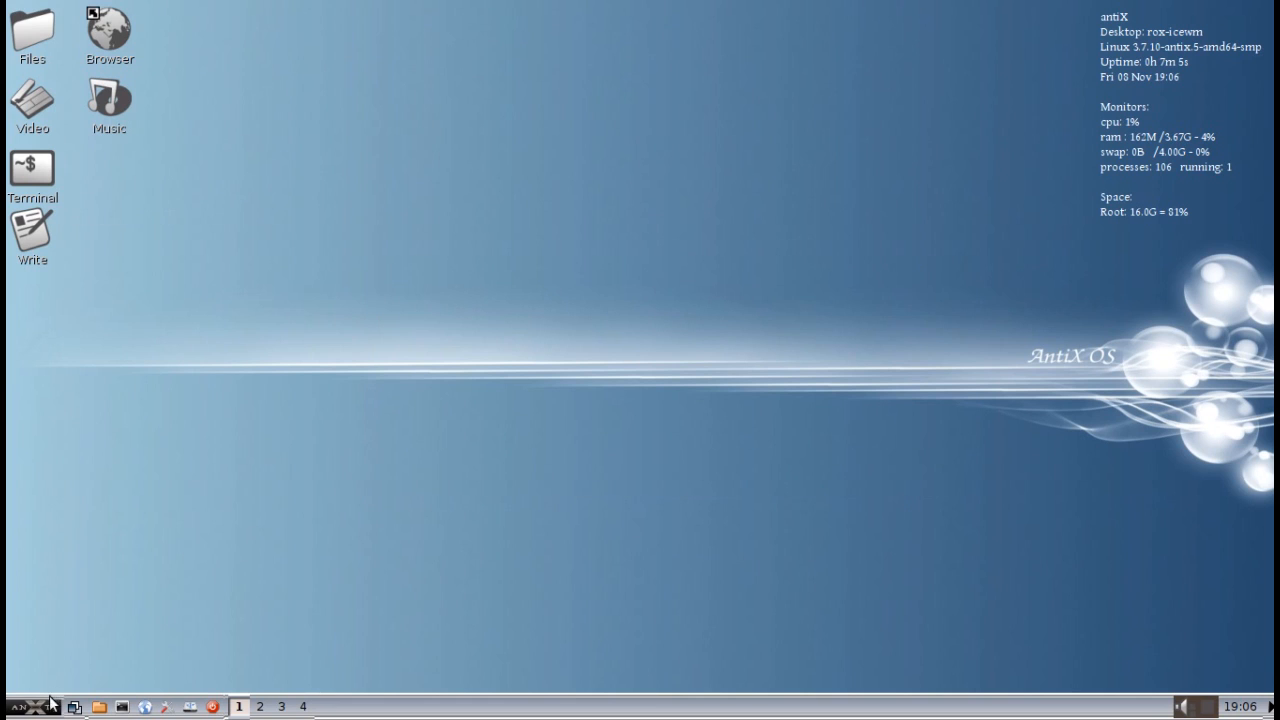
click(10, 706)
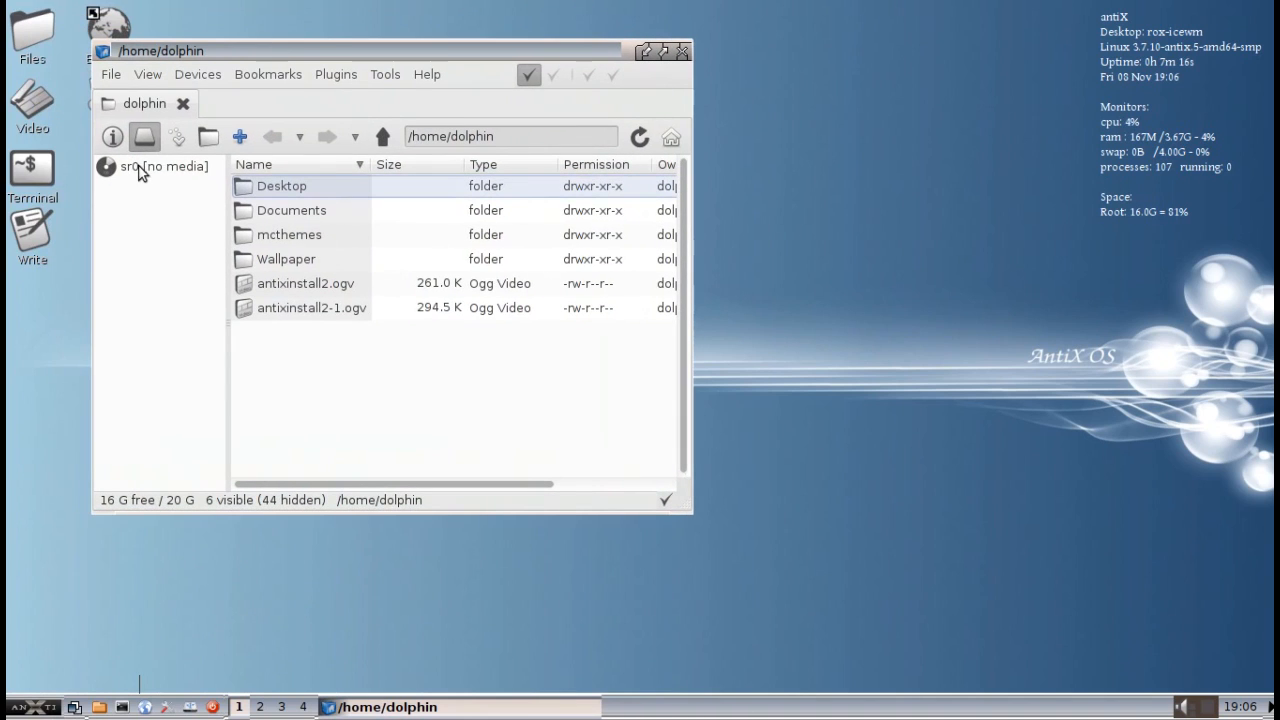
mouse_move(292, 44)
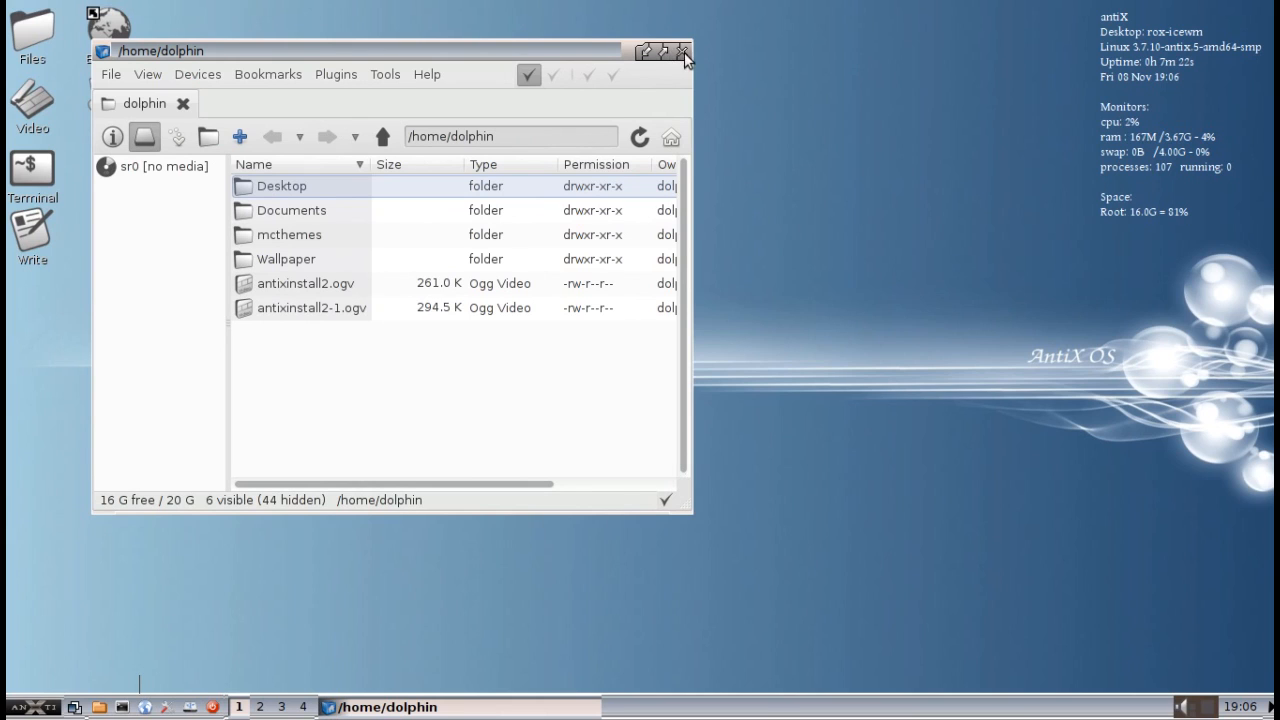
click(684, 52)
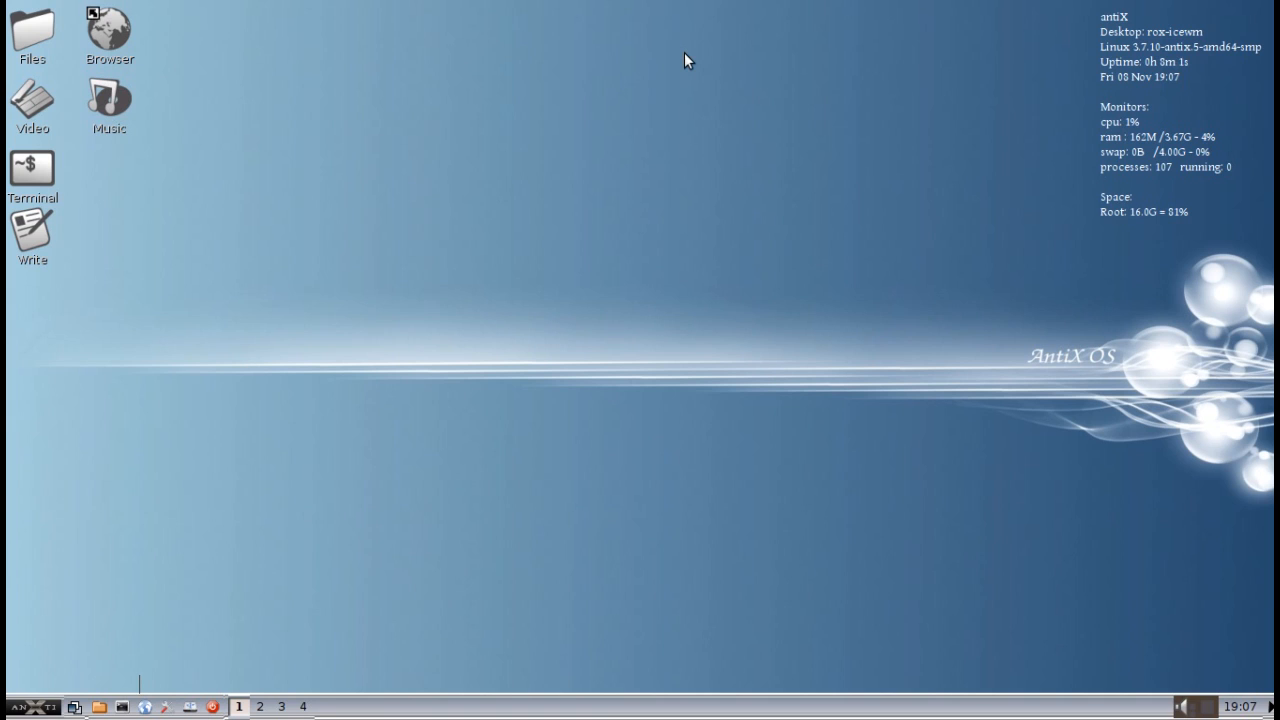
mouse_move(688, 112)
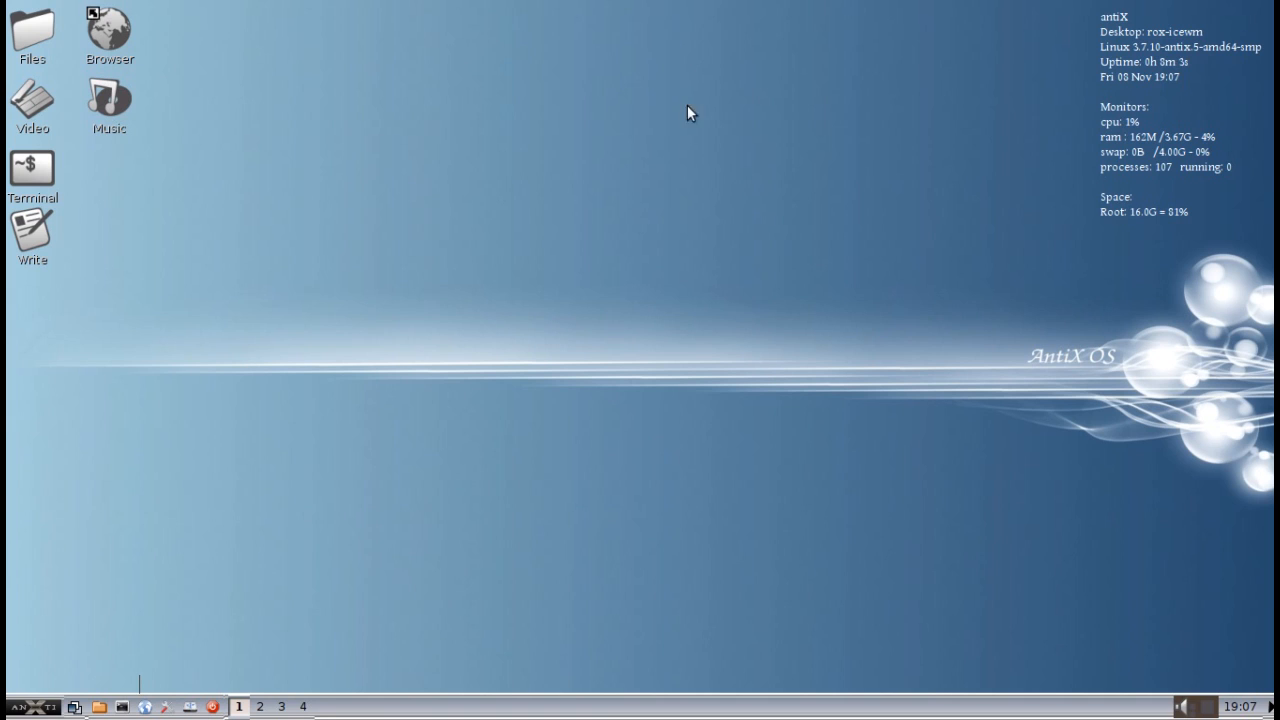
mouse_move(1210, 712)
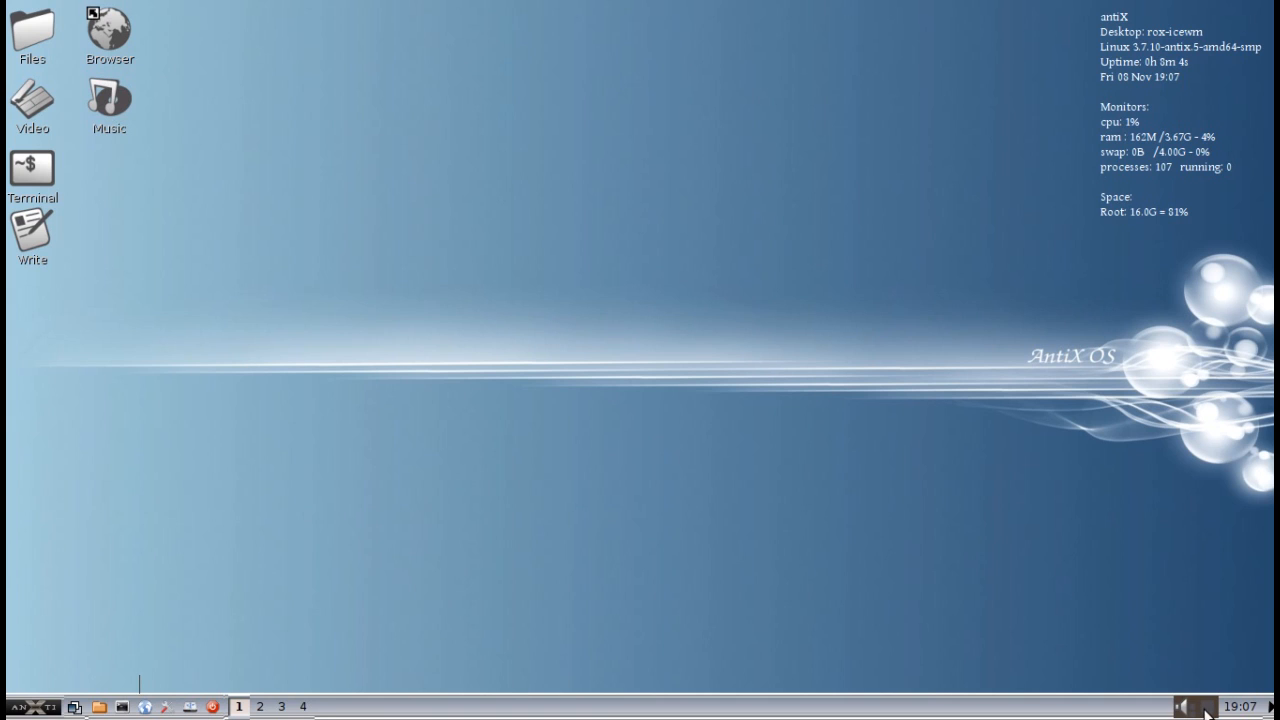